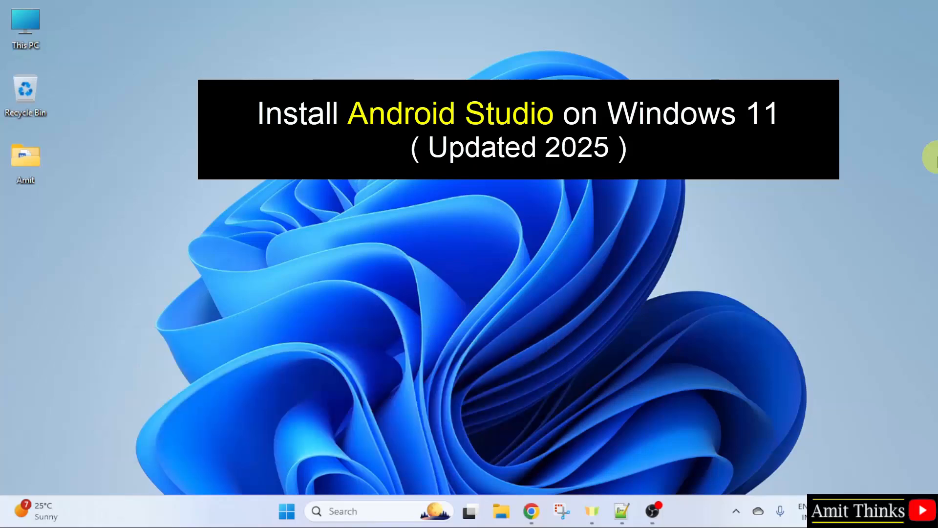
Step: Launch Chrome and search Google for Android Studio
left_click(530, 511)
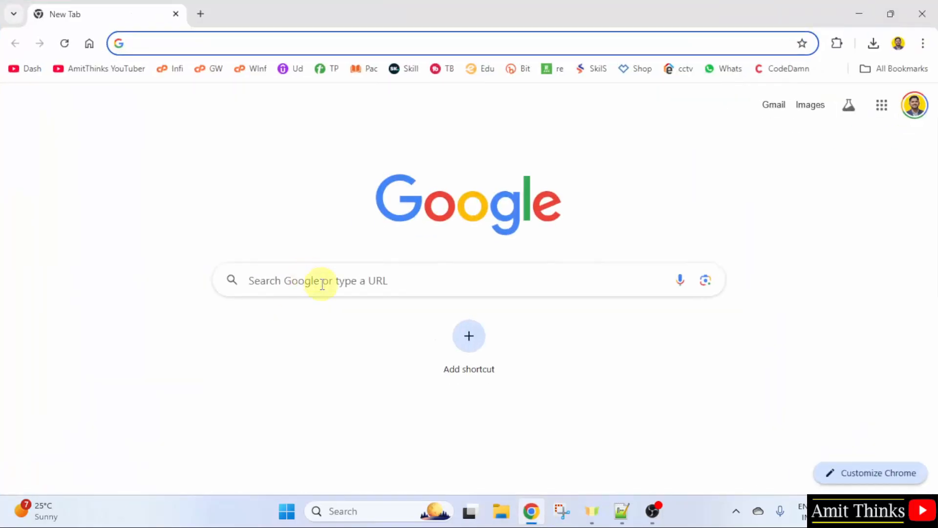
type("Android studio")
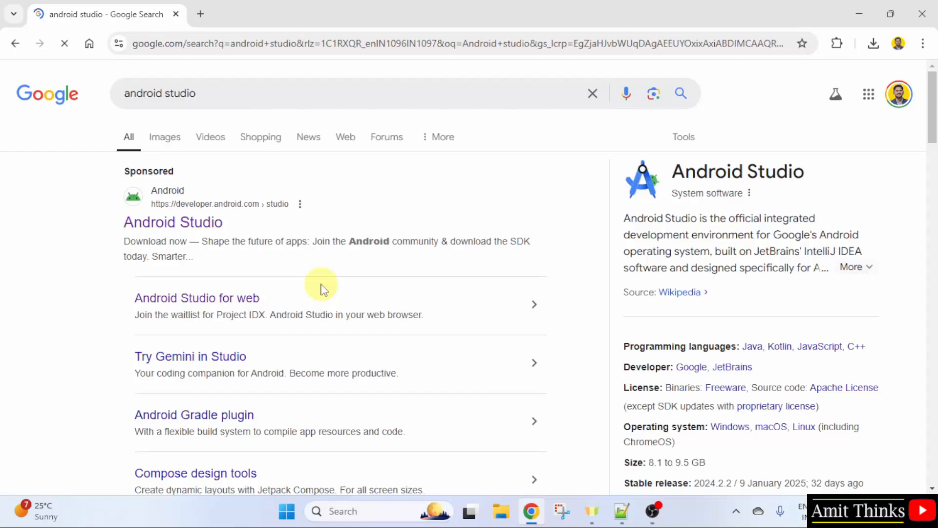
mouse_move(243, 215)
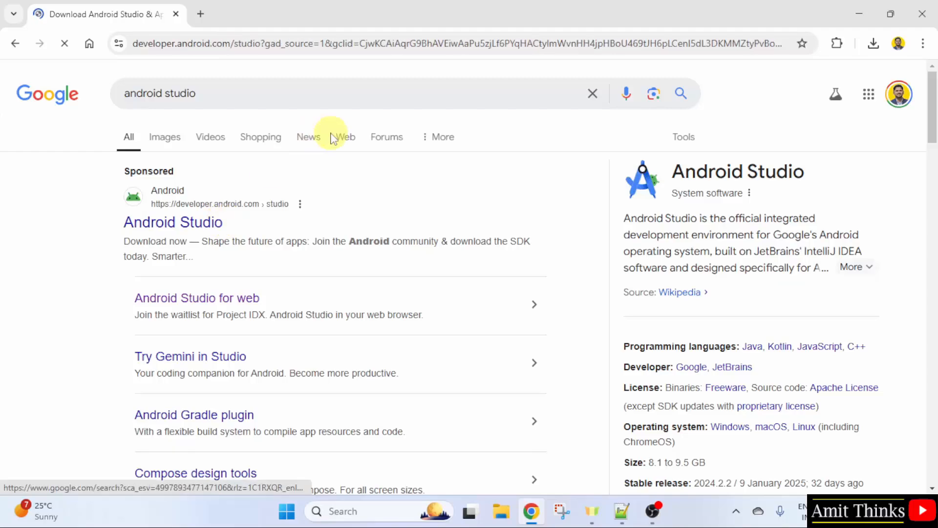
Step: Agree to the terms and download the Android Studio 2024.2.2 Windows installer
left_click(172, 221)
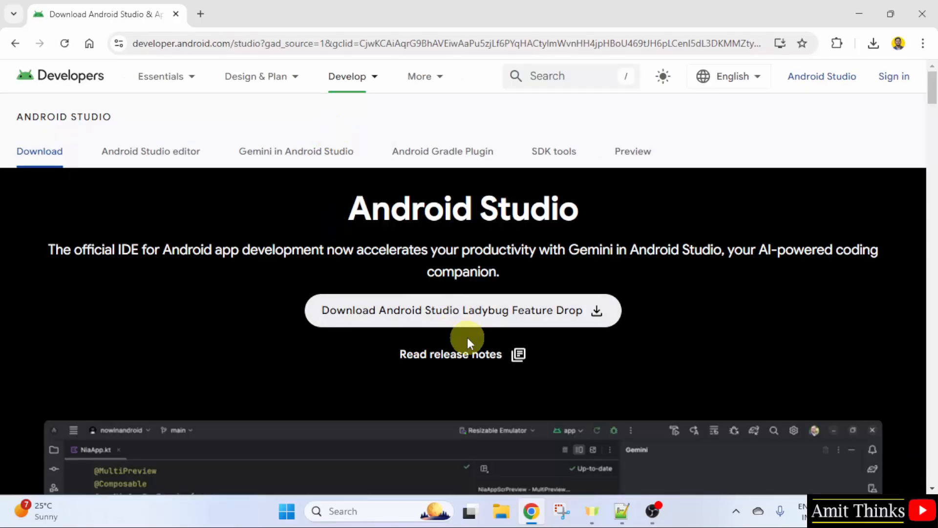
mouse_move(442, 326)
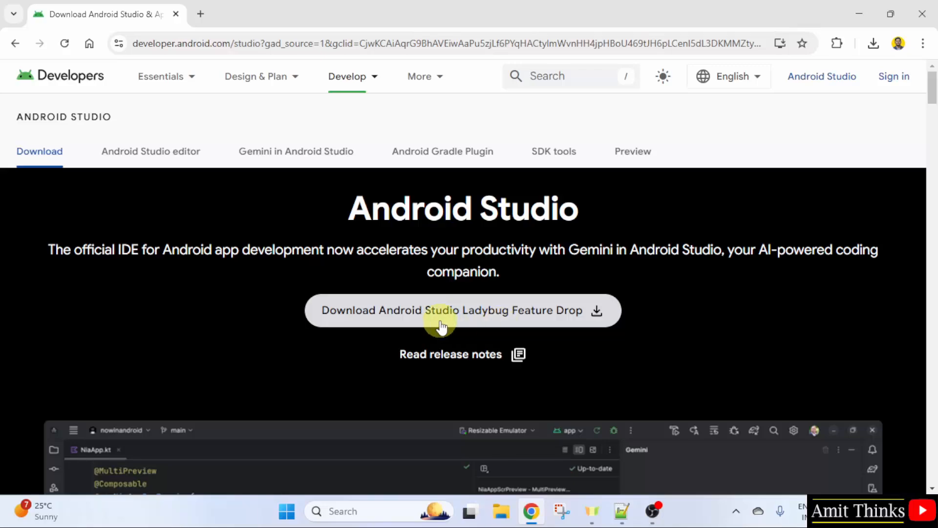
left_click(462, 310)
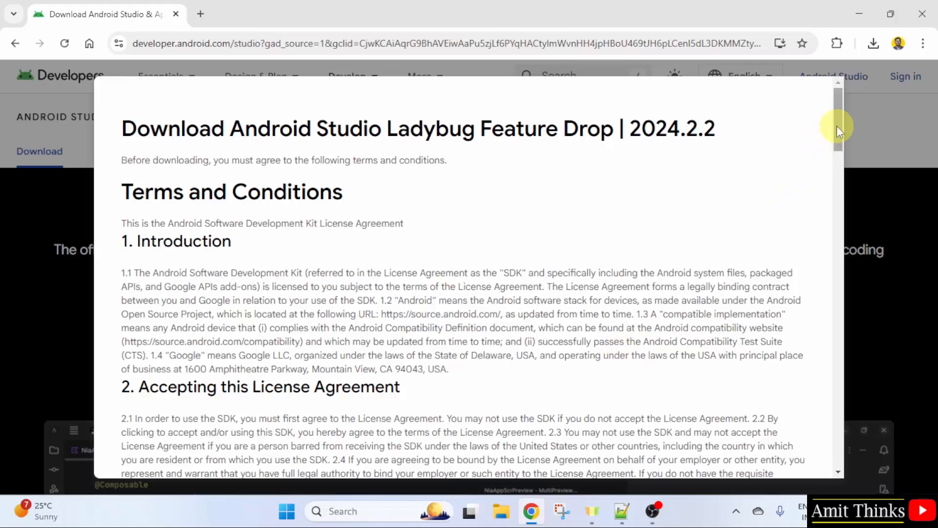
scroll("down", 3)
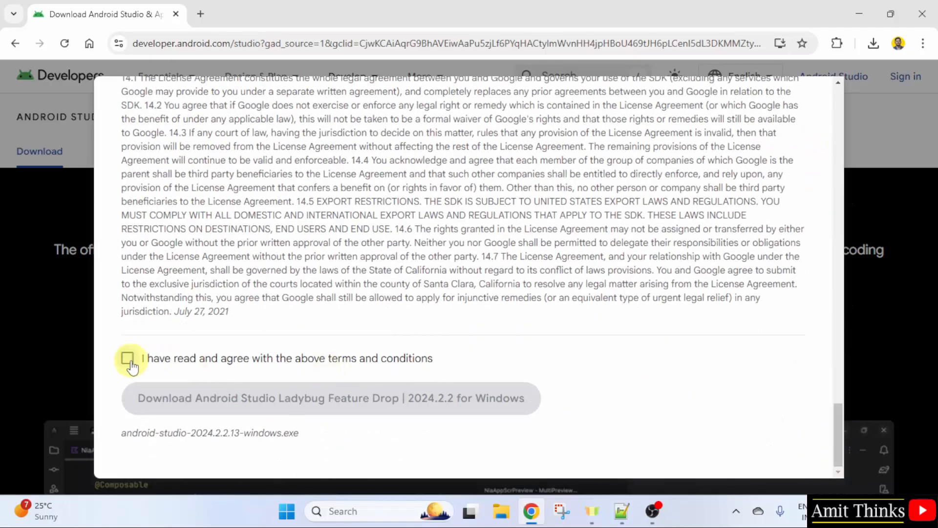
left_click(128, 358)
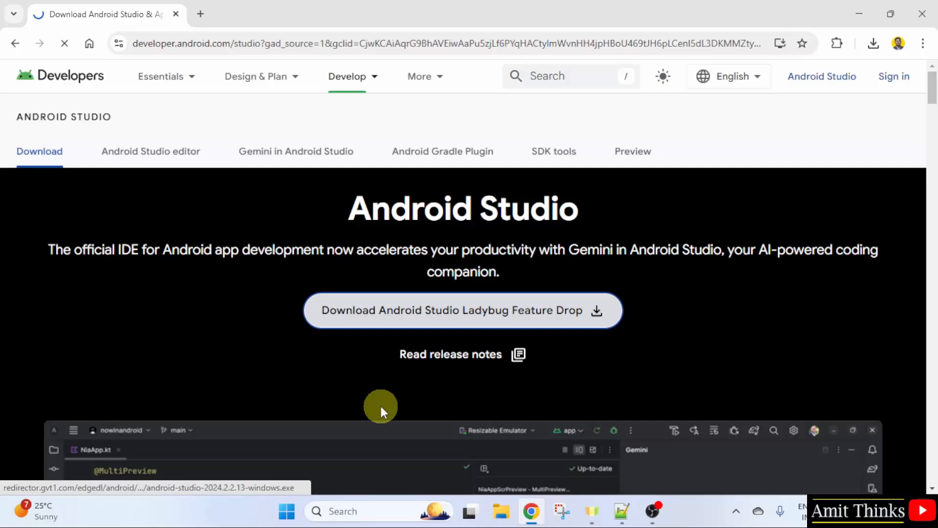
left_click(874, 43)
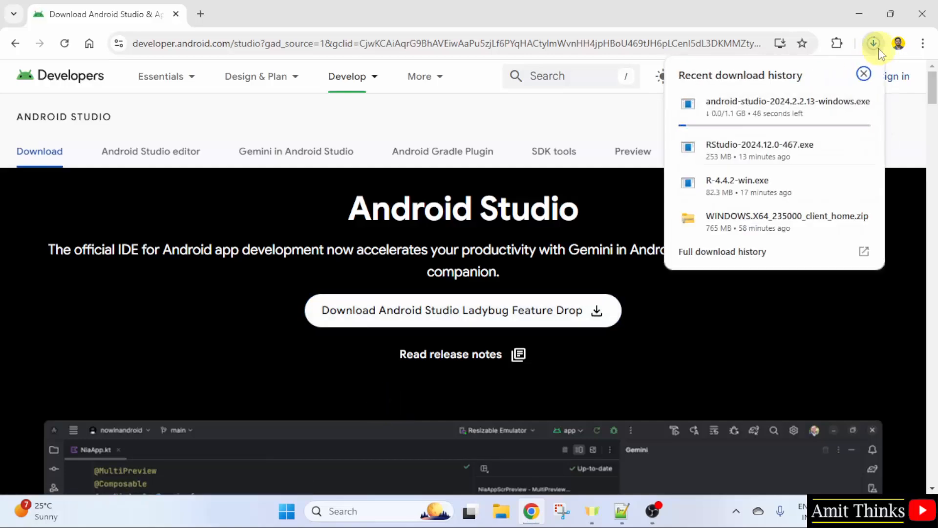
mouse_move(831, 128)
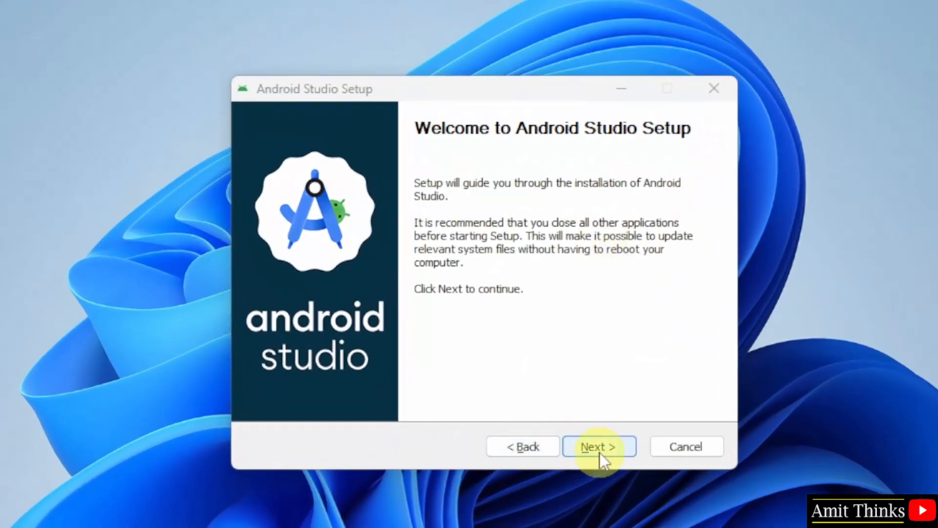
Step: Advance past Welcome, keep Android Virtual Device, and accept the default install path
left_click(598, 446)
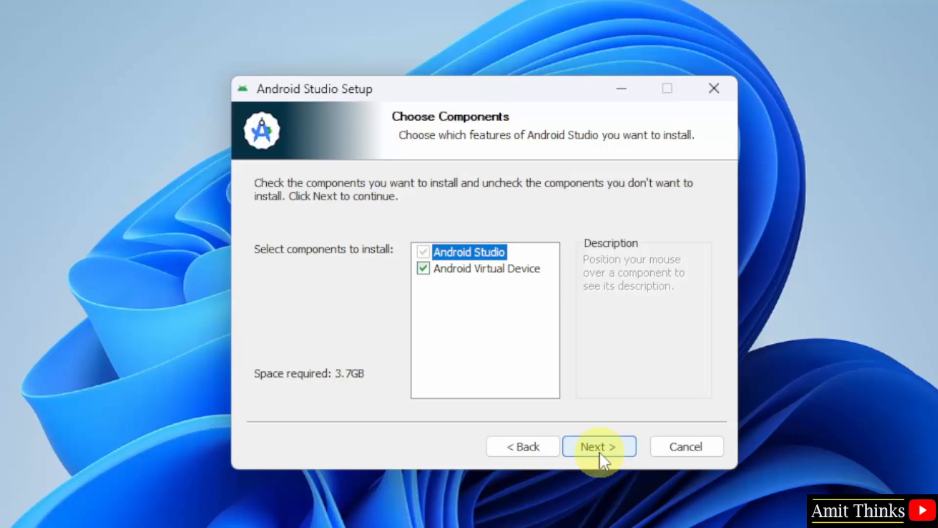
mouse_move(519, 258)
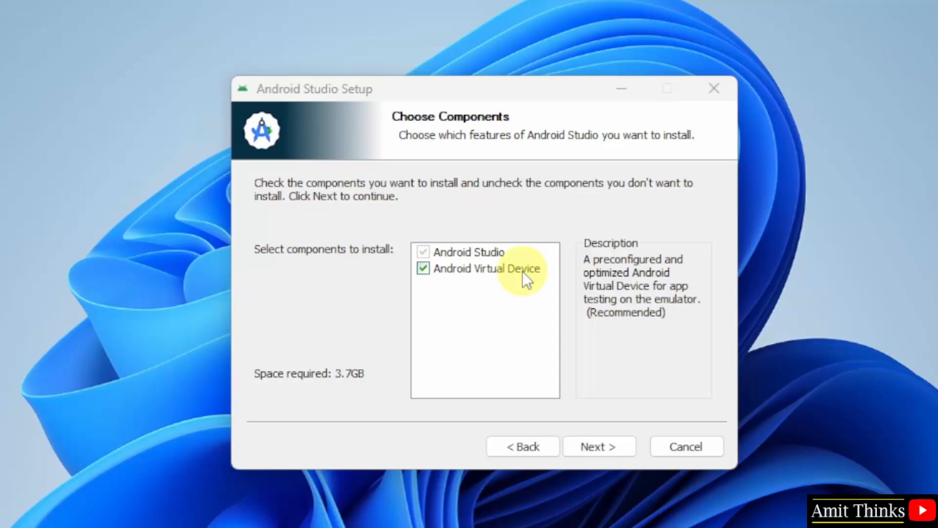
mouse_move(368, 398)
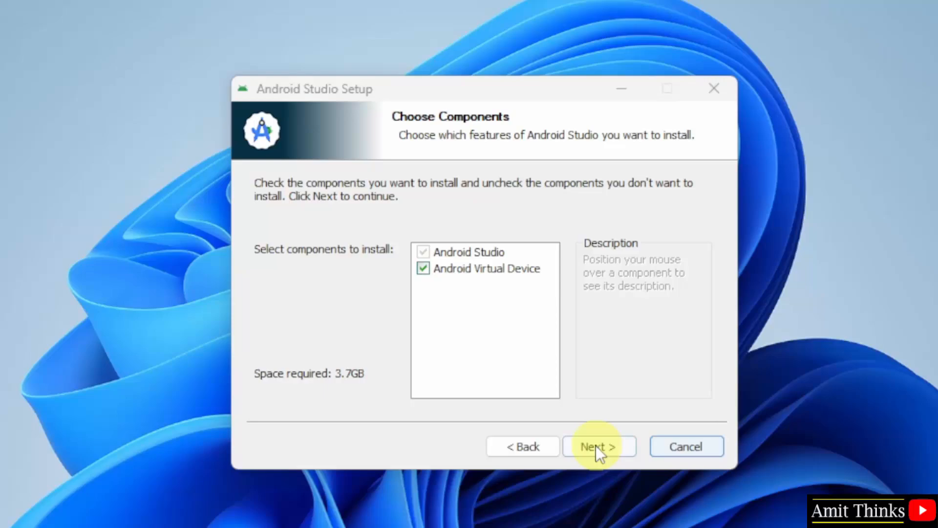
left_click(599, 446)
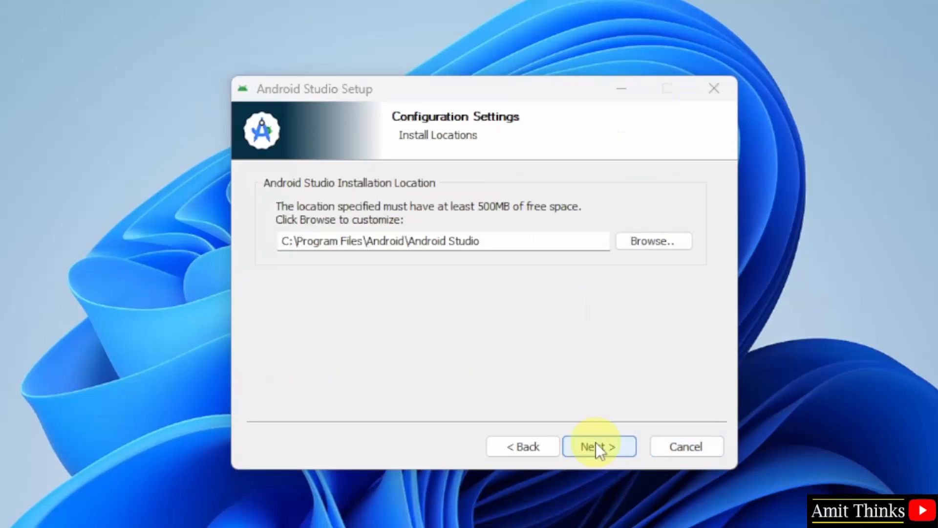
mouse_move(523, 241)
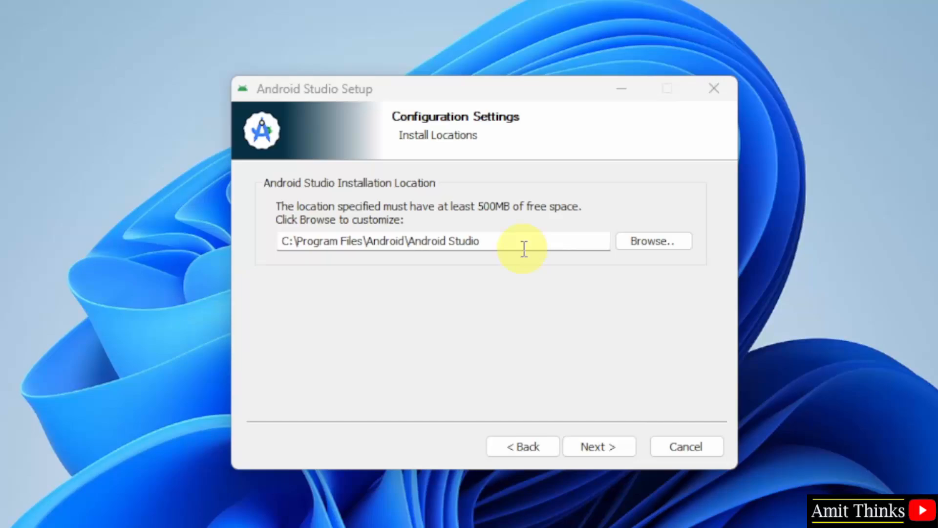
mouse_move(597, 447)
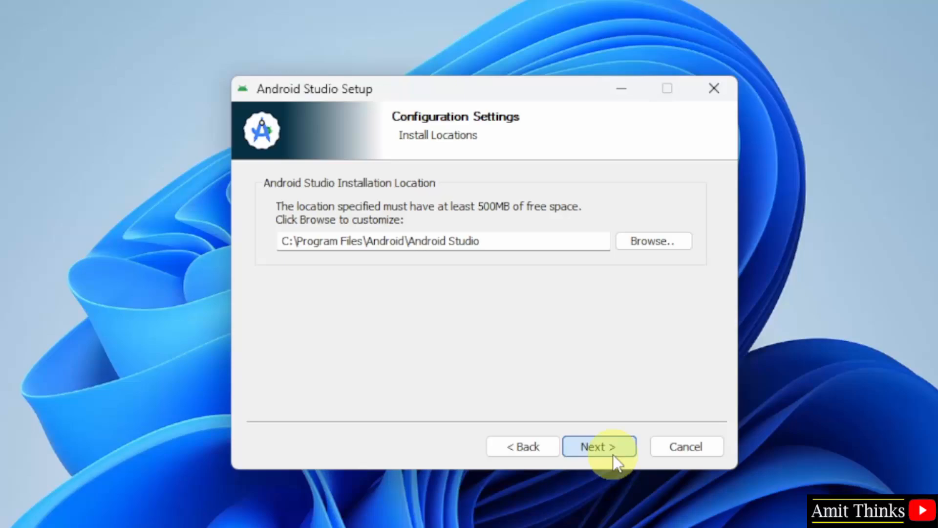
left_click(599, 446)
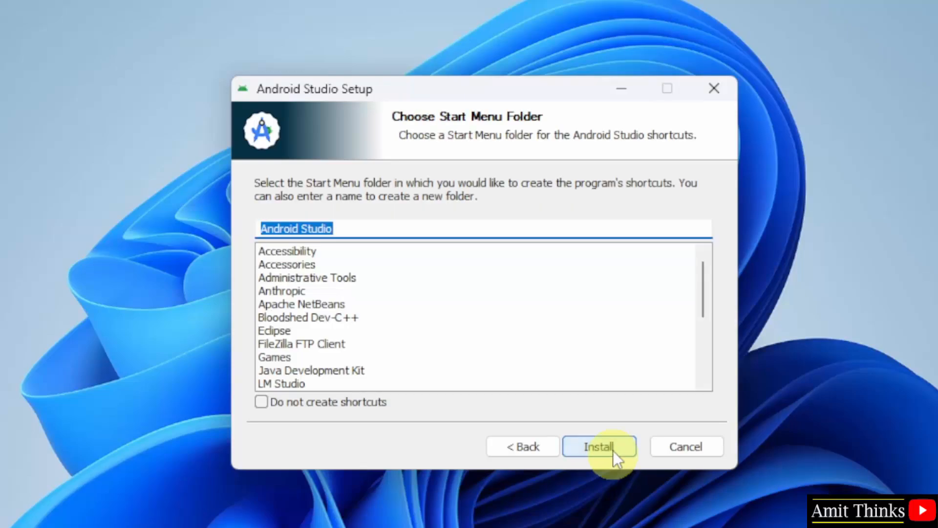
Step: Install with the default Start Menu folder and finish with 'Start Android Studio' checked
left_click(598, 446)
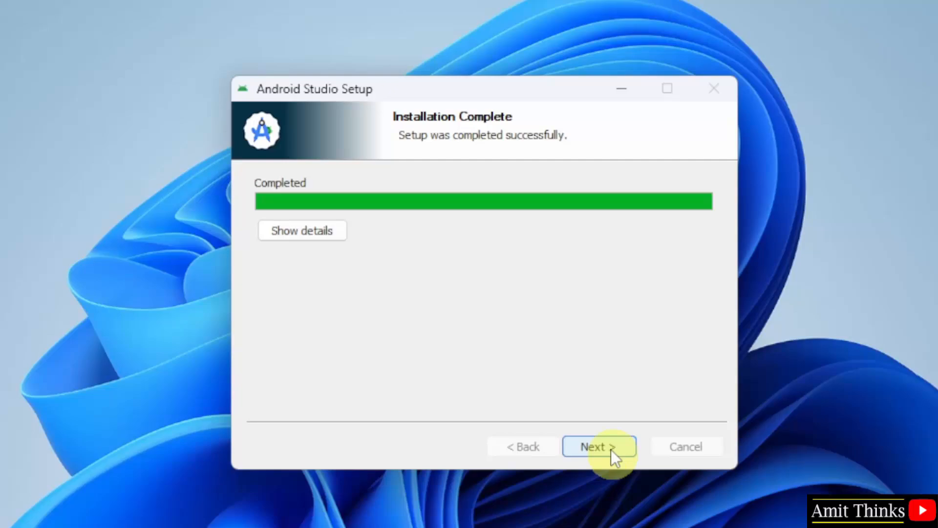
left_click(598, 446)
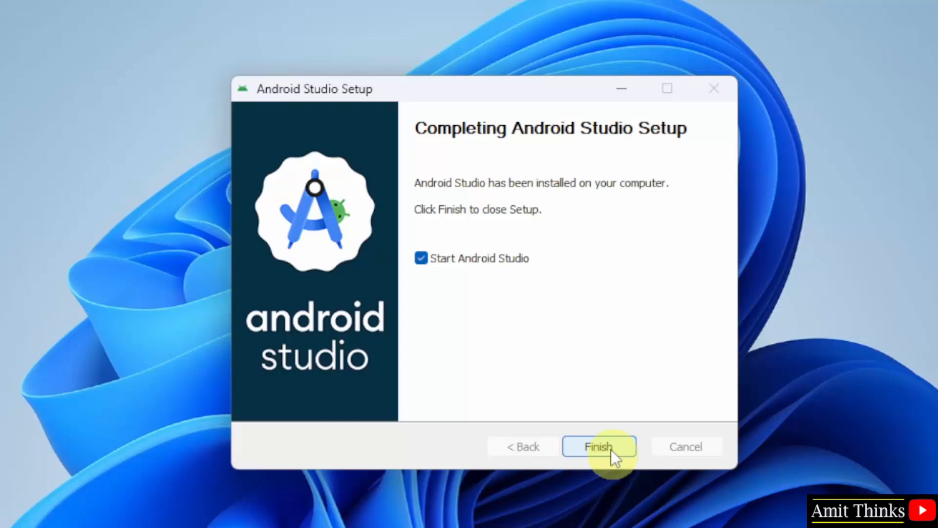
mouse_move(611, 458)
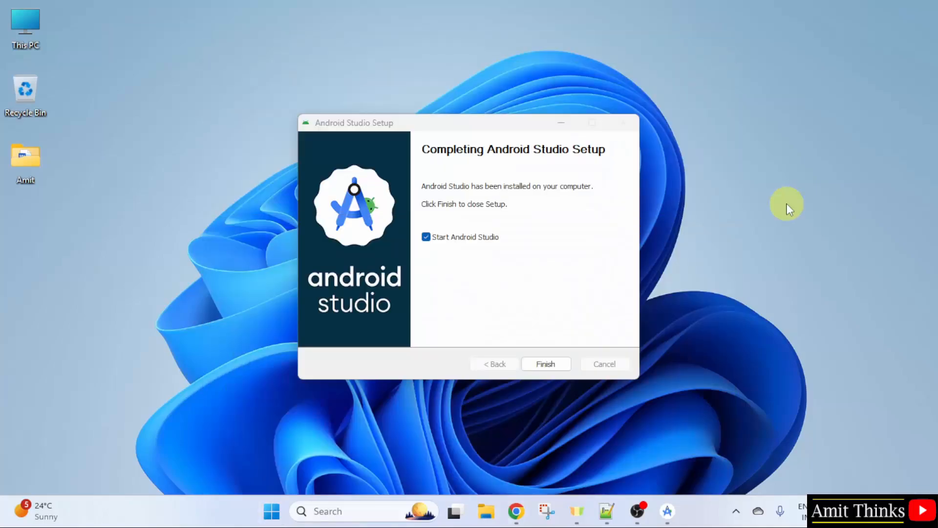
left_click(545, 363)
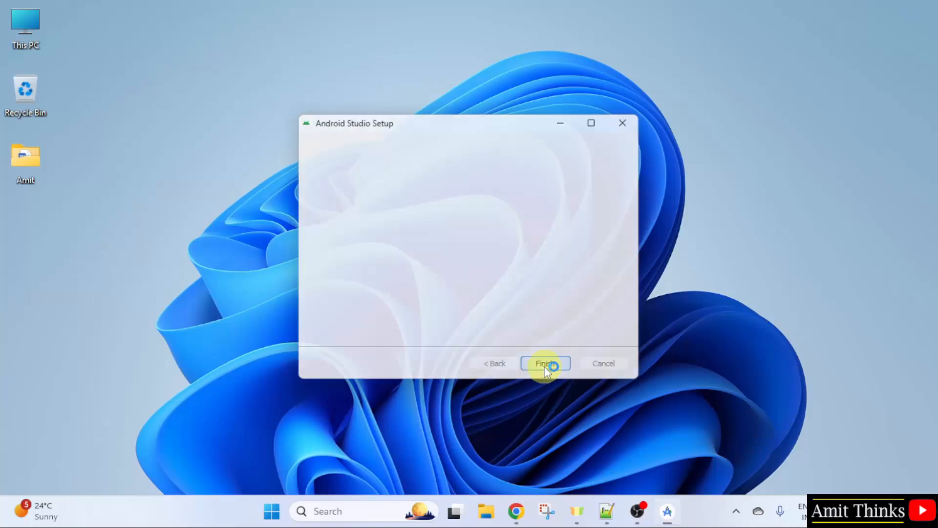
Step: Get past the Setup Wizard welcome page, keeping the Standard setup type
left_click(543, 363)
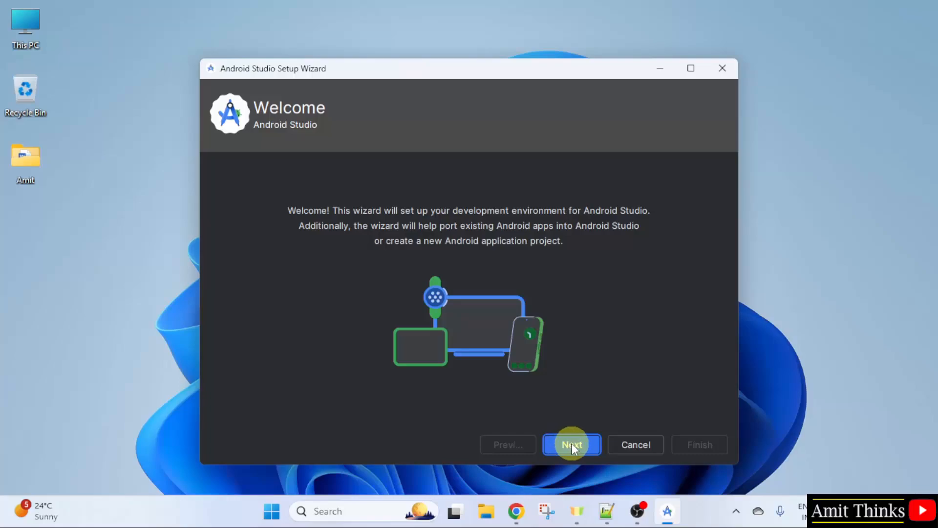
left_click(571, 444)
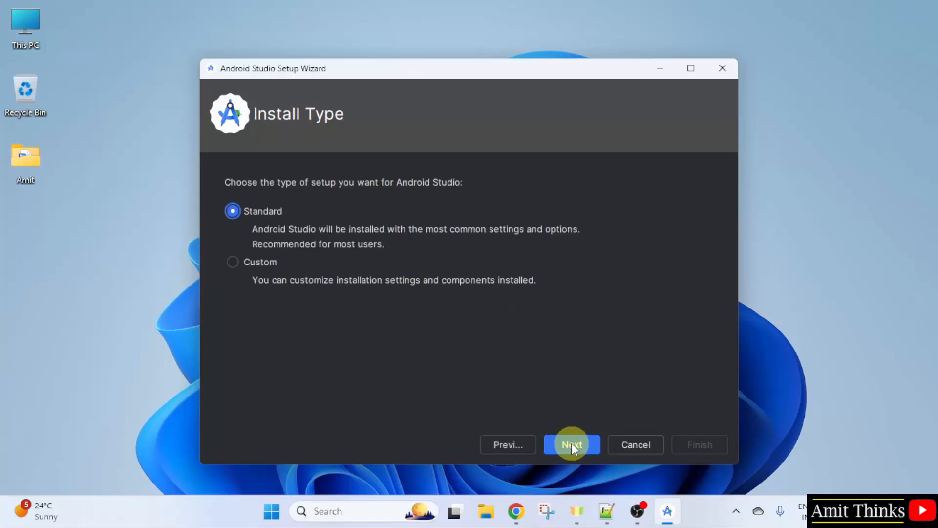
mouse_move(285, 232)
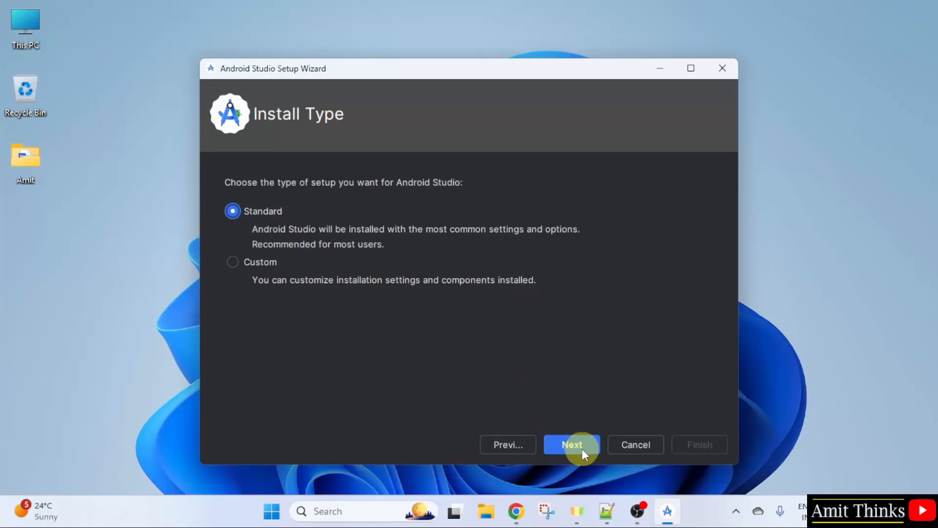
left_click(572, 445)
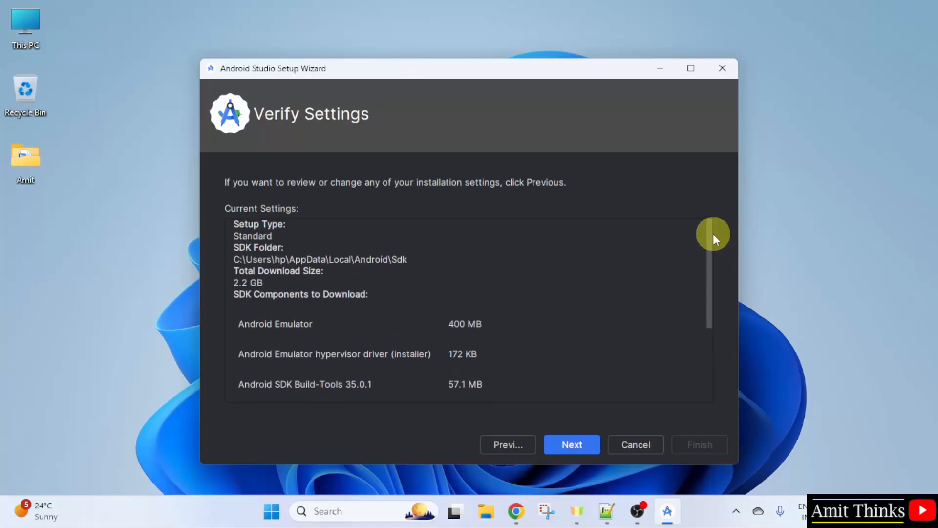
mouse_move(718, 270)
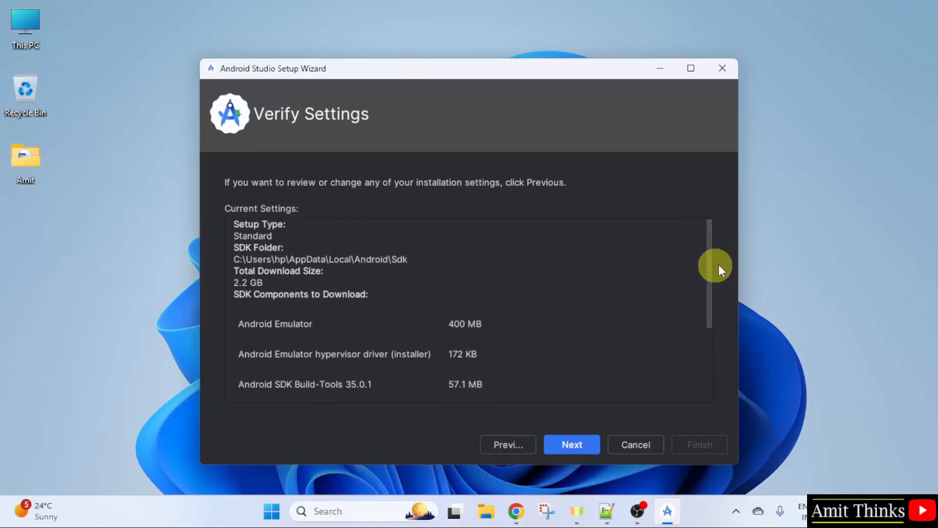
mouse_move(365, 272)
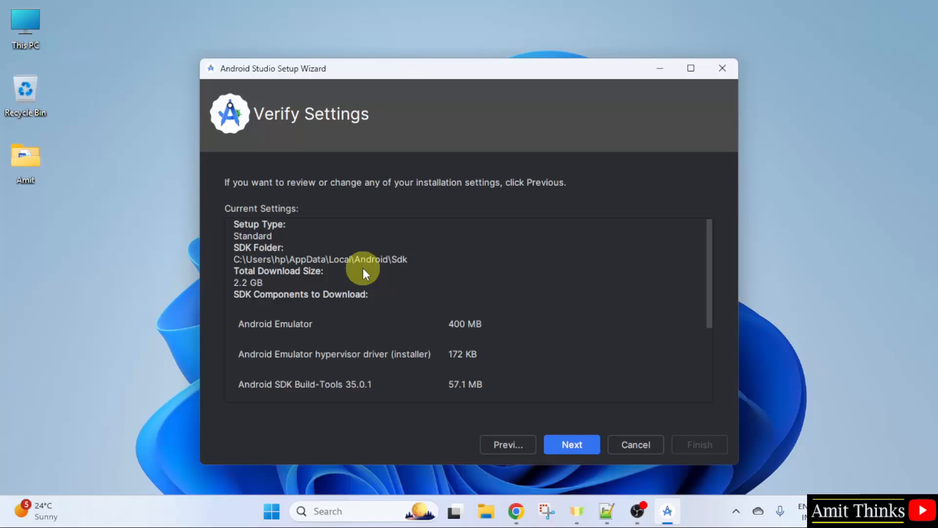
mouse_move(463, 274)
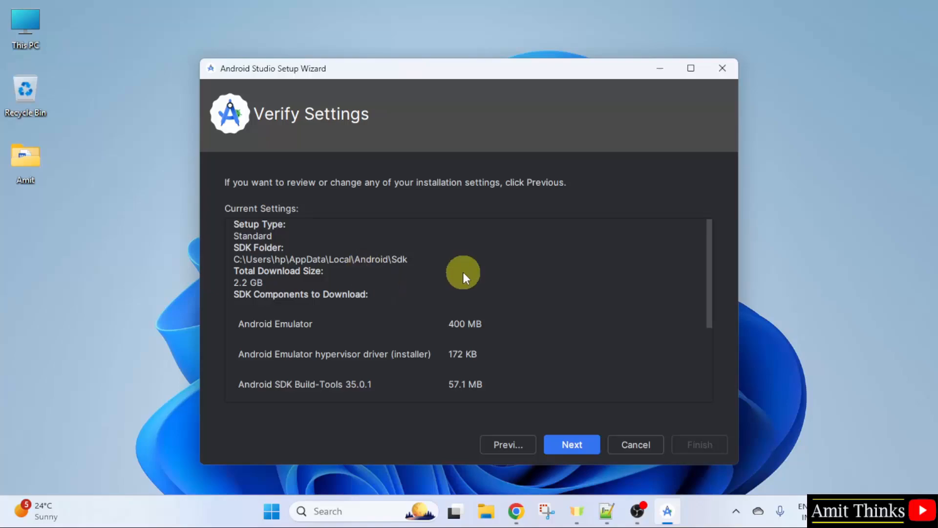
mouse_move(710, 251)
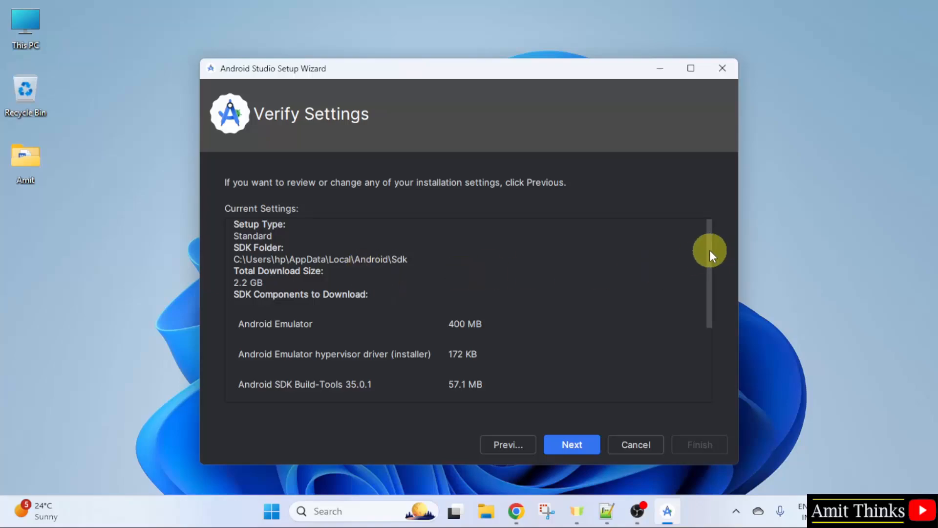
Step: Review the 2.2 GB of SDK components and accept the Android SDK license
scroll("down", 3)
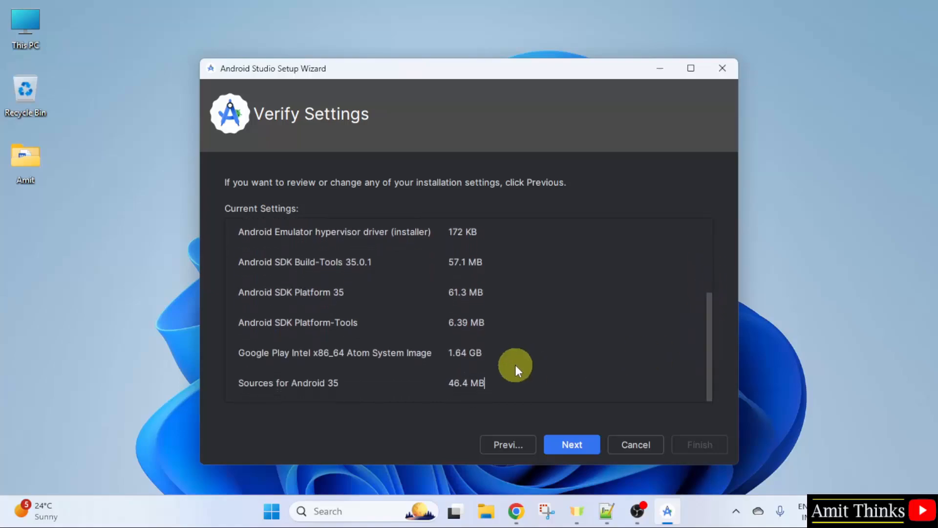
mouse_move(393, 253)
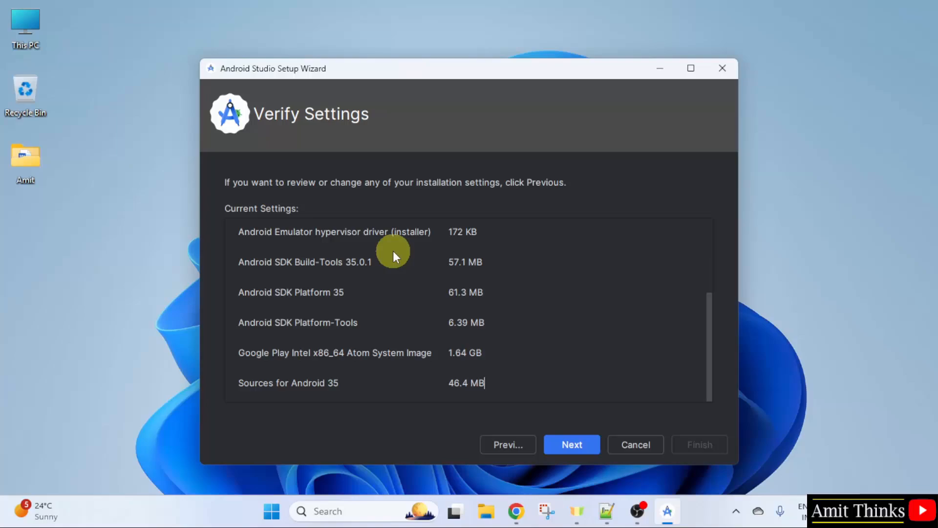
mouse_move(394, 360)
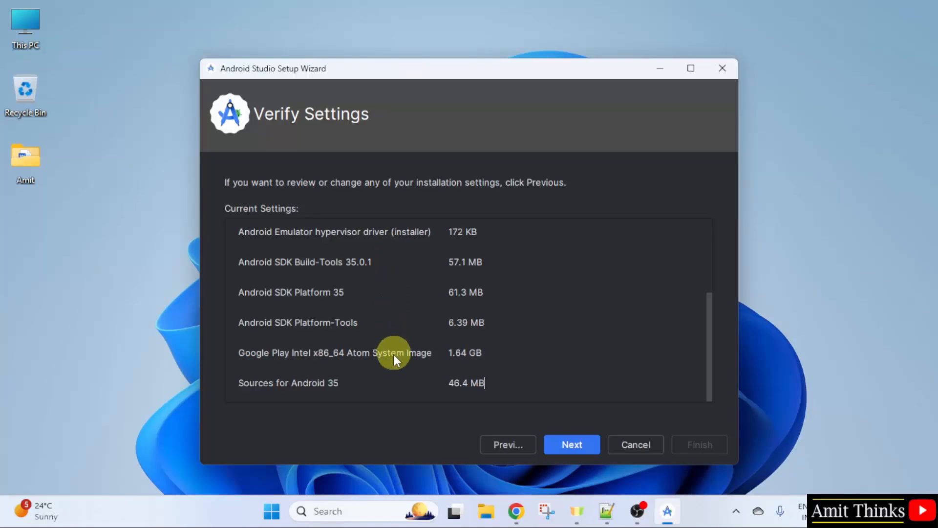
mouse_move(724, 335)
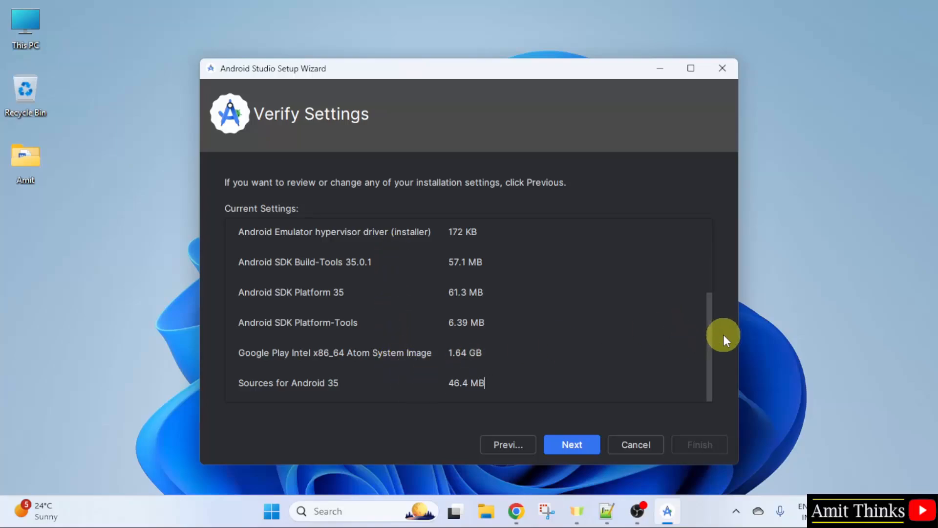
scroll("up", 3)
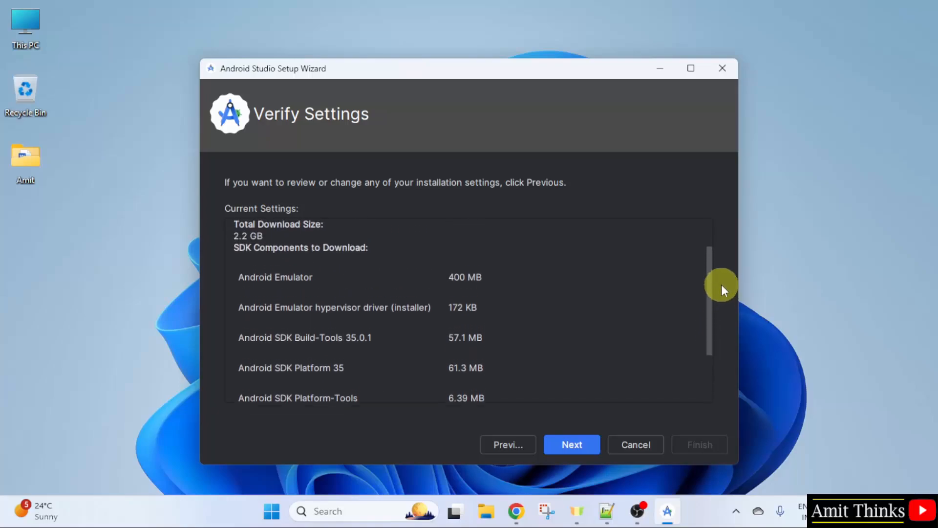
scroll("up", 3)
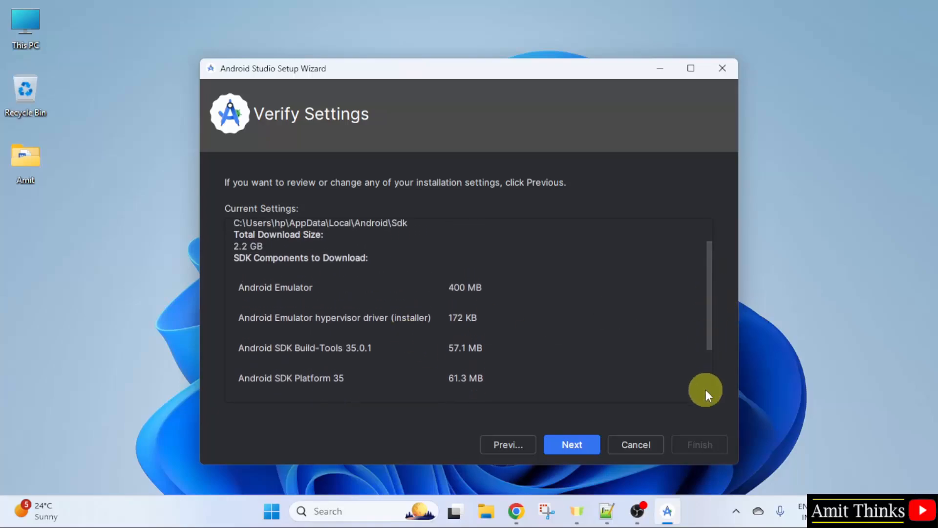
left_click(571, 444)
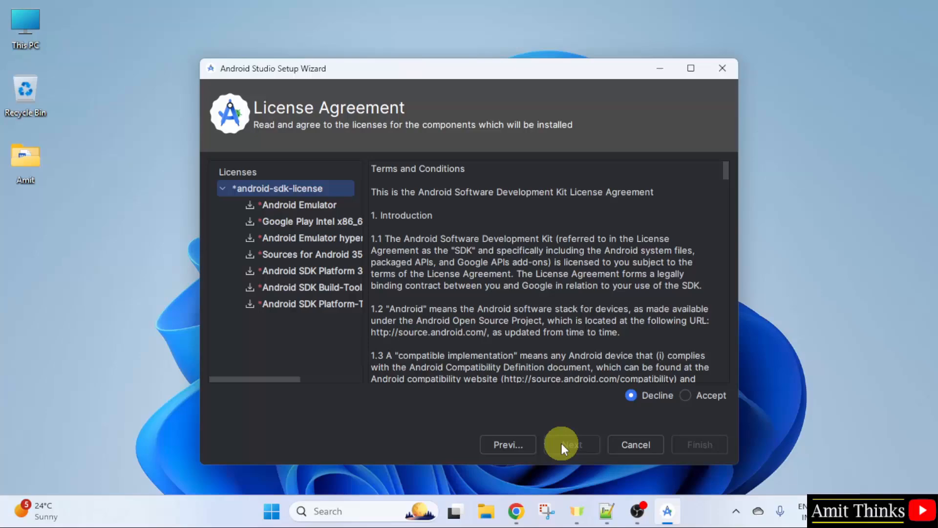
mouse_move(700, 397)
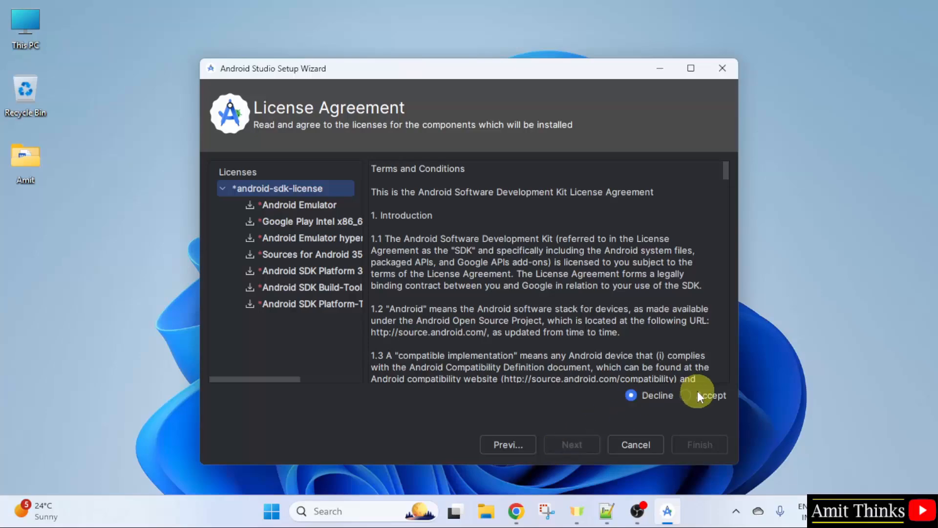
left_click(685, 395)
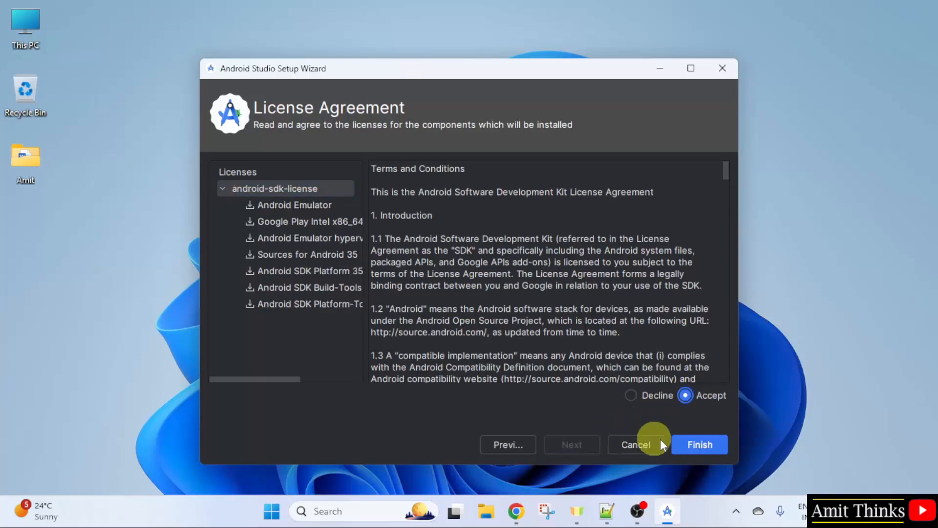
Step: Download the SDK components with the detailed log shown, then finish at the Welcome screen
left_click(699, 445)
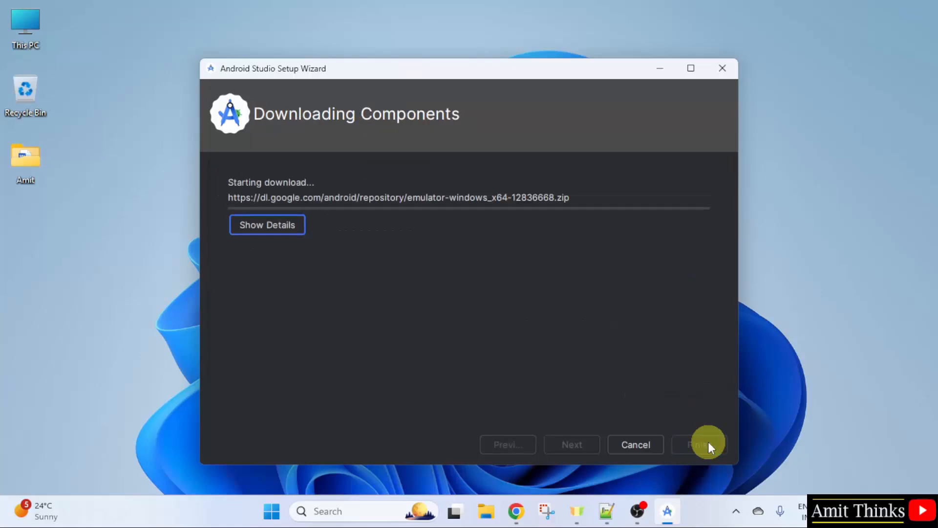
mouse_move(711, 443)
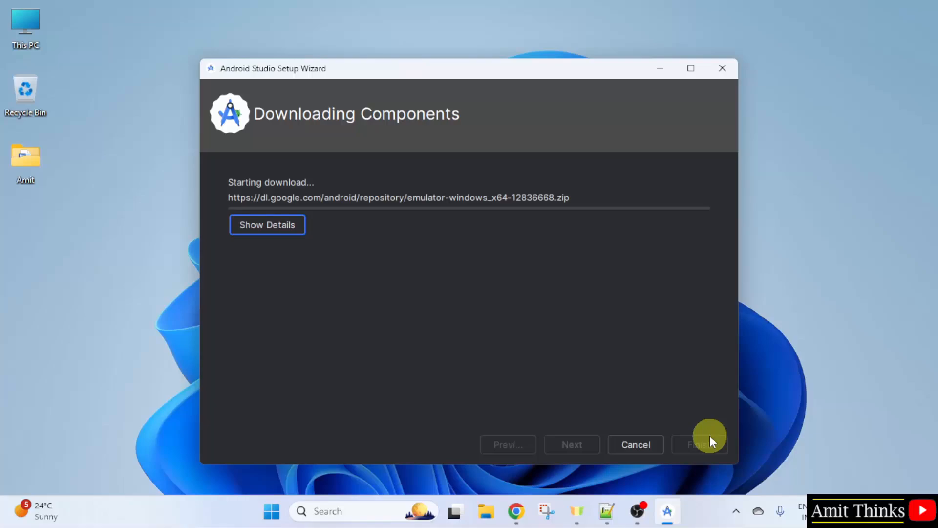
mouse_move(266, 224)
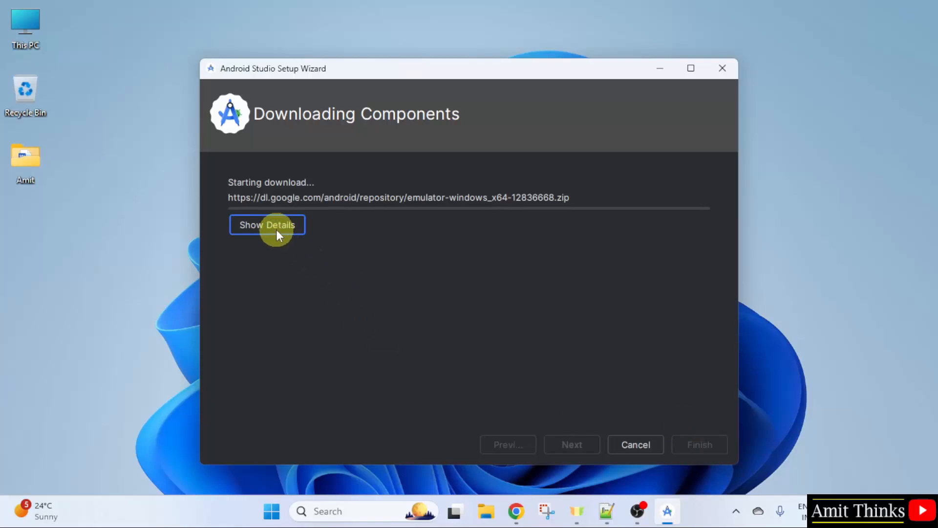
left_click(267, 225)
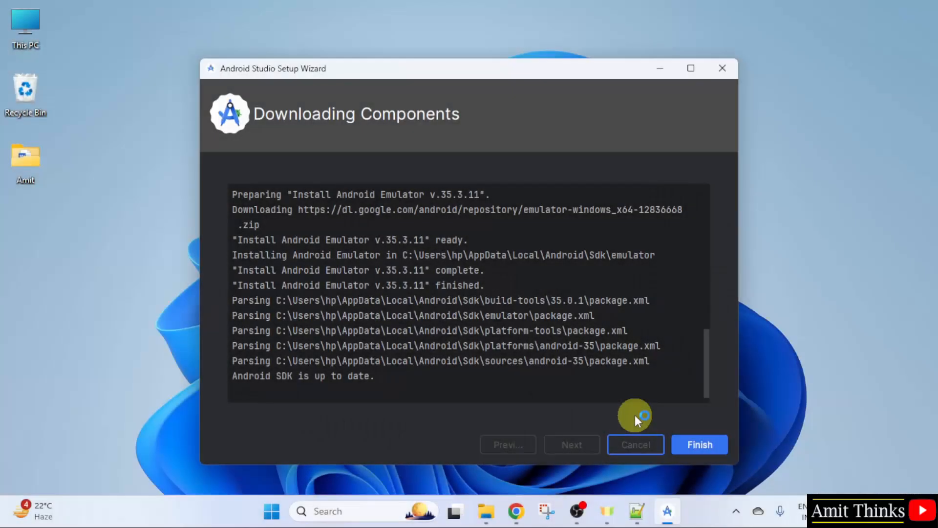
mouse_move(622, 410)
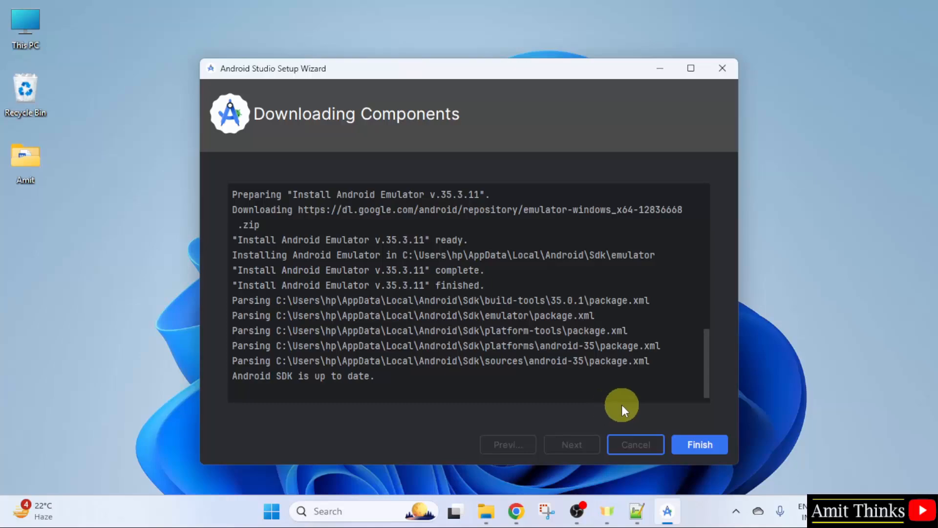
left_click(699, 444)
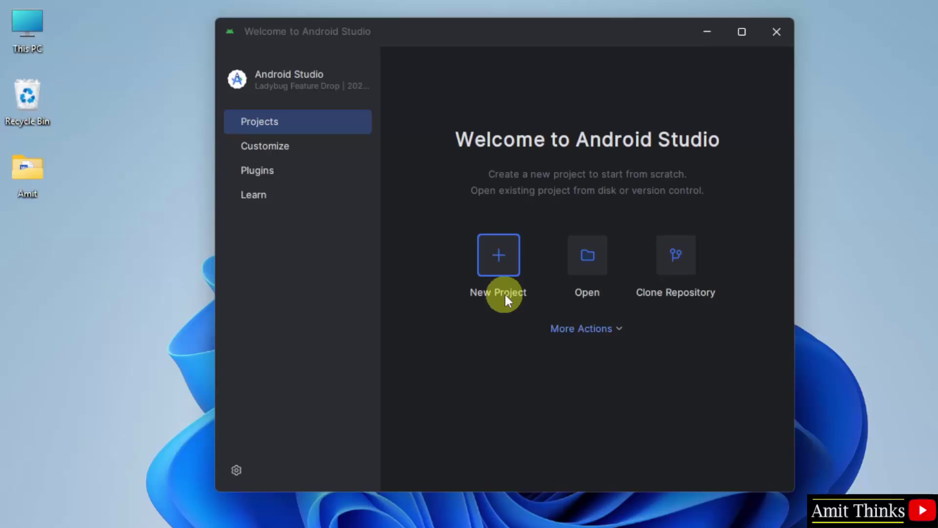
mouse_move(309, 144)
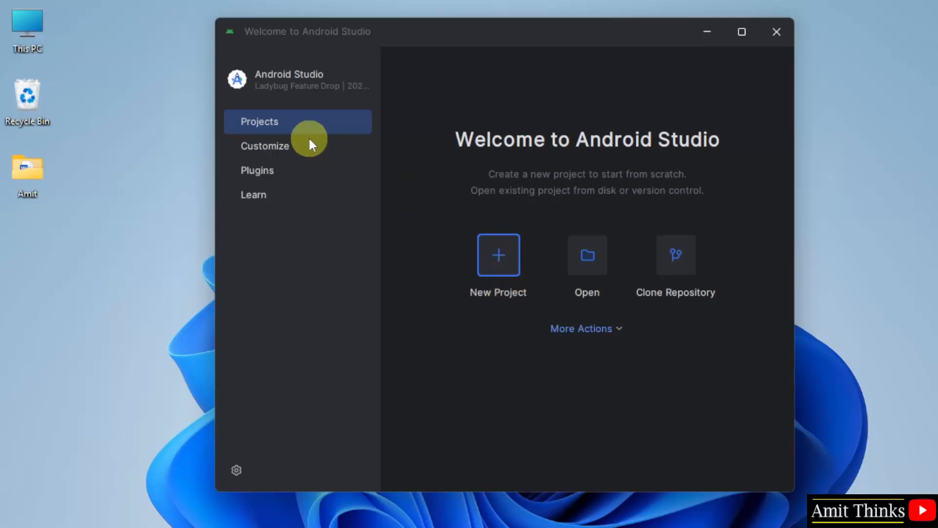
Step: Open Customize, browse the themes keeping Dark, and view the Region options
left_click(264, 146)
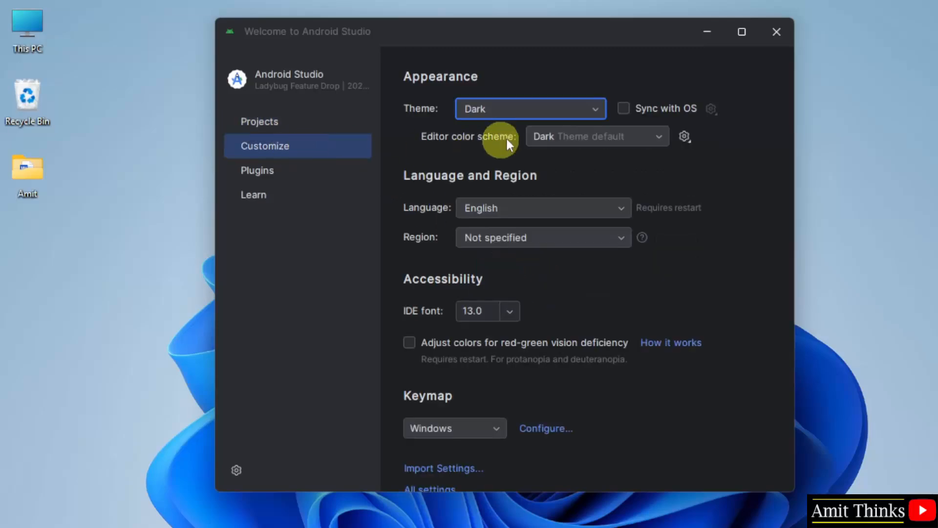
left_click(528, 108)
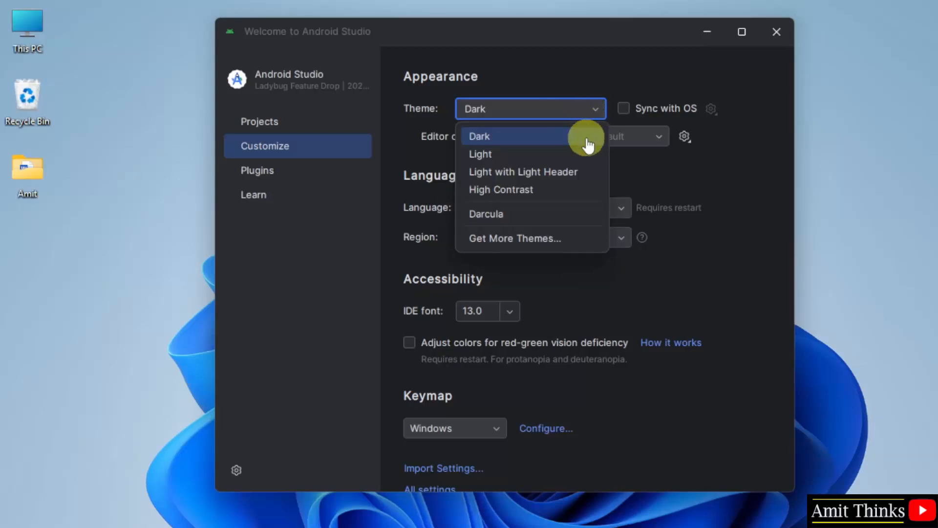
mouse_move(598, 111)
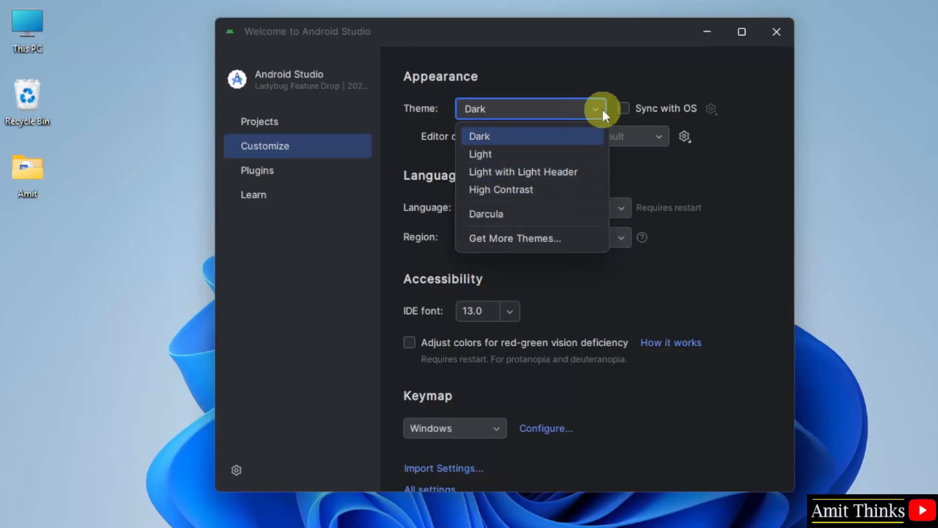
left_click(478, 136)
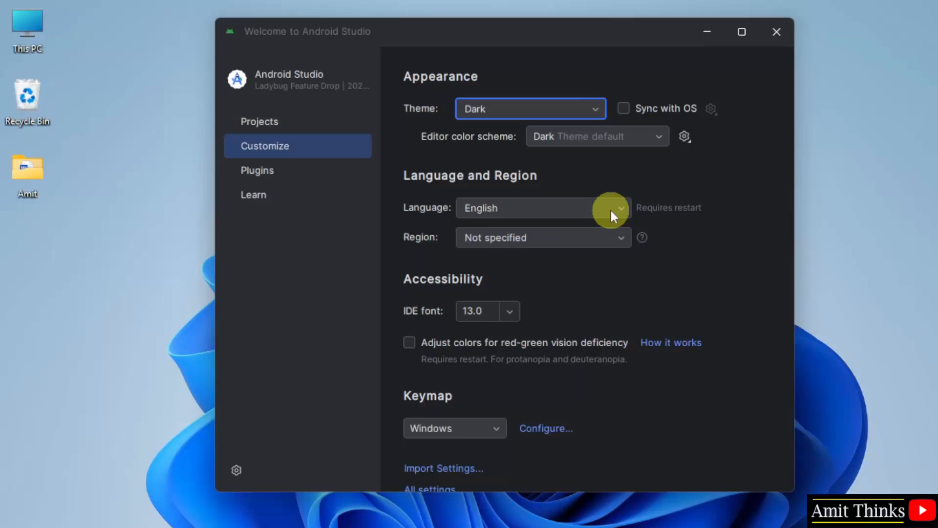
left_click(621, 237)
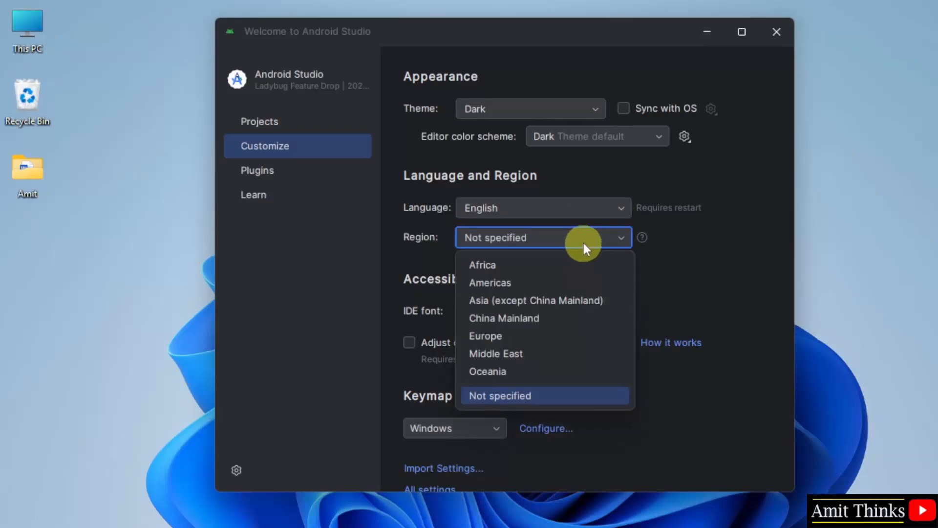
mouse_move(577, 282)
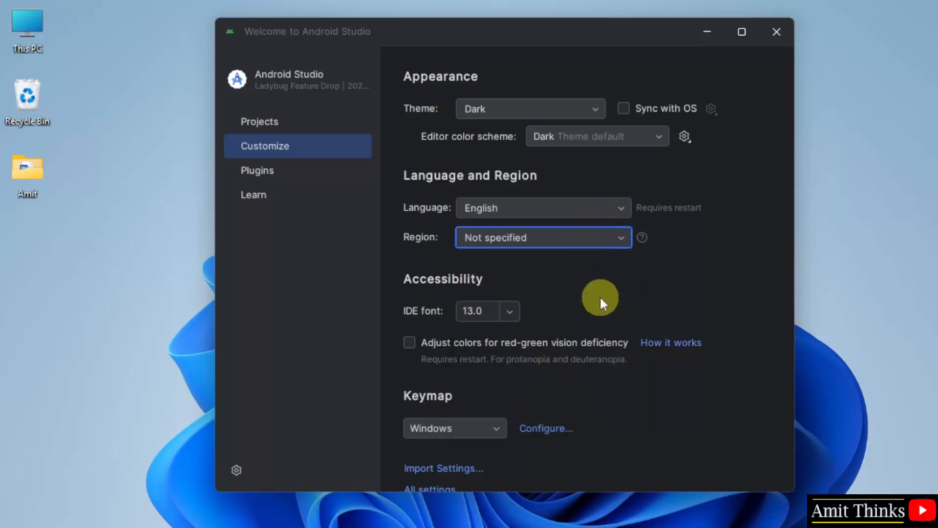
mouse_move(520, 312)
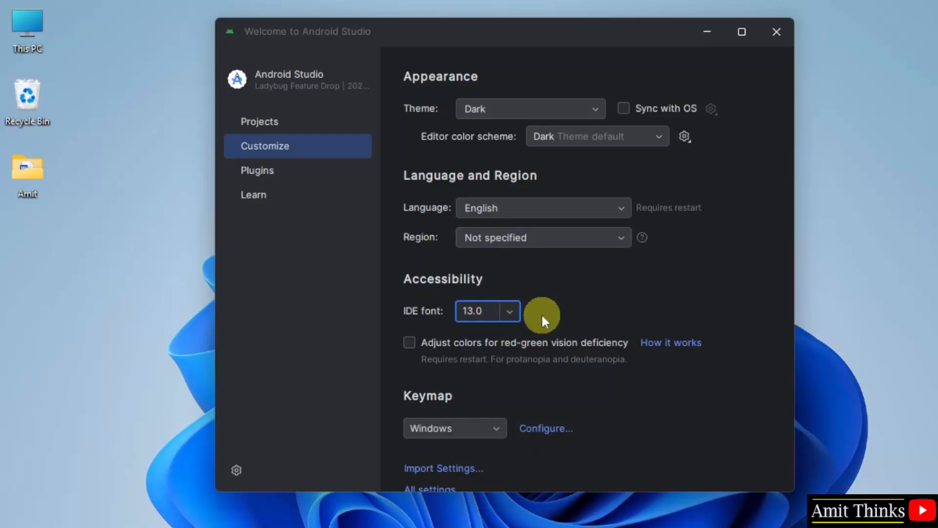
Step: Start a new project, glance at Wear OS templates, then pick Phone and Tablet Empty Activity
left_click(259, 122)
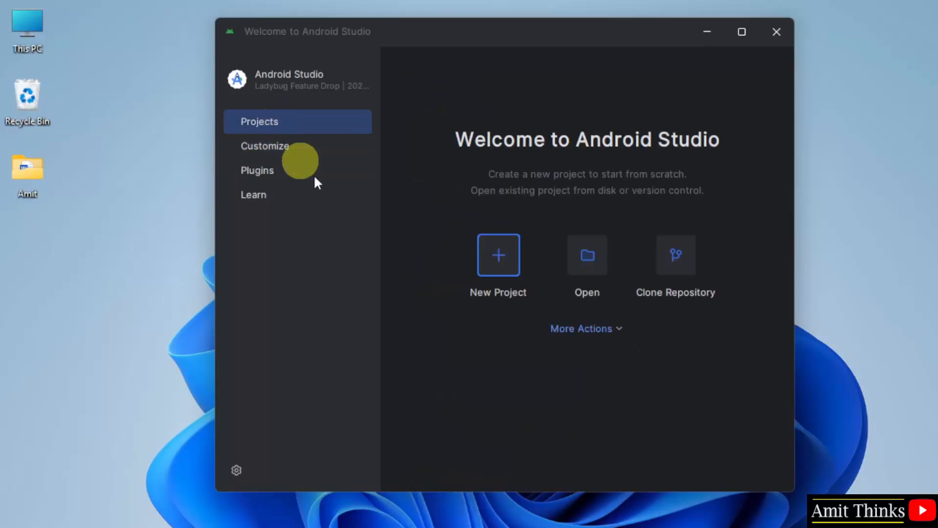
mouse_move(507, 258)
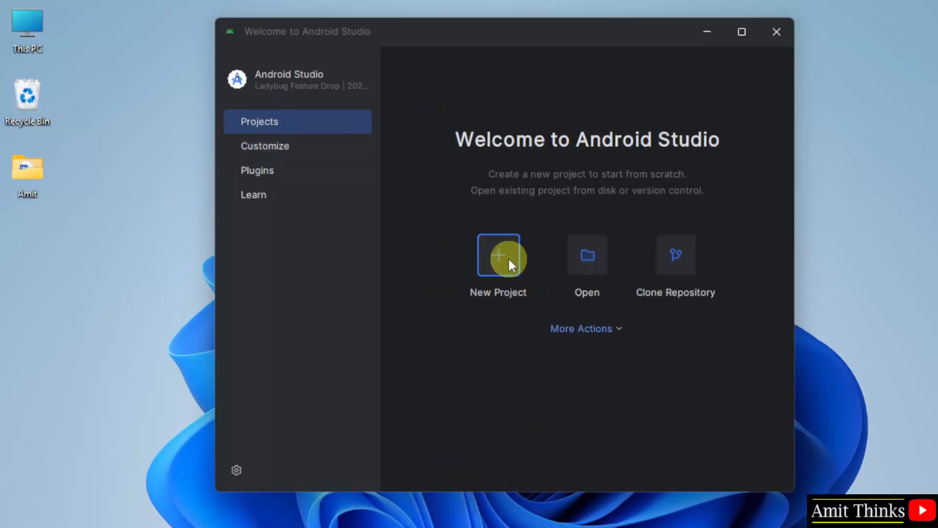
left_click(497, 254)
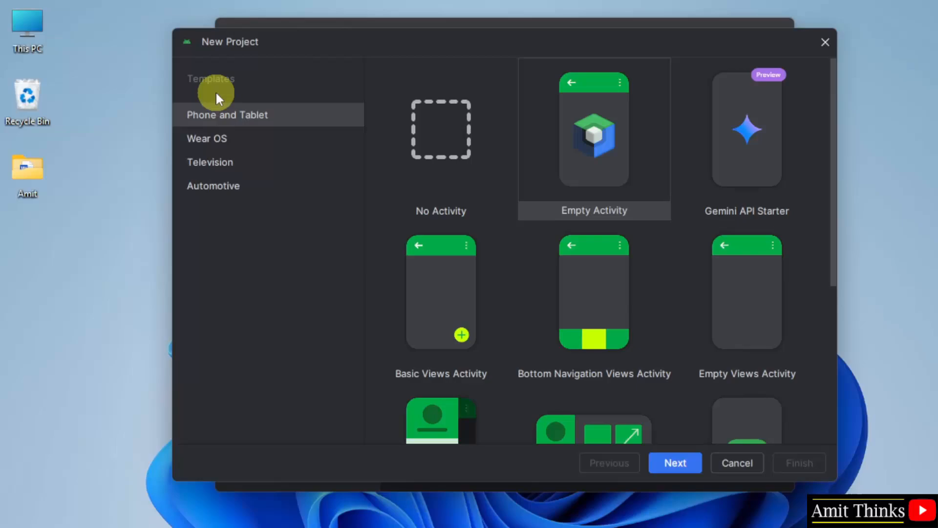
mouse_move(242, 78)
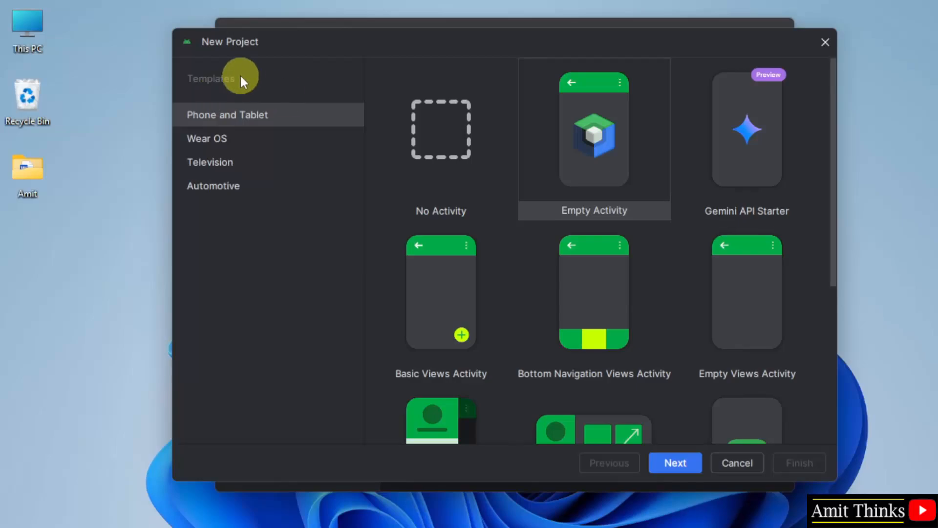
mouse_move(248, 84)
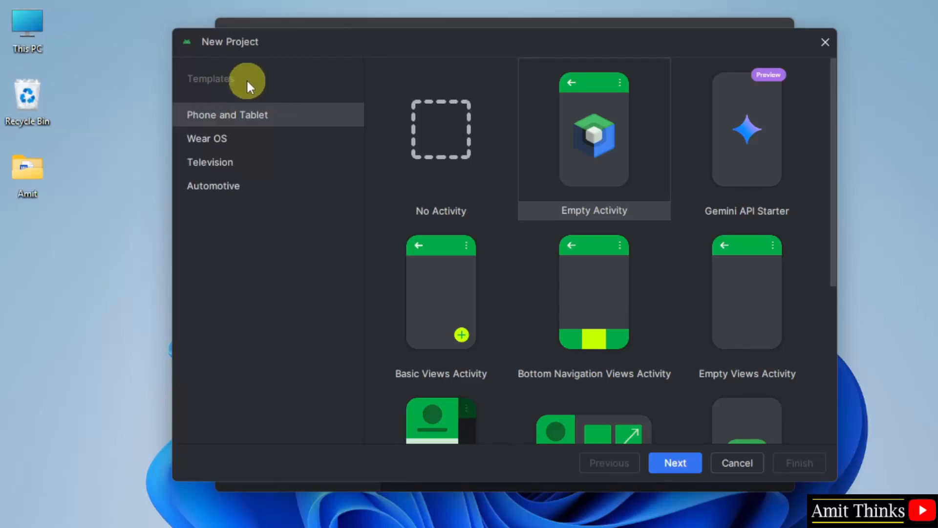
left_click(207, 139)
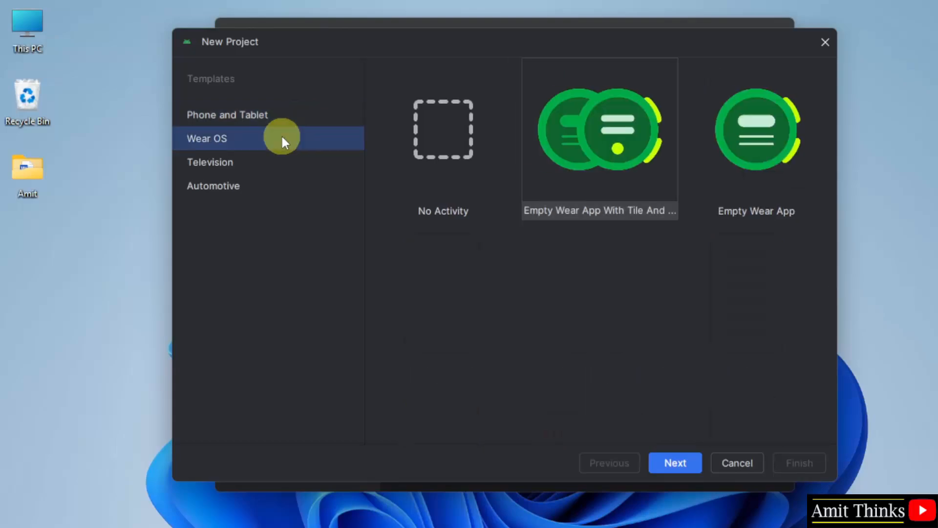
mouse_move(277, 163)
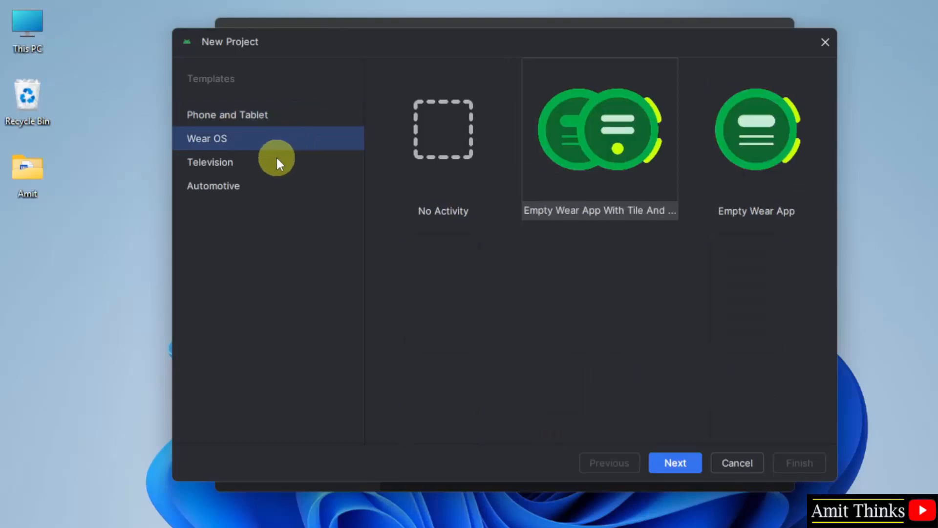
mouse_move(292, 170)
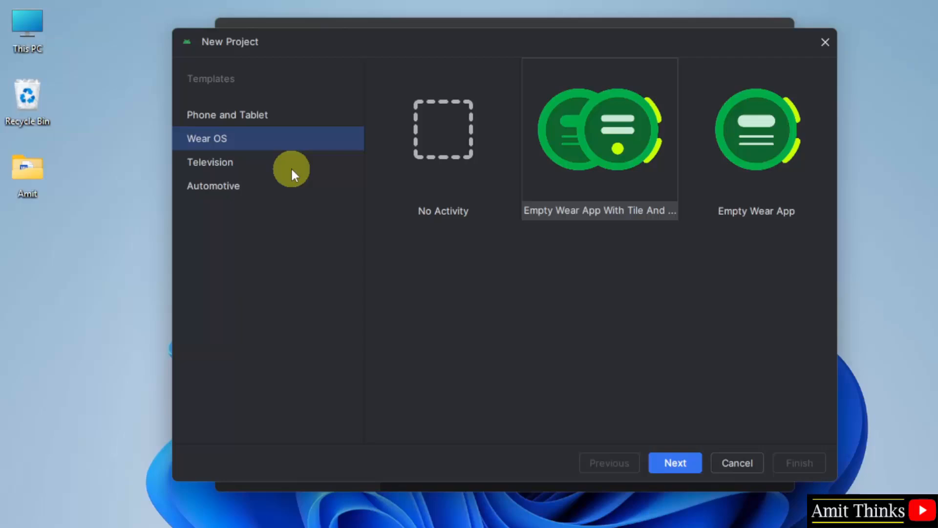
left_click(213, 186)
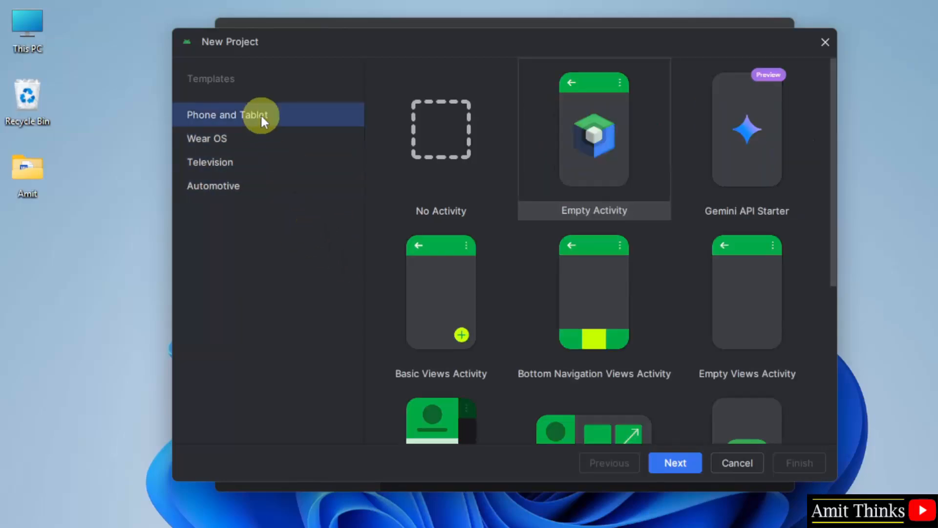
mouse_move(561, 192)
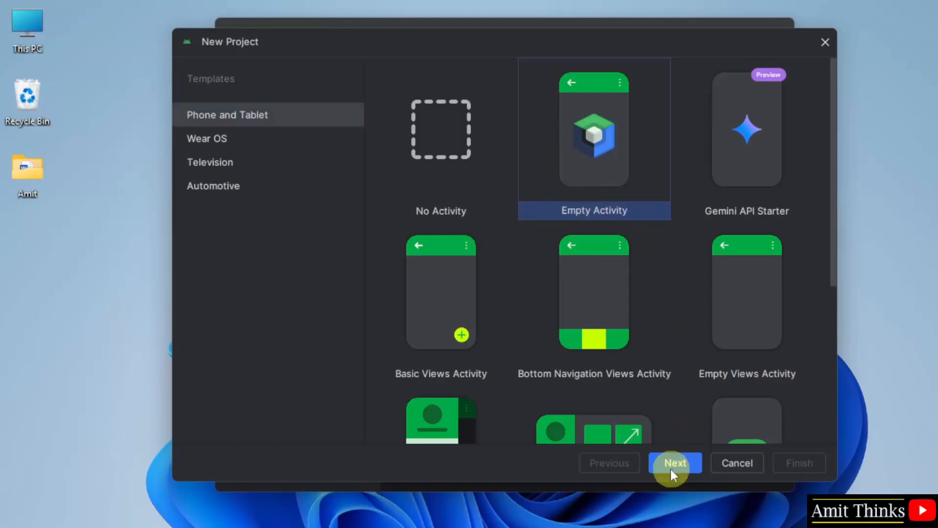
Step: Name the project AmitDemoApplication by adding 'Demo' and review its save location
left_click(675, 462)
type("AmitApplication")
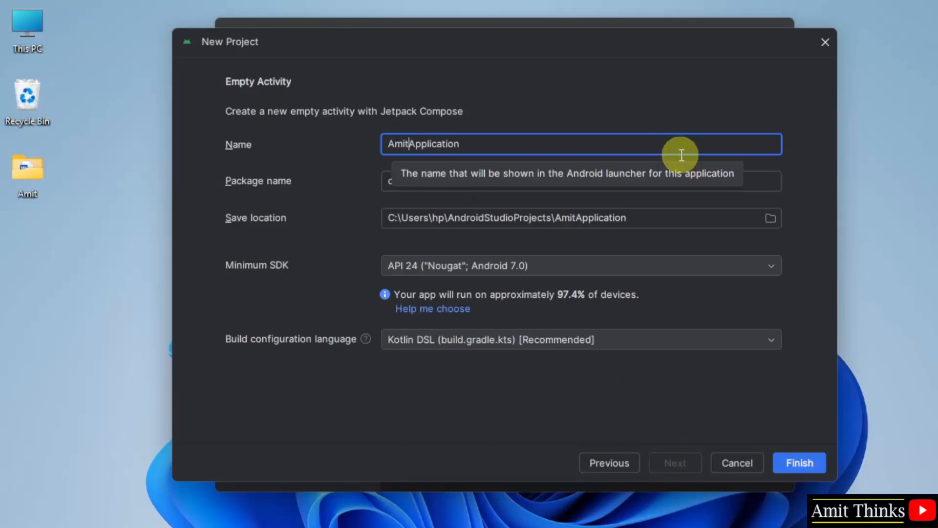
type("Demo")
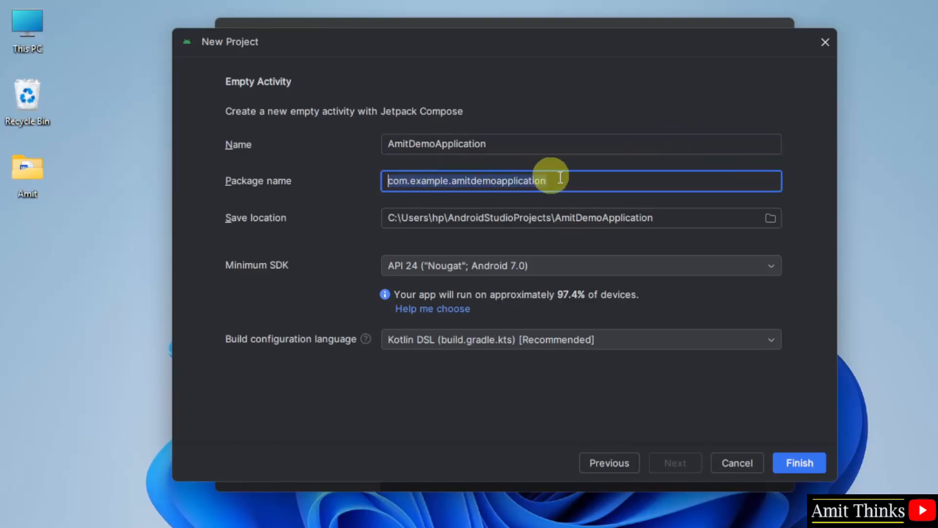
left_click(539, 217)
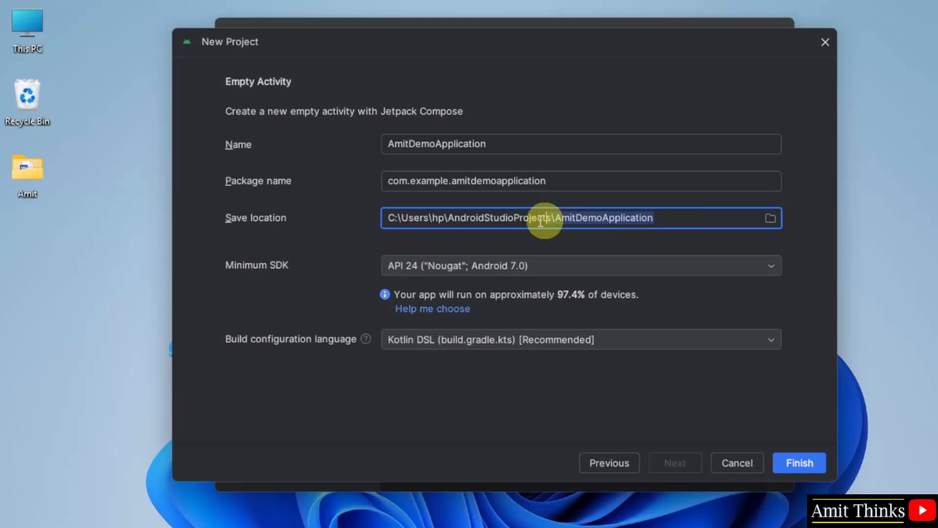
mouse_move(336, 277)
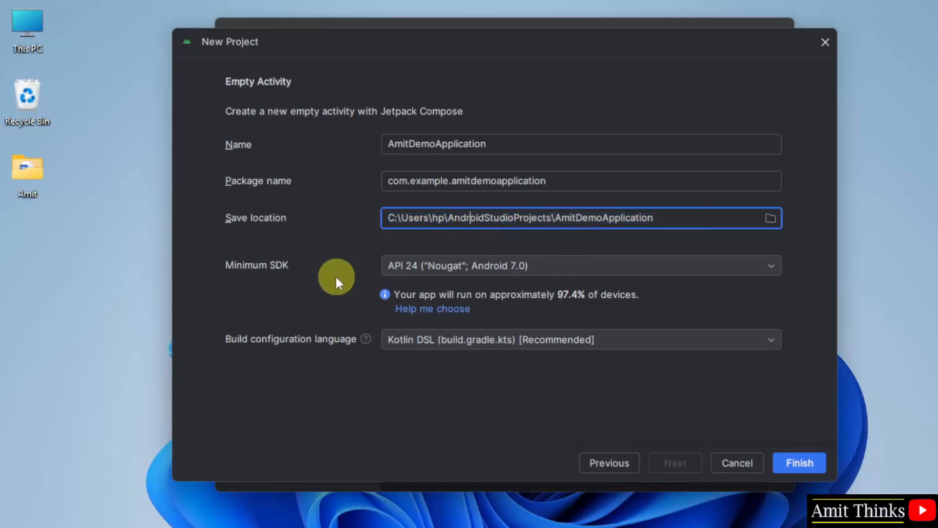
mouse_move(317, 302)
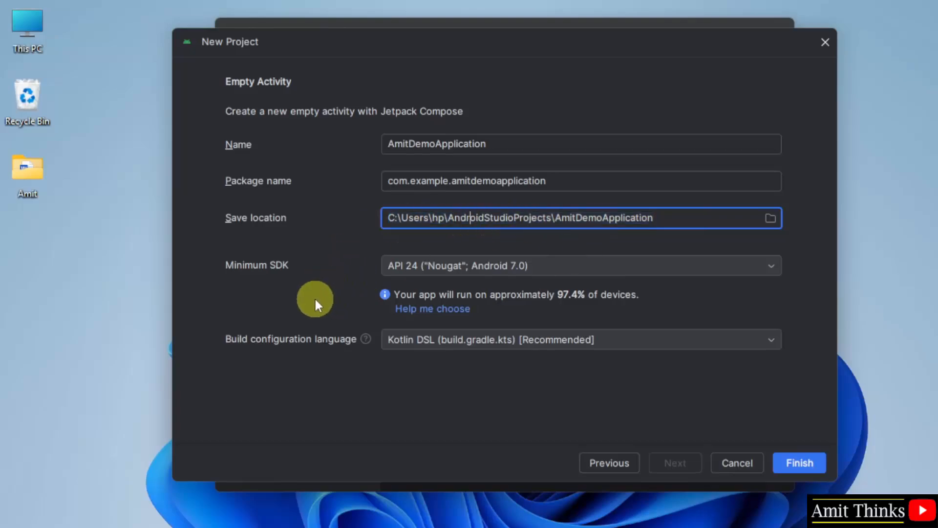
mouse_move(446, 301)
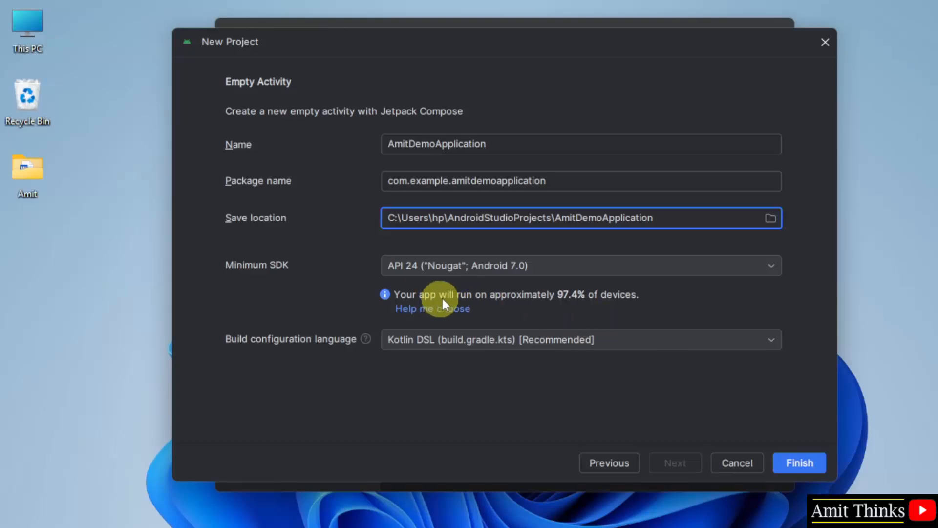
mouse_move(627, 310)
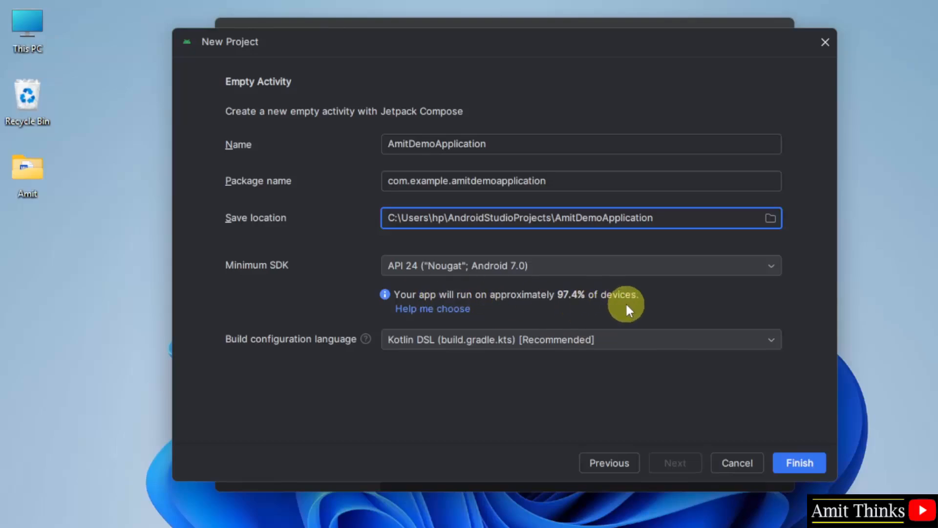
mouse_move(652, 302)
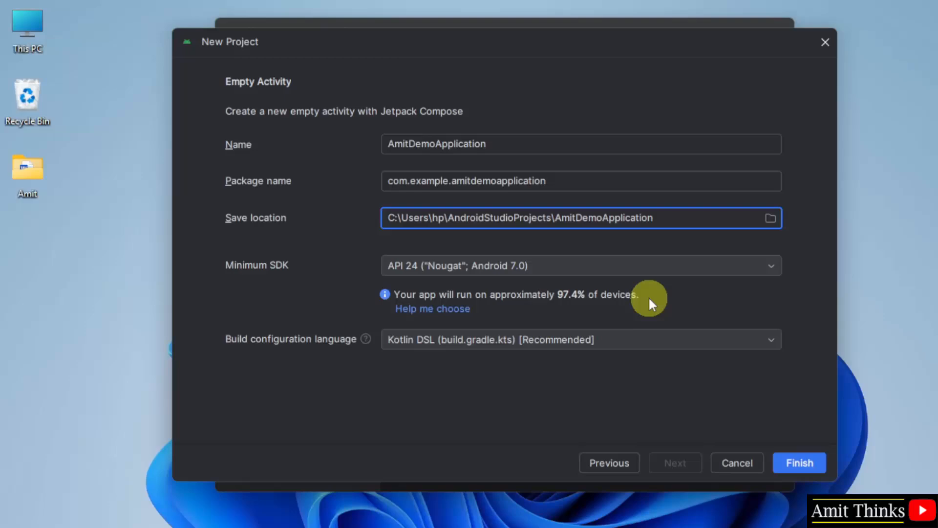
mouse_move(286, 359)
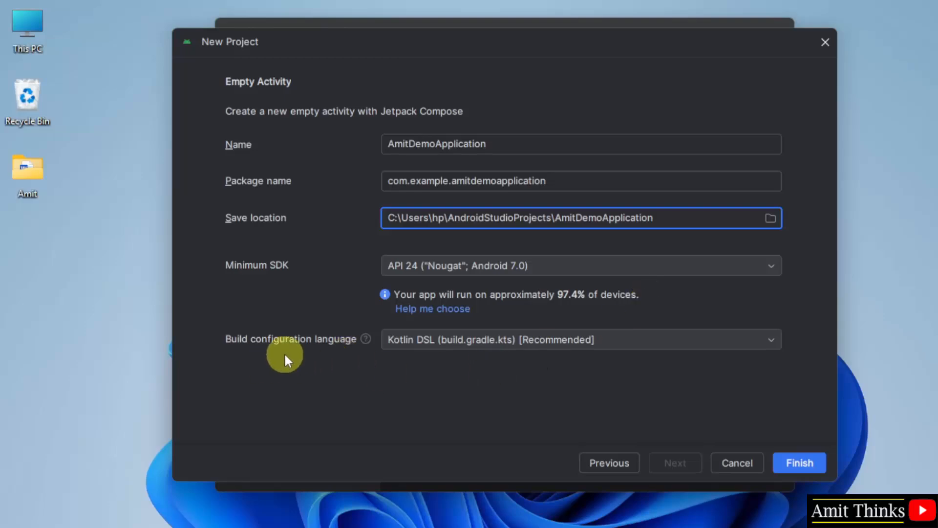
mouse_move(645, 365)
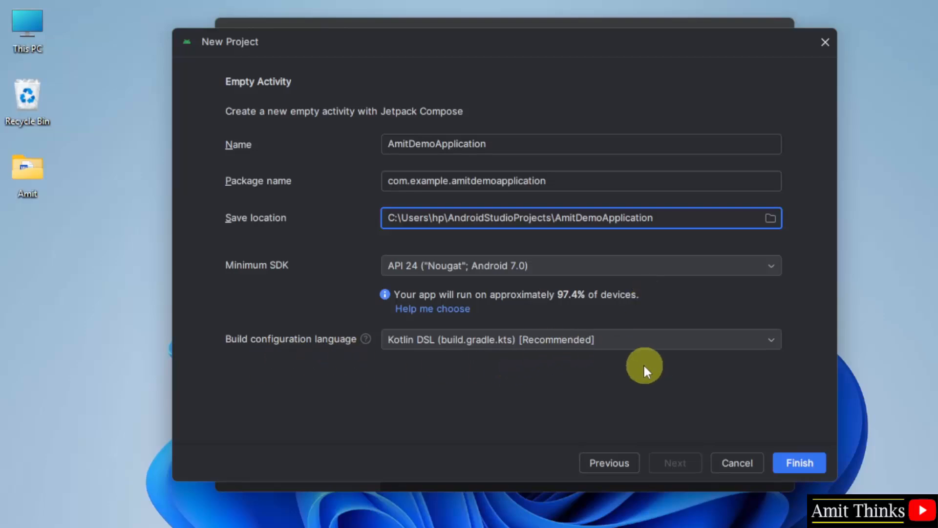
mouse_move(602, 350)
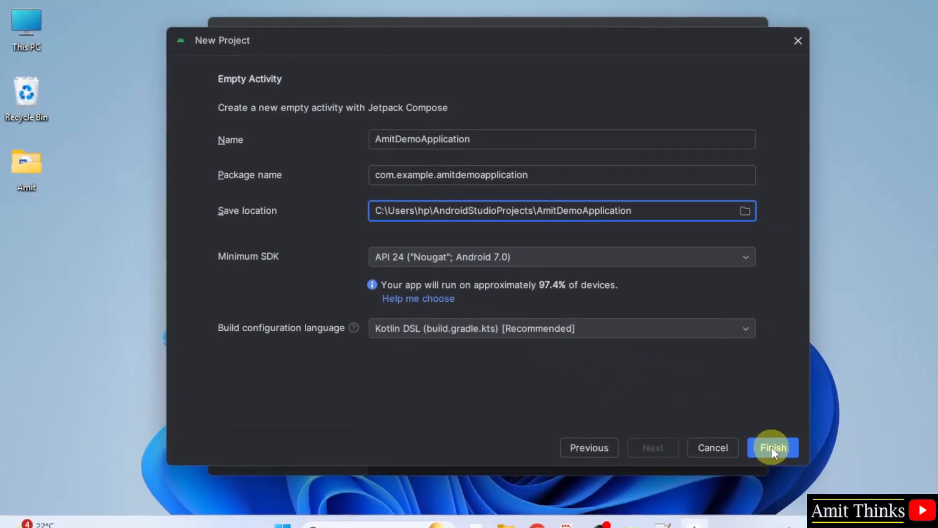
Step: Create the project, dismiss the Defender notification, and browse the app source folders
left_click(773, 447)
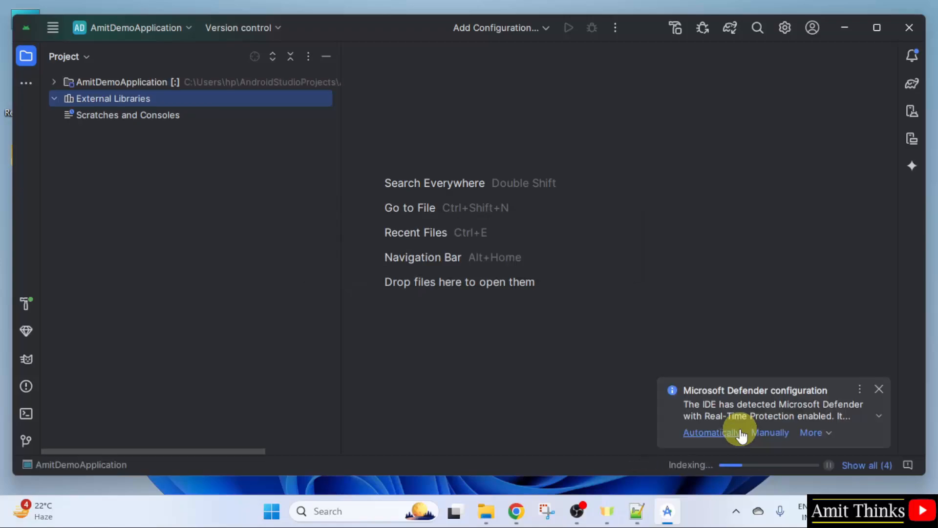
mouse_move(857, 400)
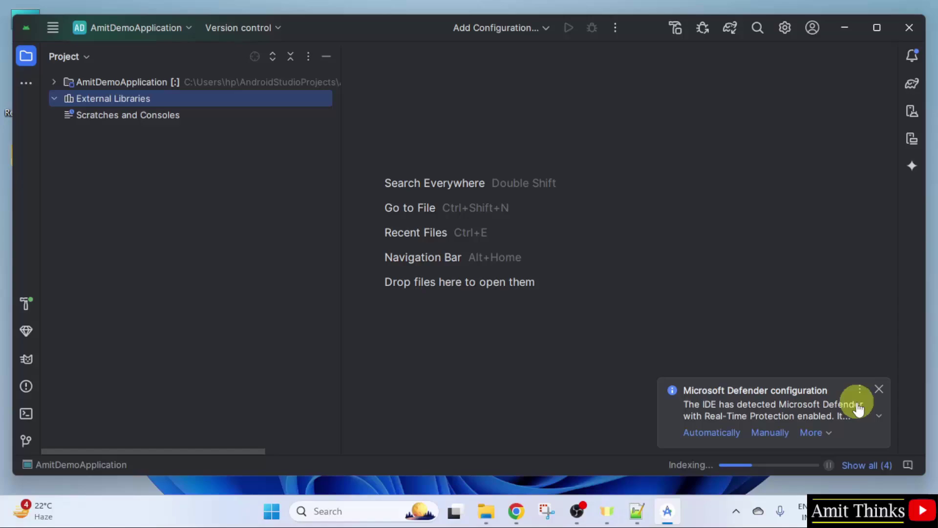
left_click(879, 389)
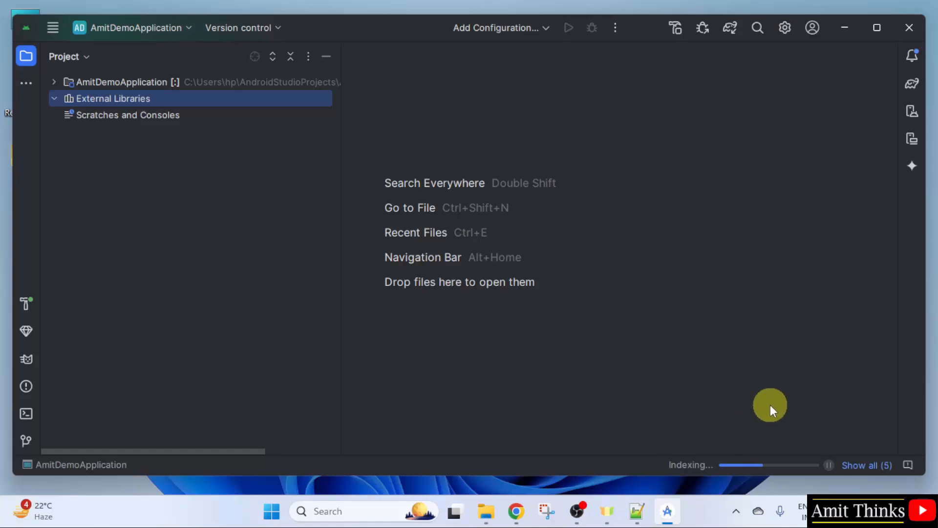
mouse_move(751, 410)
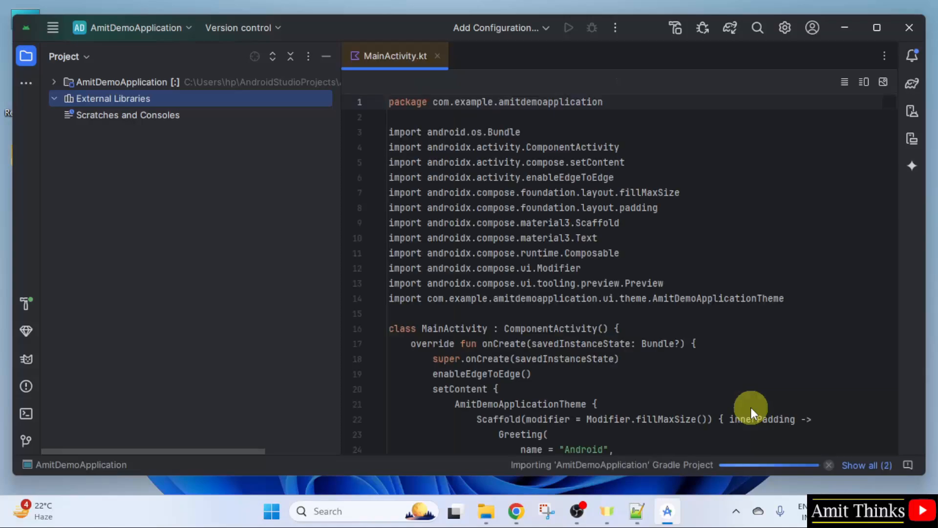
left_click(53, 82)
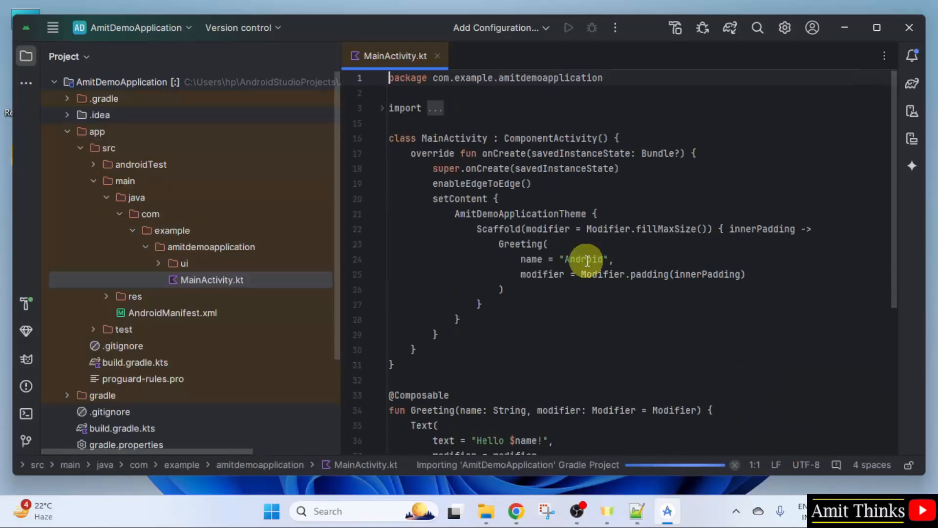
mouse_move(583, 180)
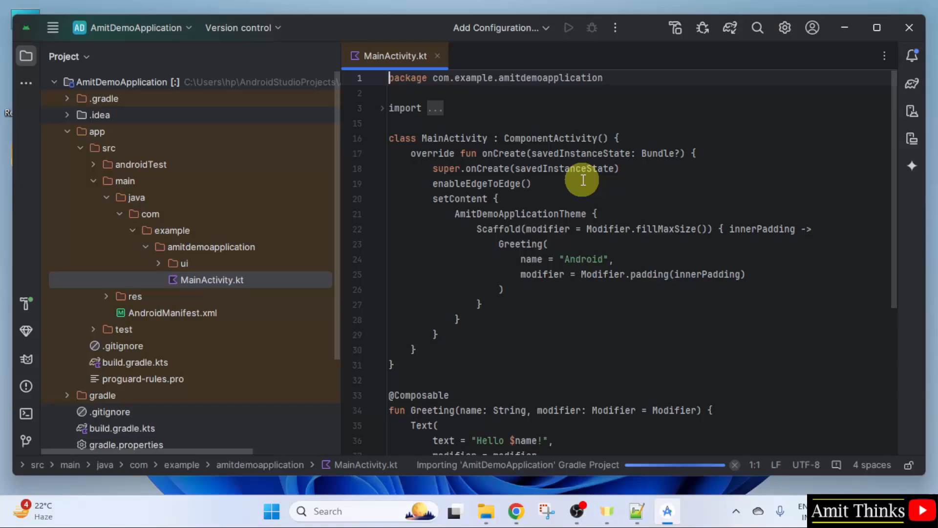
scroll("down", 3)
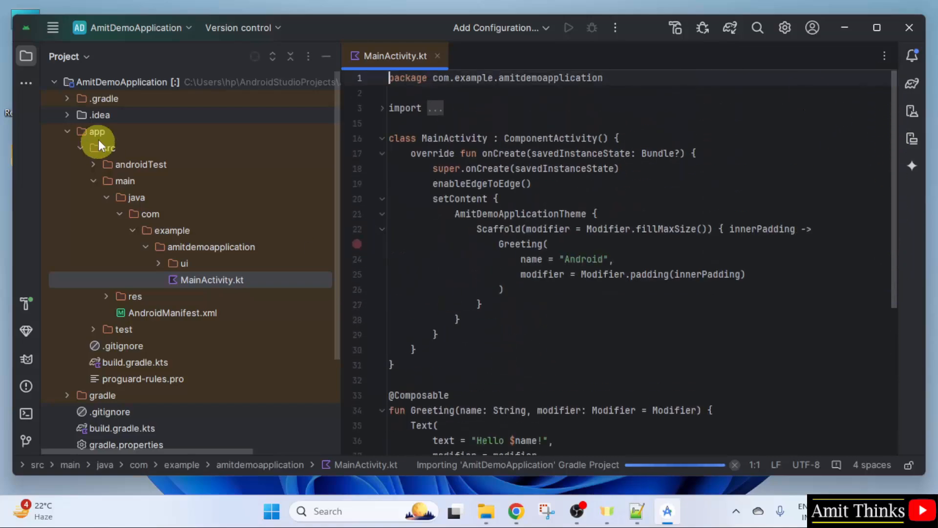
mouse_move(173, 313)
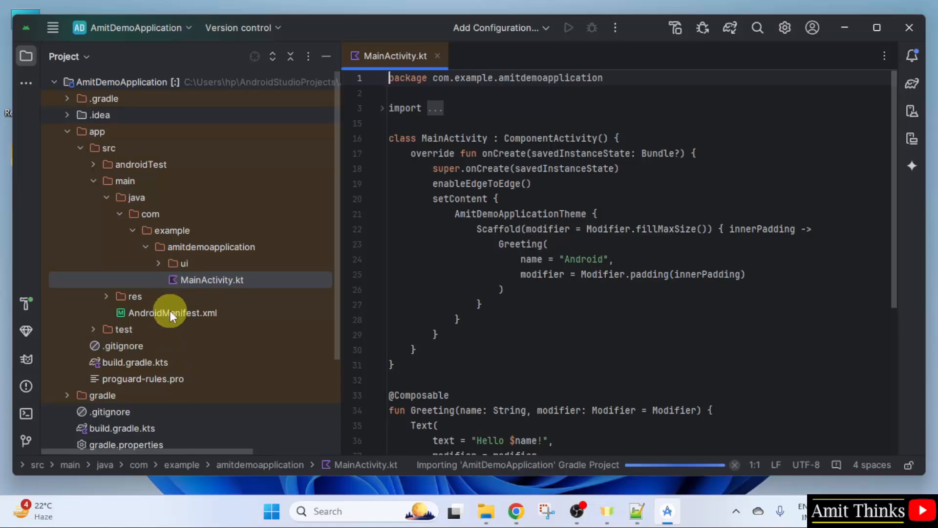
mouse_move(105, 98)
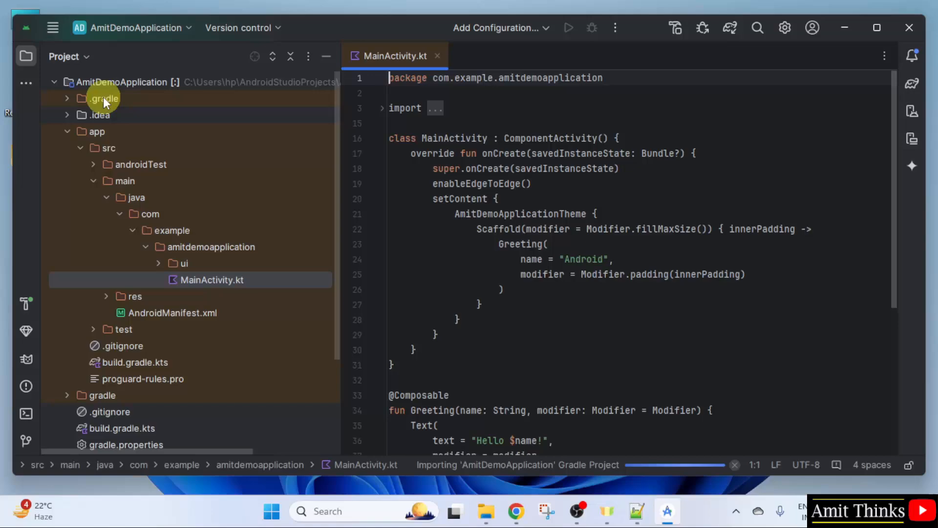
mouse_move(586, 472)
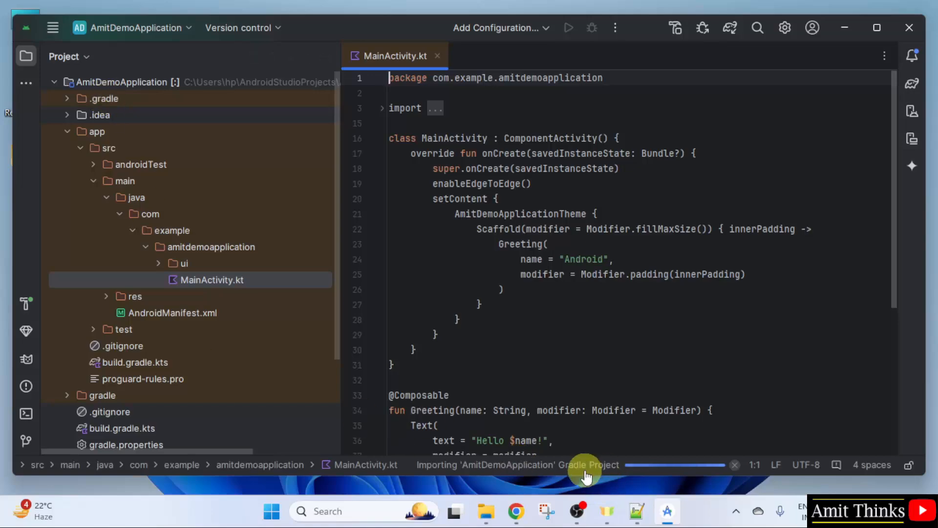
mouse_move(882, 28)
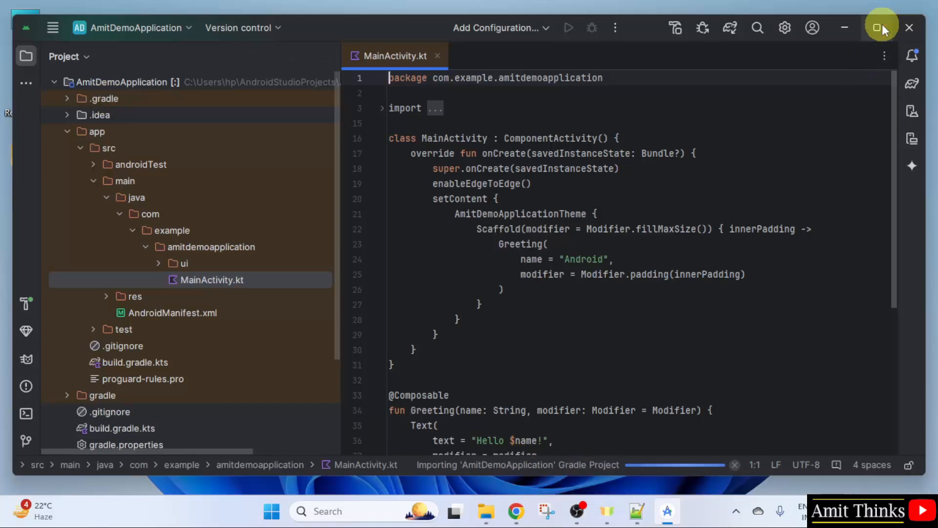
Step: Maximize Android Studio and open Device Manager, briefly checking Running Devices first
left_click(882, 28)
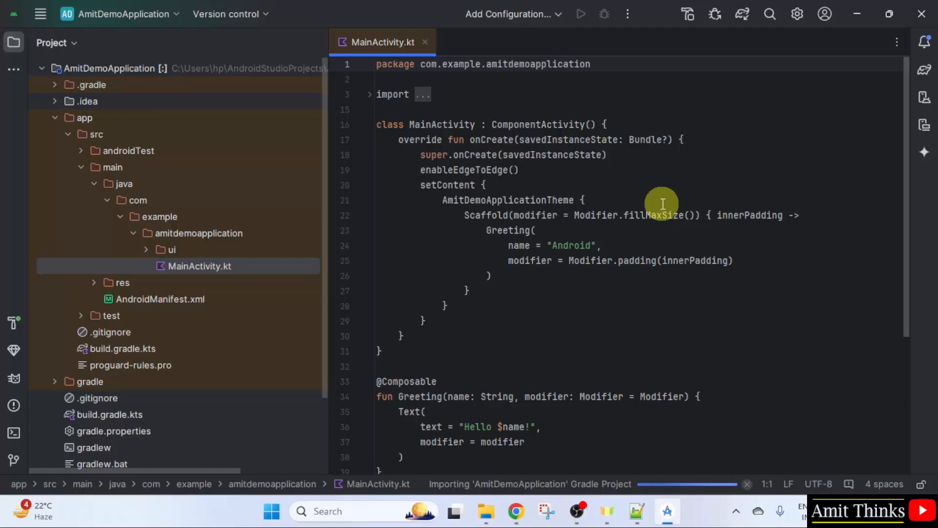
mouse_move(649, 211)
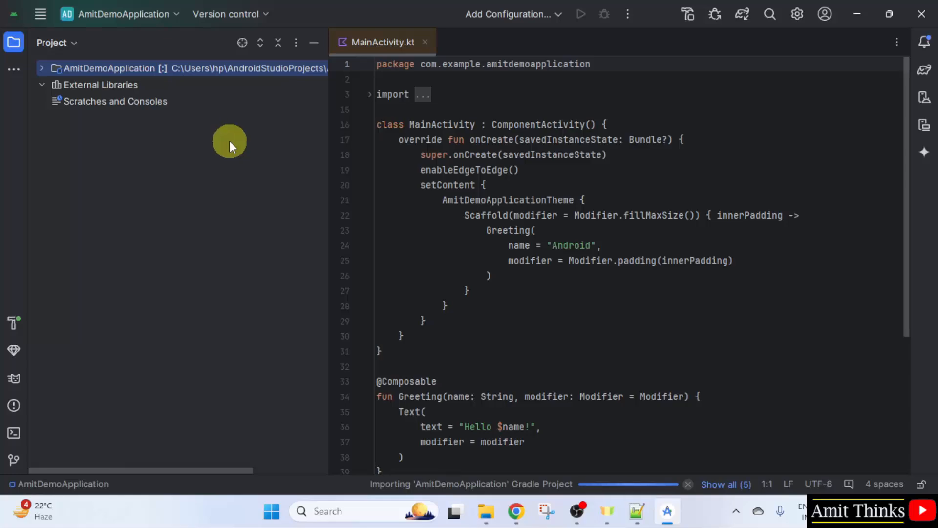
mouse_move(924, 96)
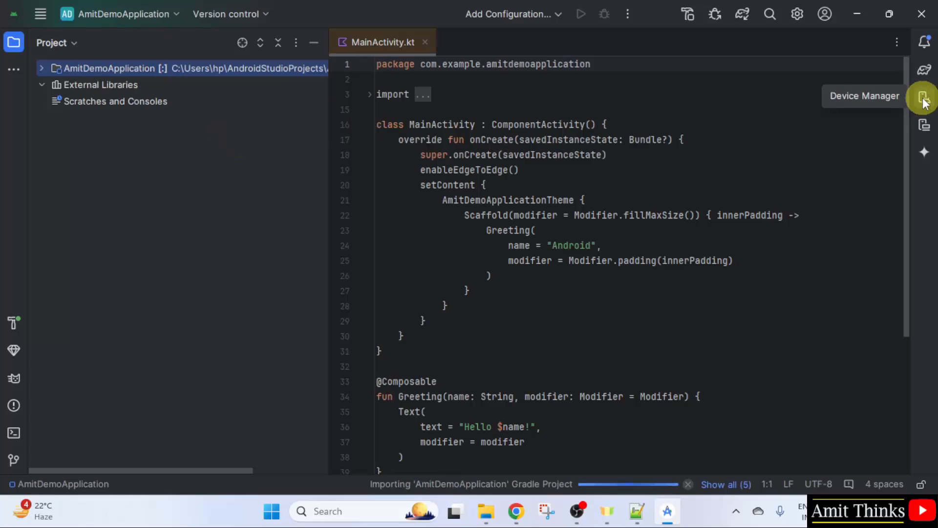
left_click(923, 97)
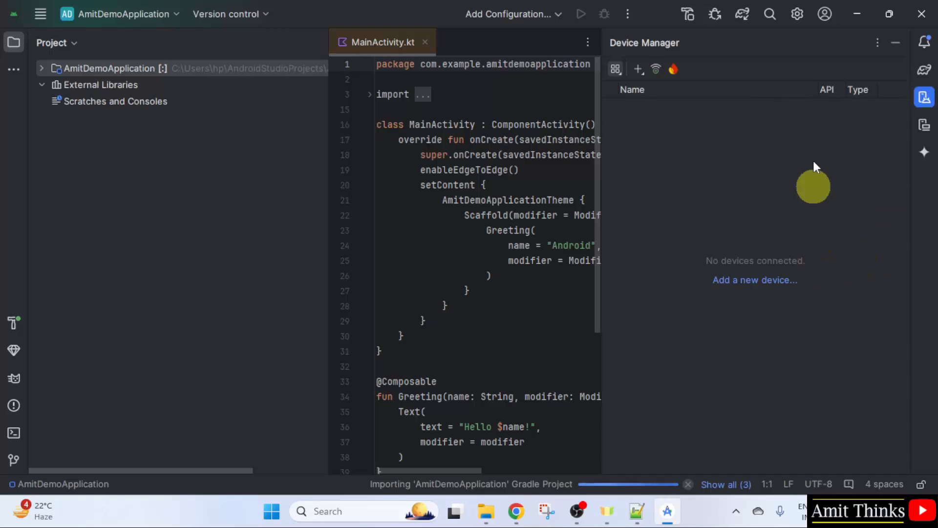
mouse_move(826, 192)
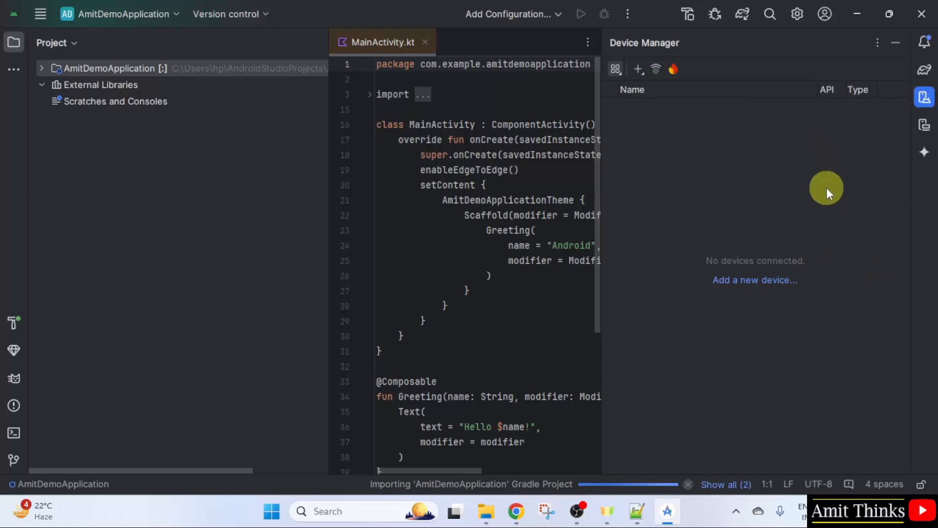
mouse_move(924, 123)
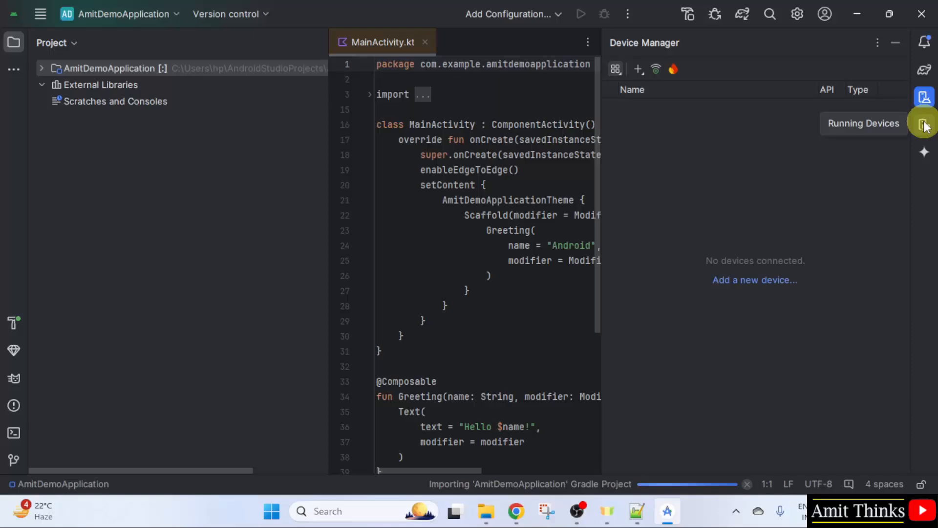
left_click(925, 124)
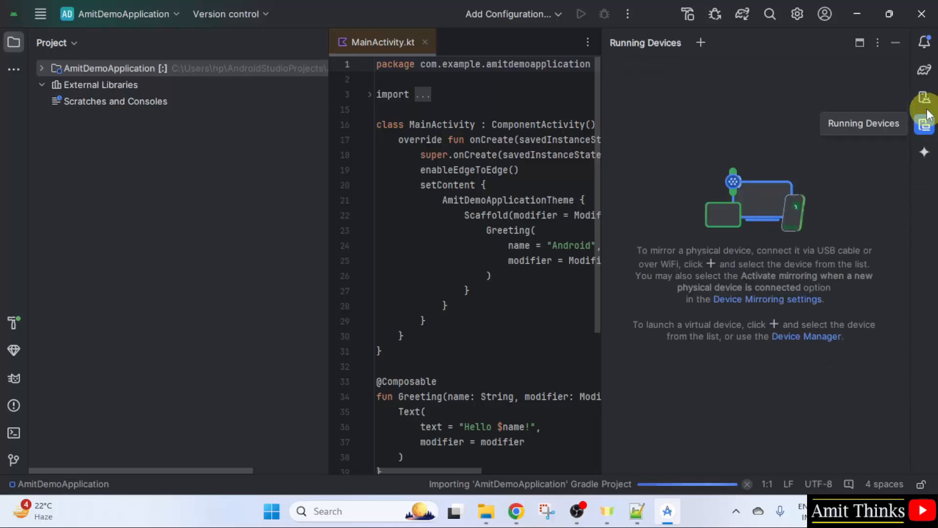
left_click(924, 95)
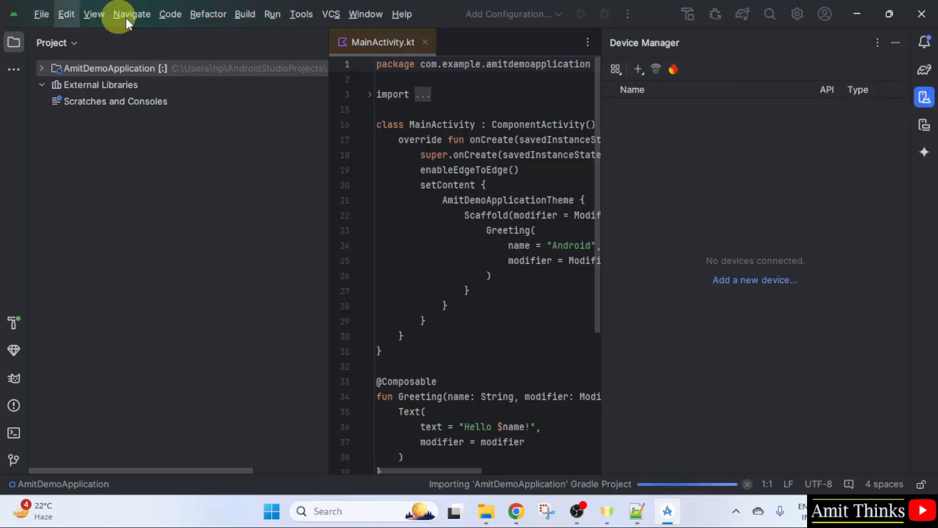
Step: Show the Device Manager panel and open its + add-device menu
left_click(301, 14)
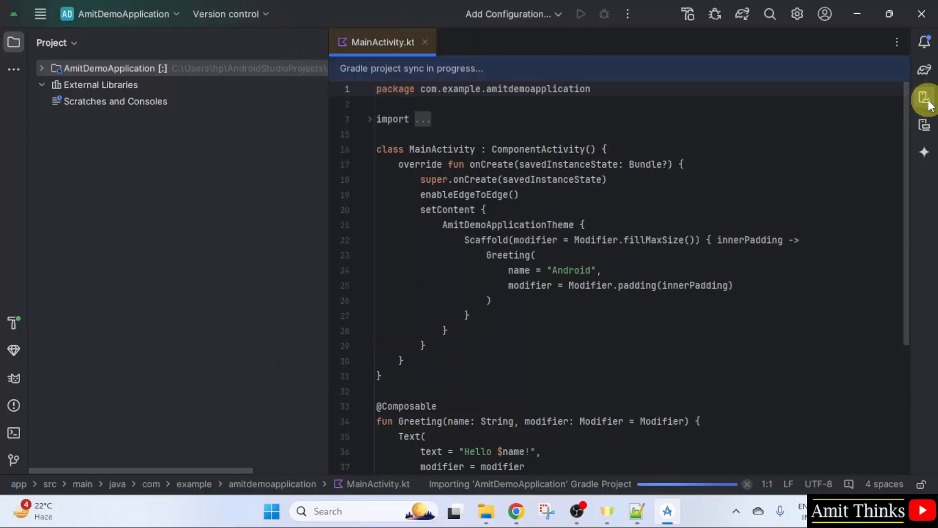
left_click(925, 98)
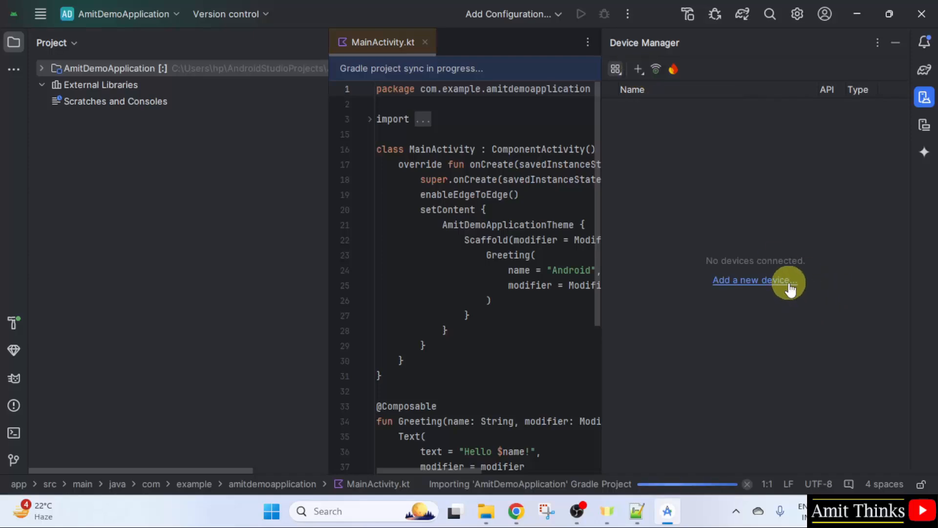
left_click(637, 69)
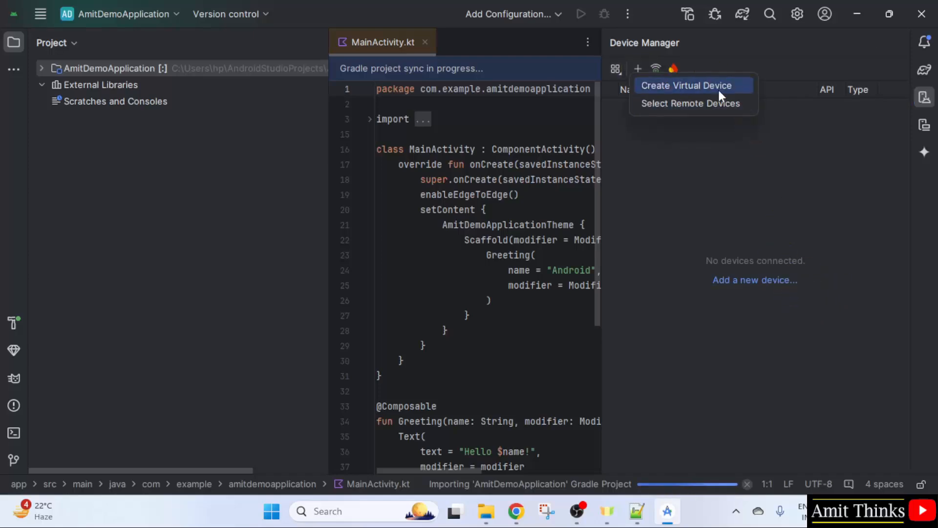
Step: Choose Create Virtual Device and select Pixel 9 as the phone hardware
left_click(686, 85)
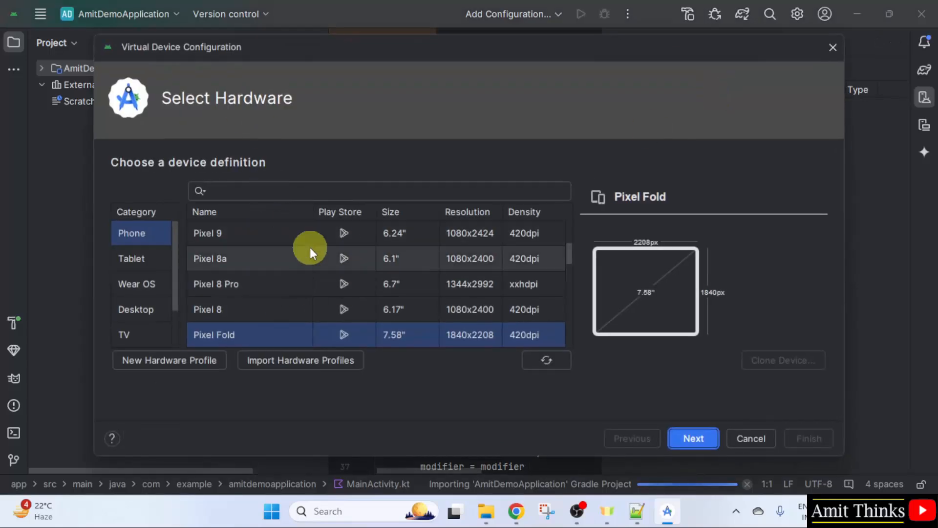
mouse_move(141, 283)
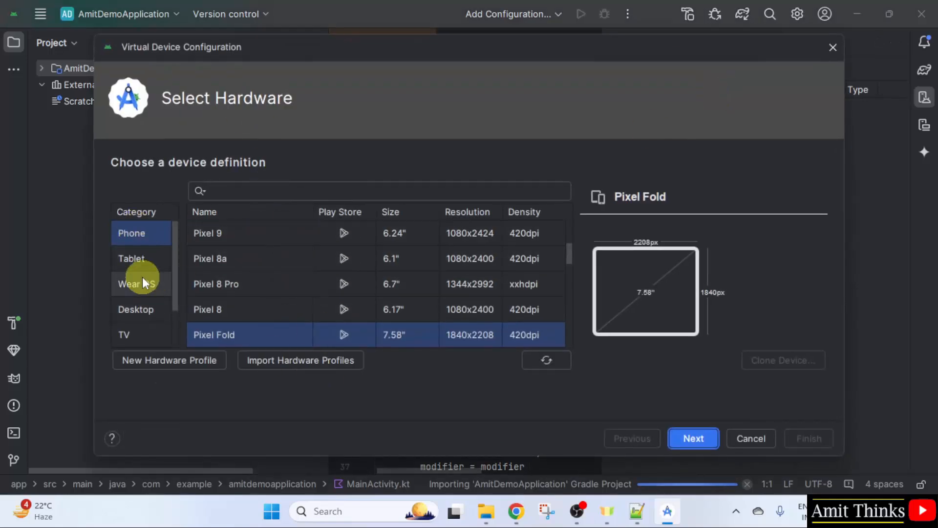
scroll("down", 3)
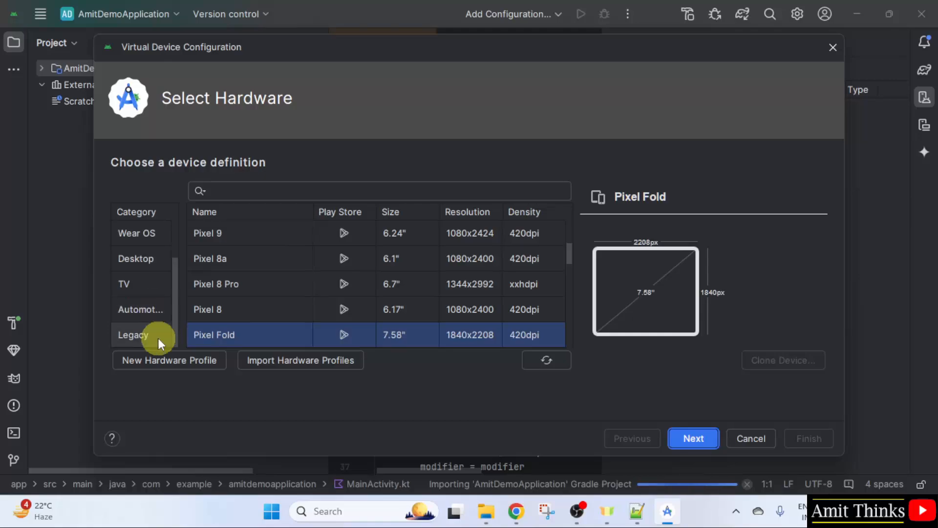
scroll("up", 3)
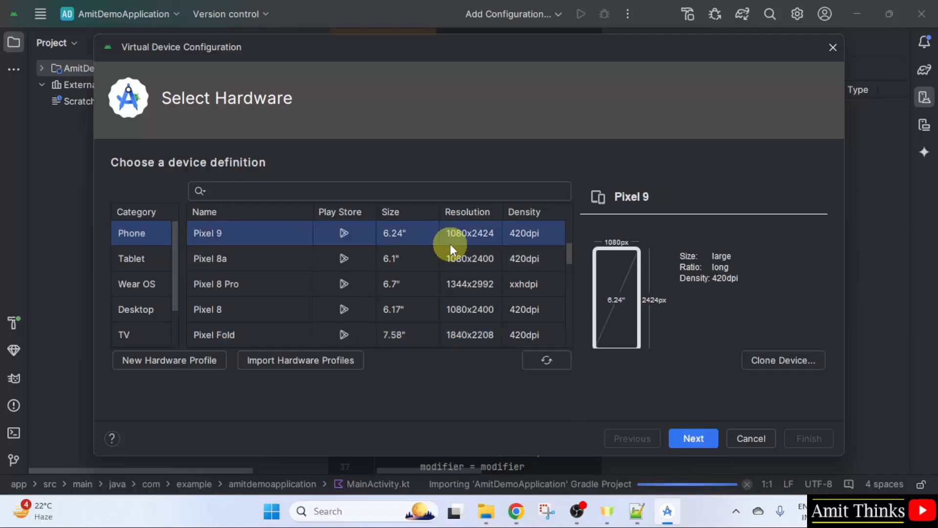
mouse_move(511, 322)
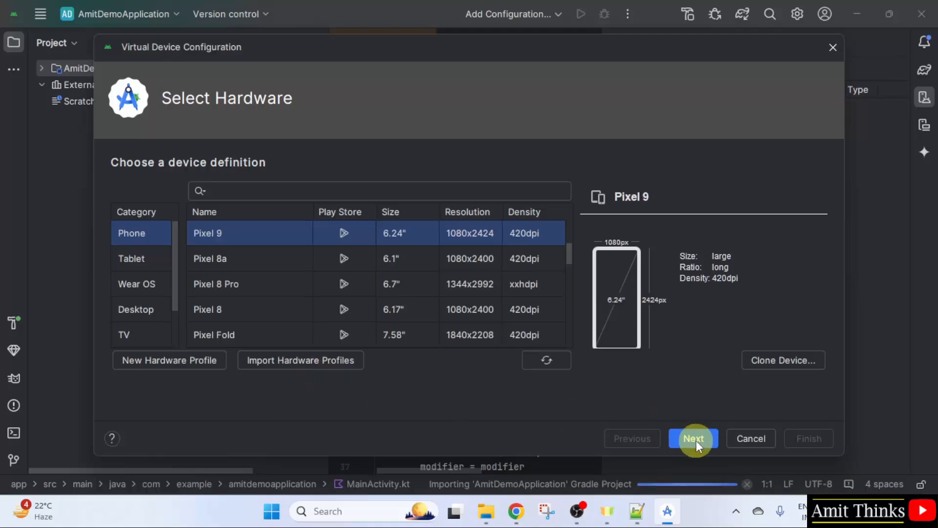
Step: Advance the Virtual Device Configuration wizard to the System Image page
left_click(693, 438)
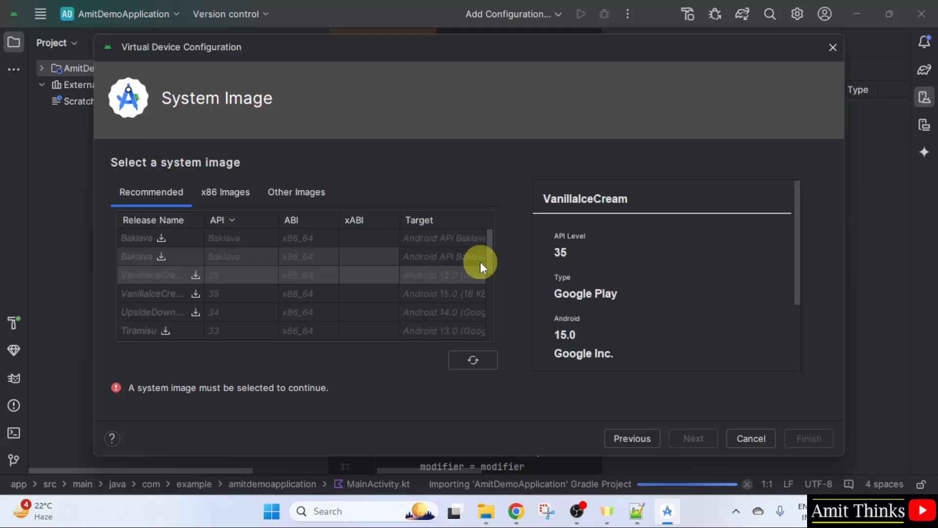
mouse_move(367, 309)
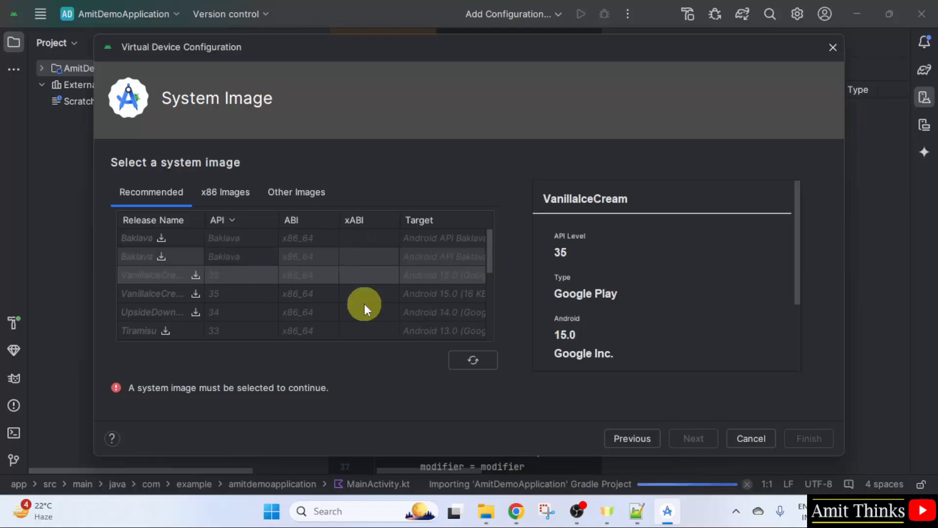
mouse_move(210, 281)
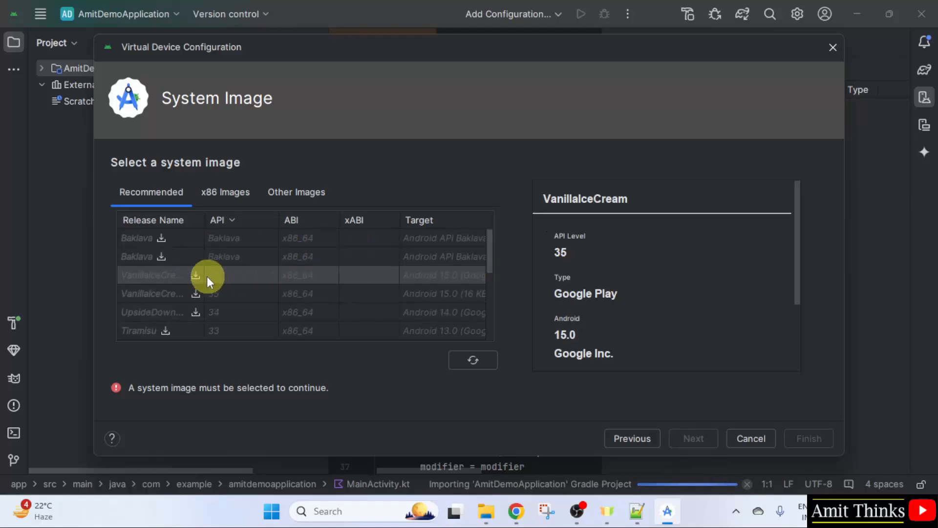
Step: Download the VanillaIceCream API 35 Google Play x86_64 system image
left_click(196, 275)
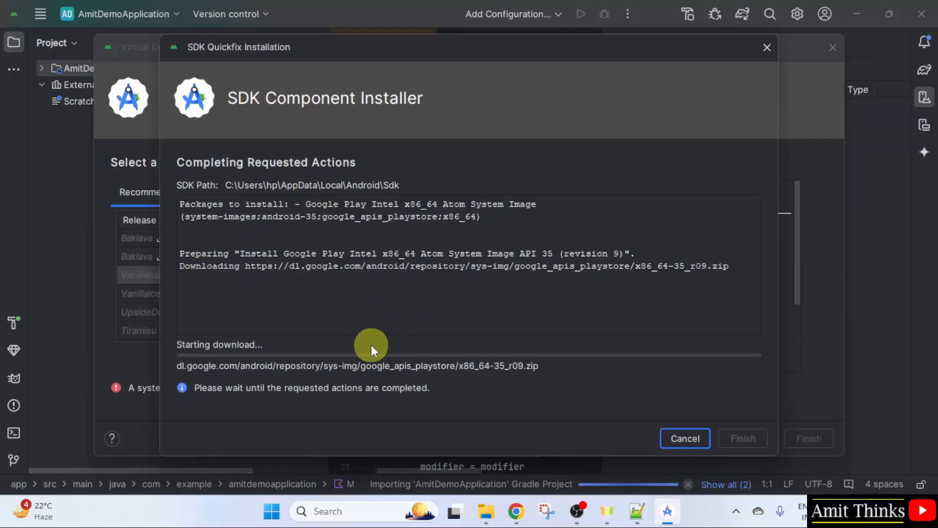
mouse_move(424, 415)
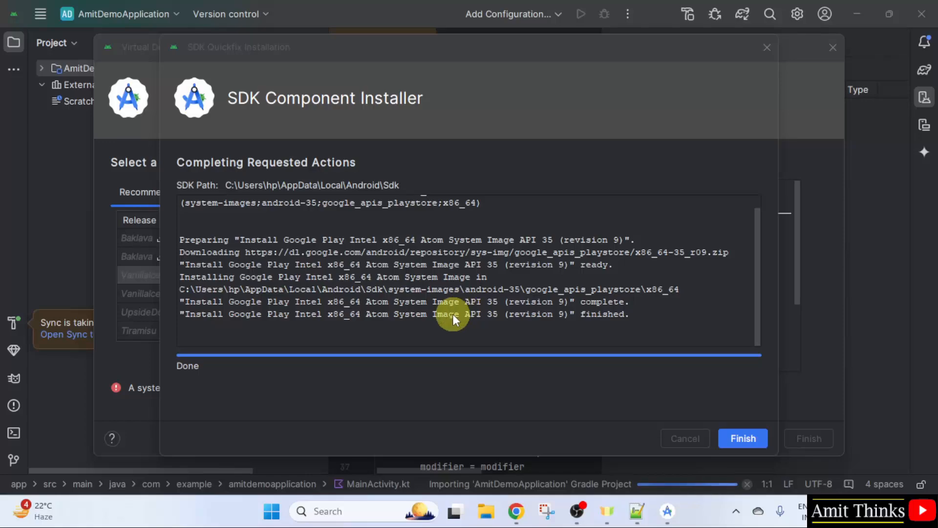
mouse_move(191, 389)
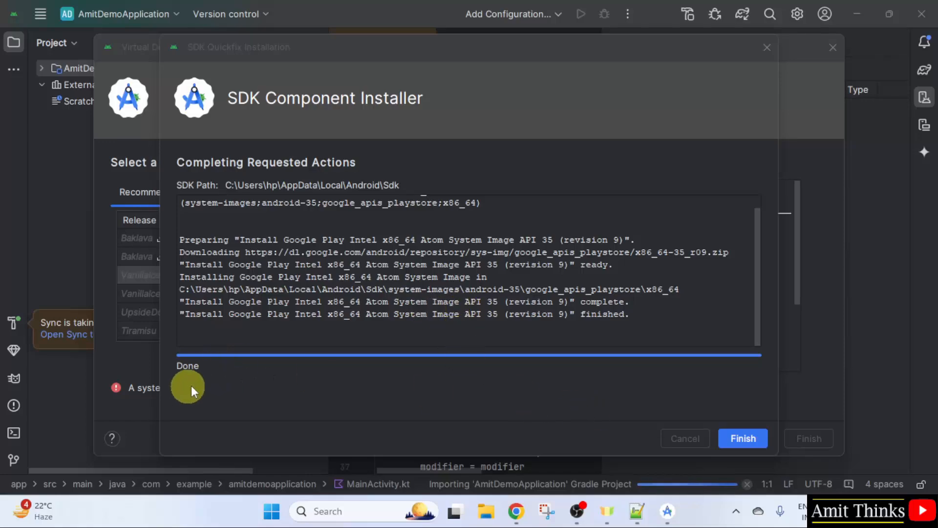
Step: Close the SDK Component Installer once the API 35 image is installed
left_click(743, 438)
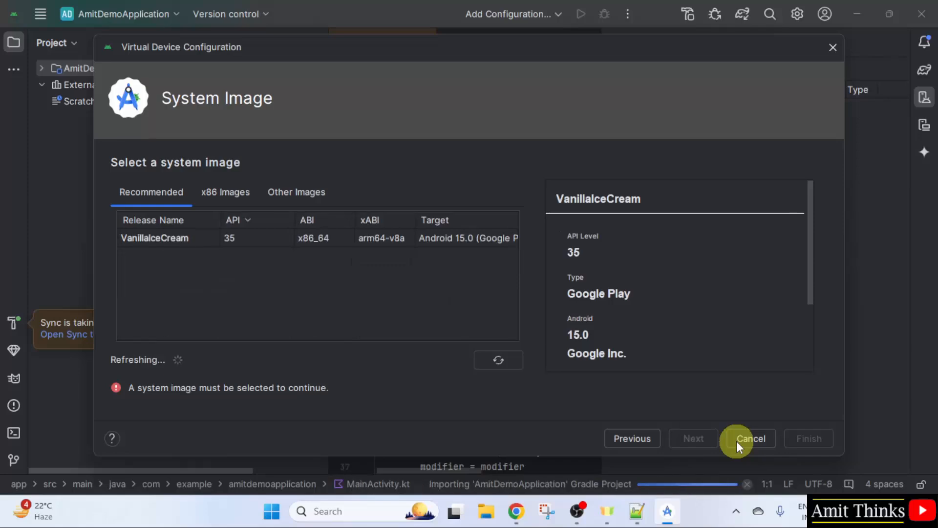
mouse_move(205, 258)
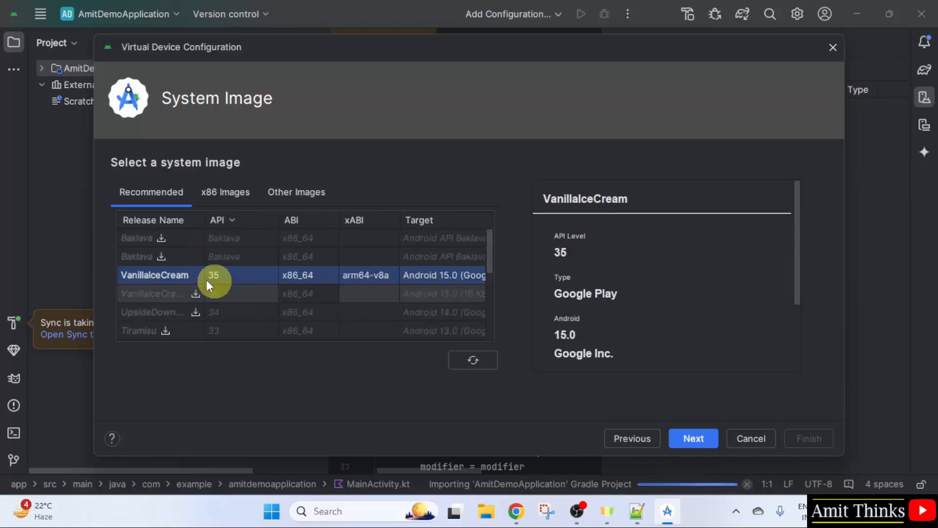
mouse_move(356, 312)
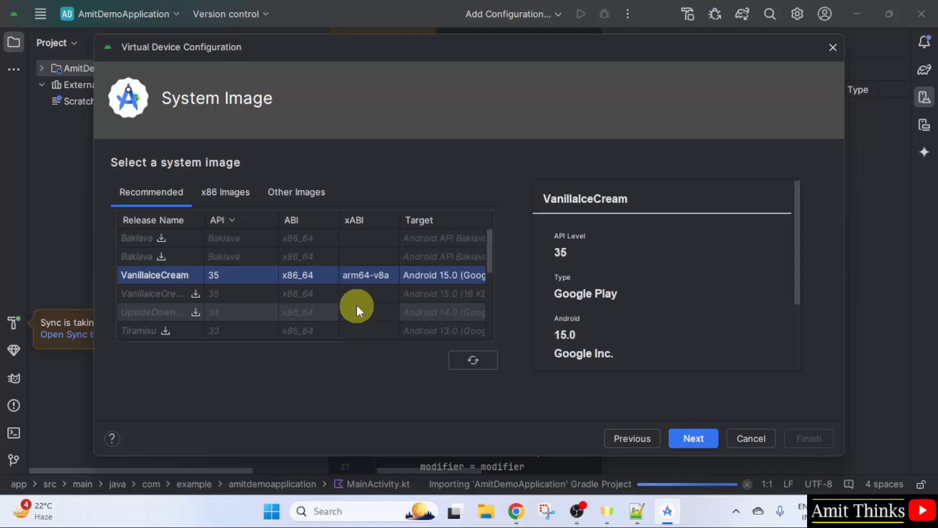
mouse_move(693, 438)
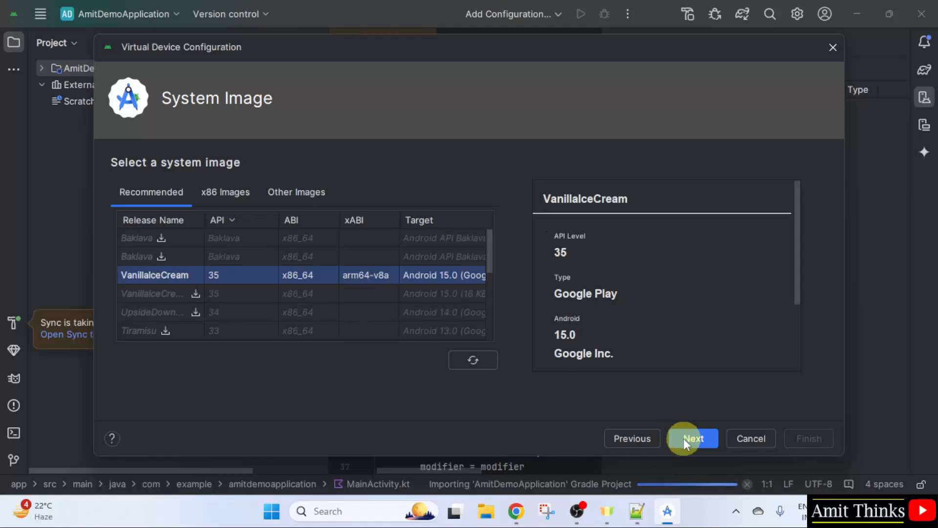
Step: Move to the configuration summary and name the virtual device AmitAVD
left_click(692, 438)
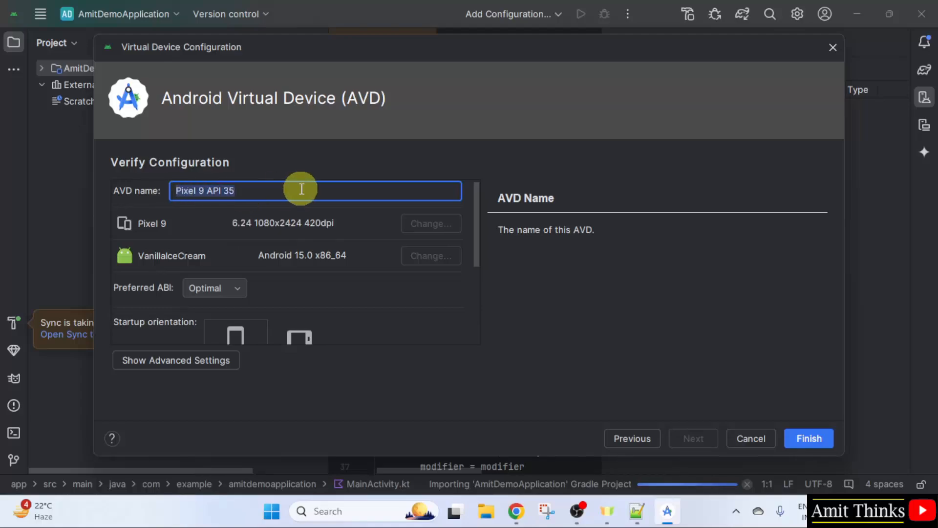
type("Ami")
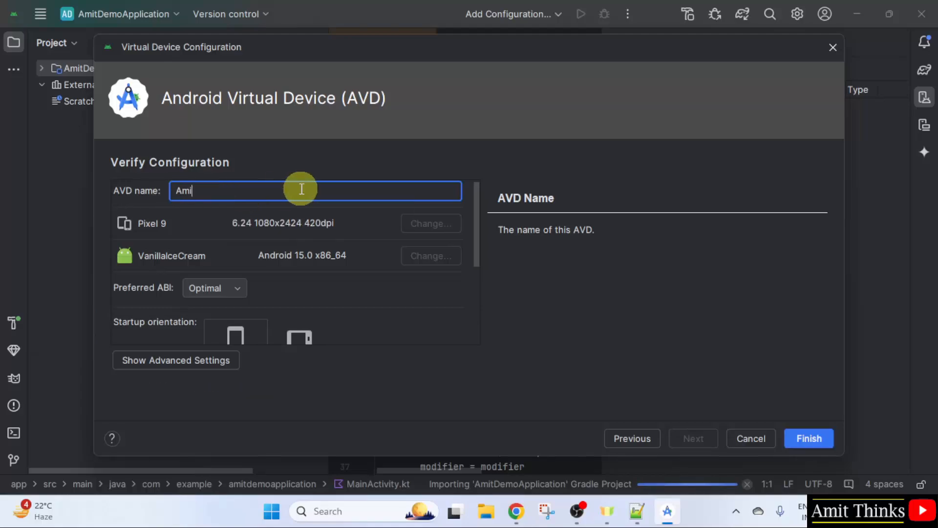
type("tAVD")
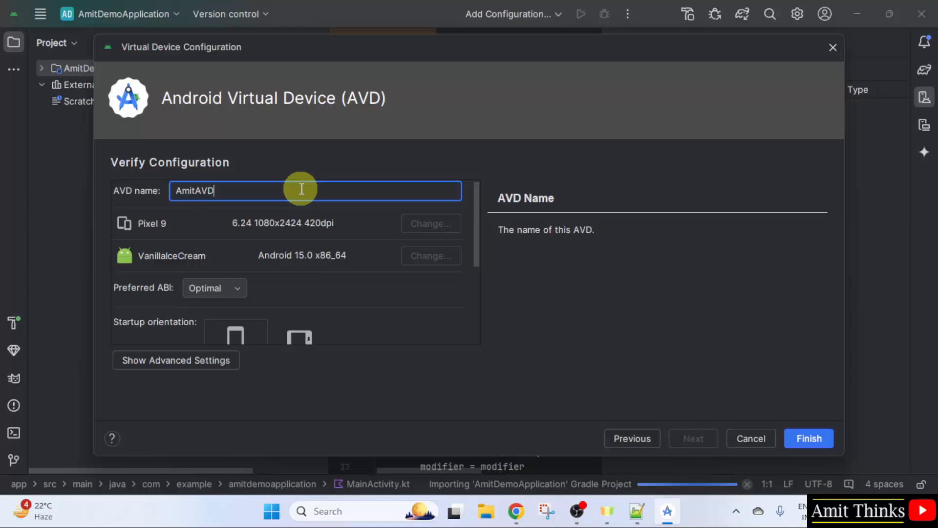
mouse_move(470, 248)
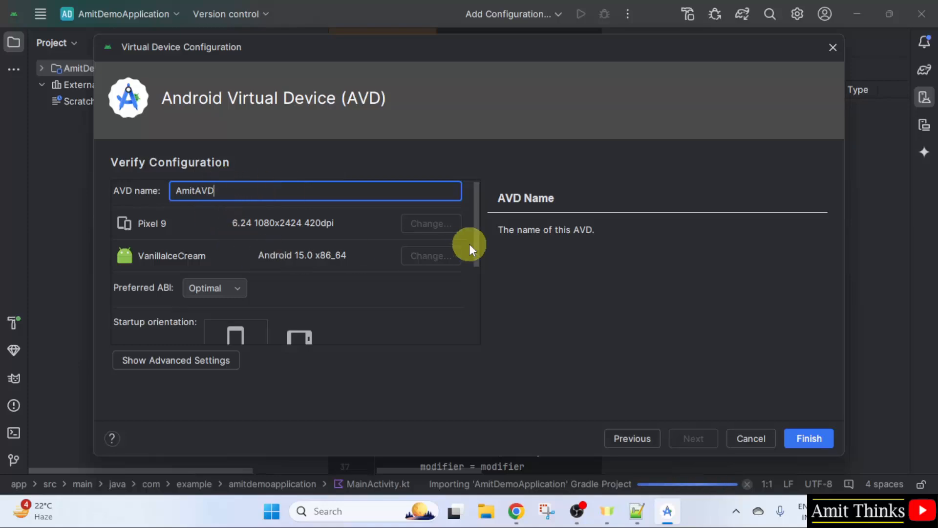
mouse_move(443, 240)
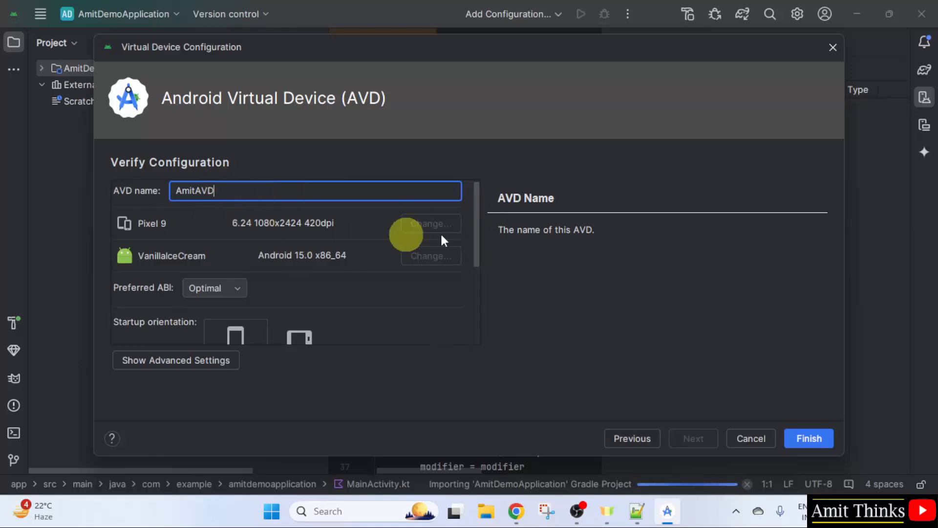
mouse_move(476, 249)
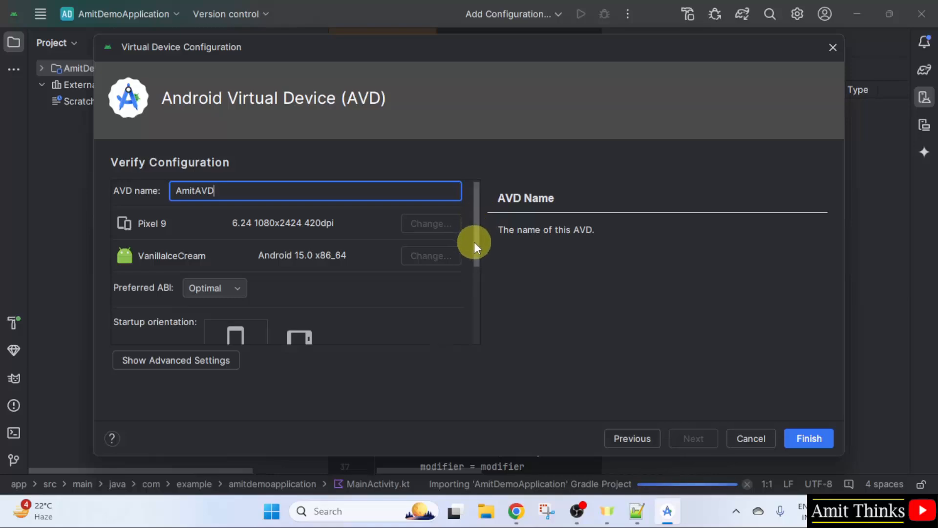
Step: Review the advanced camera, network and storage settings, then finish creating AmitAVD
scroll("down", 3)
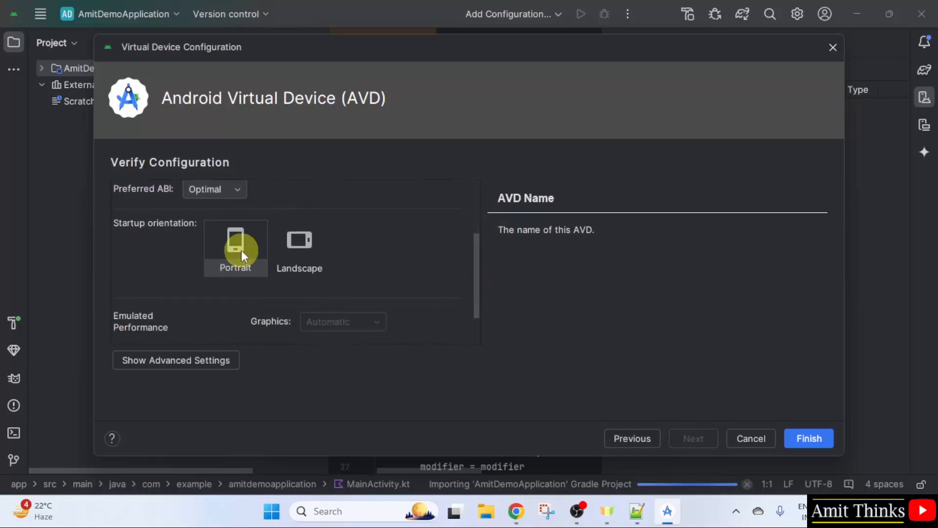
scroll("down", 3)
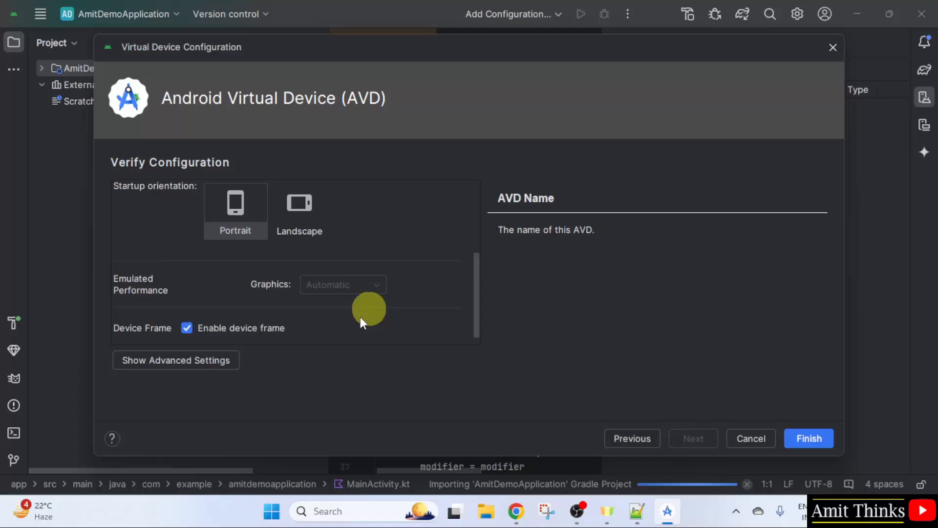
left_click(175, 360)
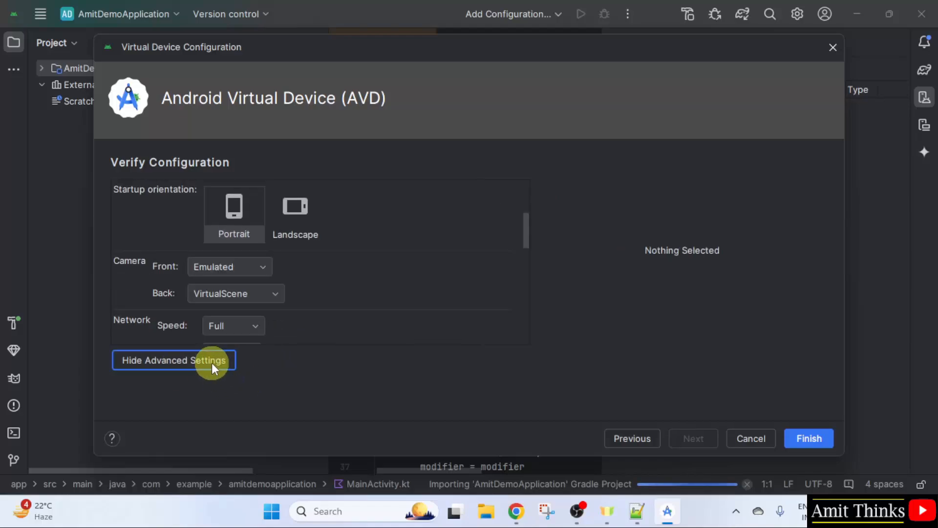
mouse_move(272, 303)
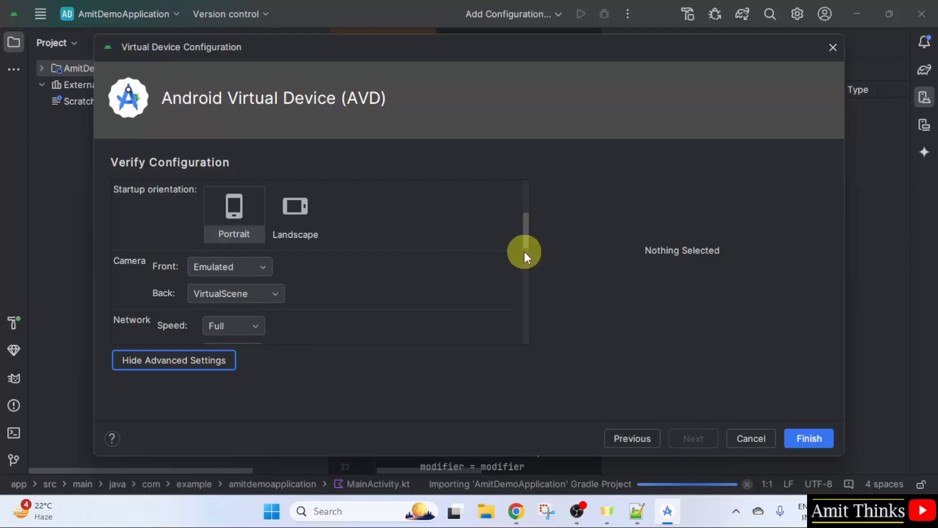
scroll("down", 3)
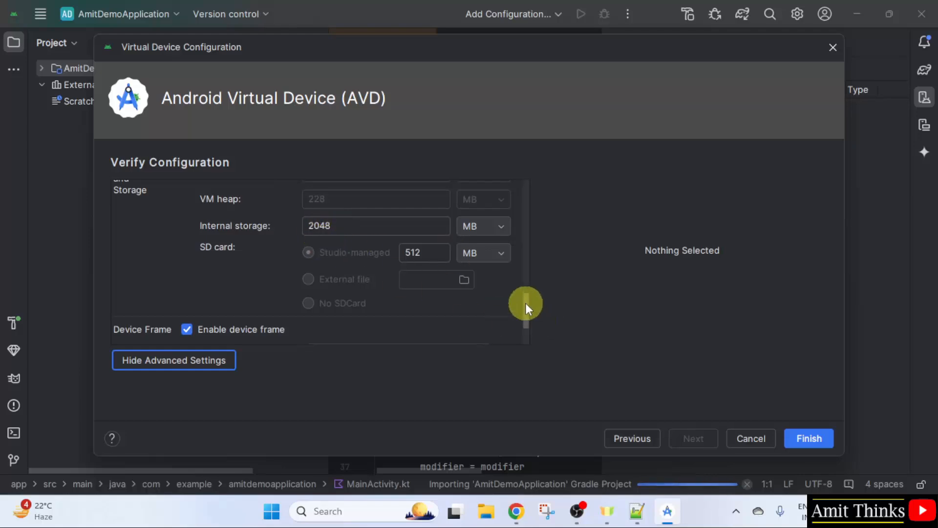
scroll("up", 3)
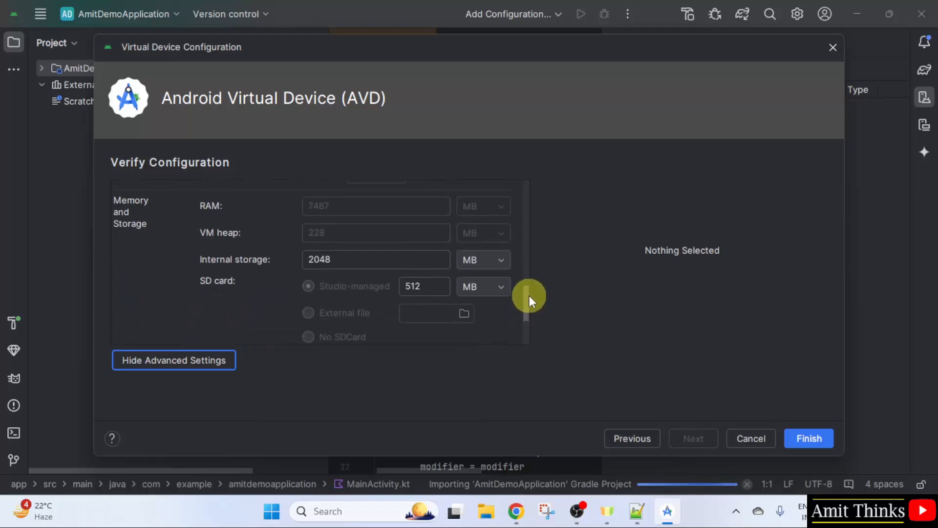
scroll("down", 3)
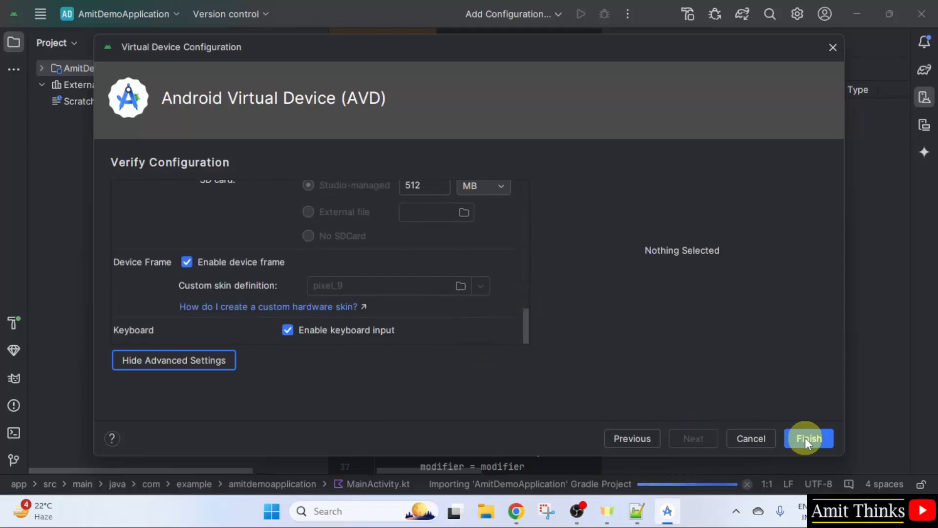
left_click(808, 438)
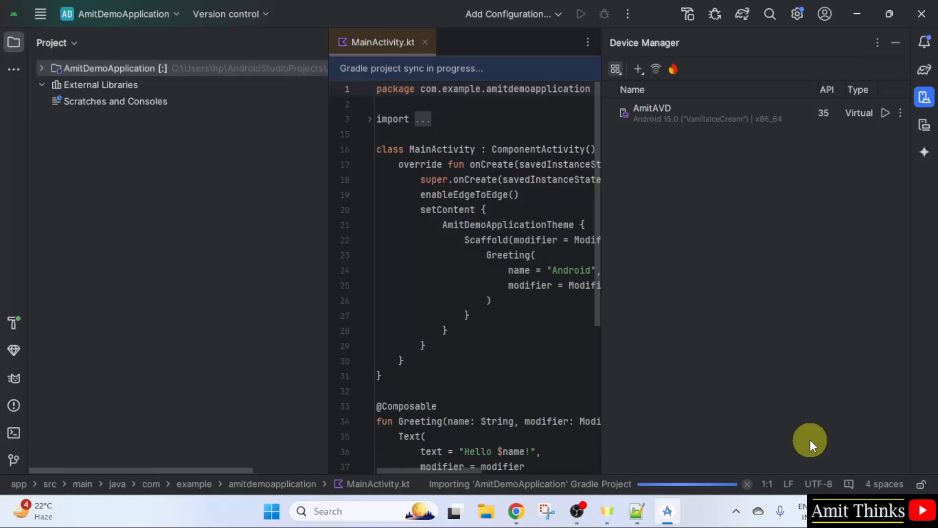
mouse_move(746, 129)
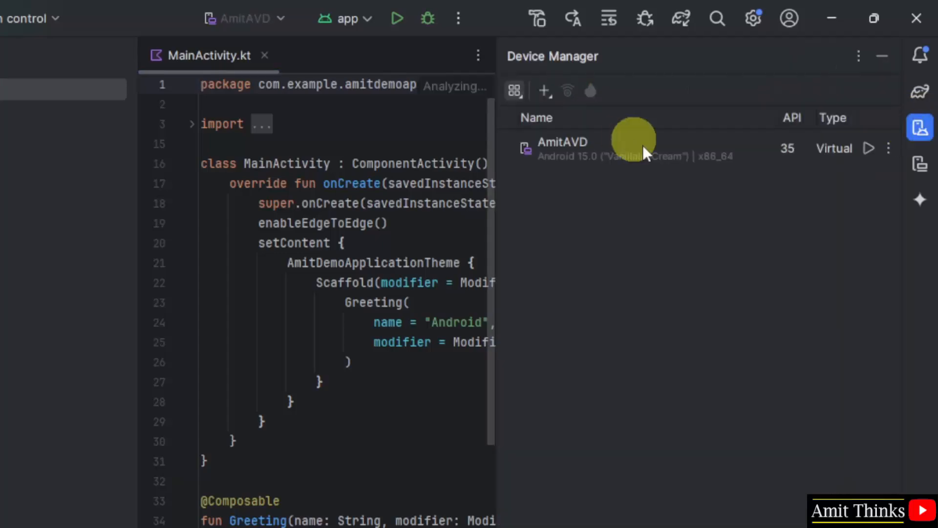
mouse_move(787, 199)
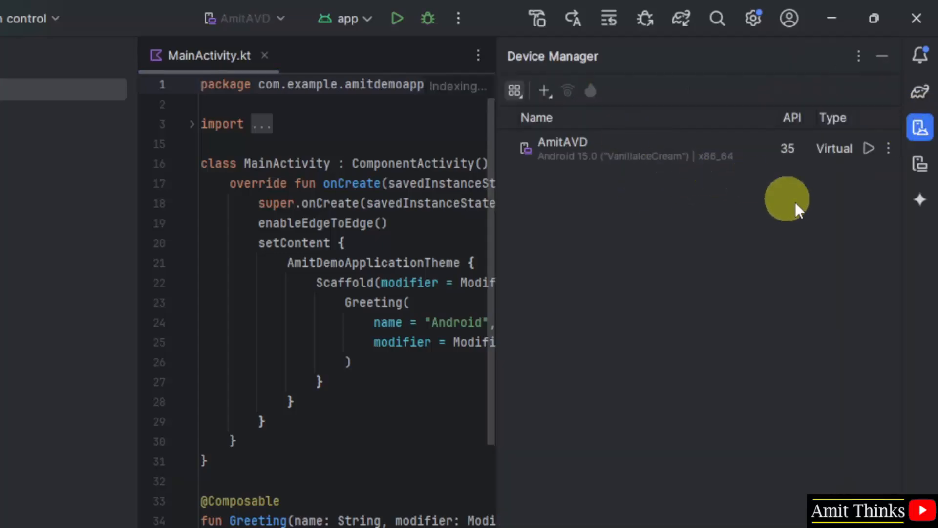
mouse_move(870, 149)
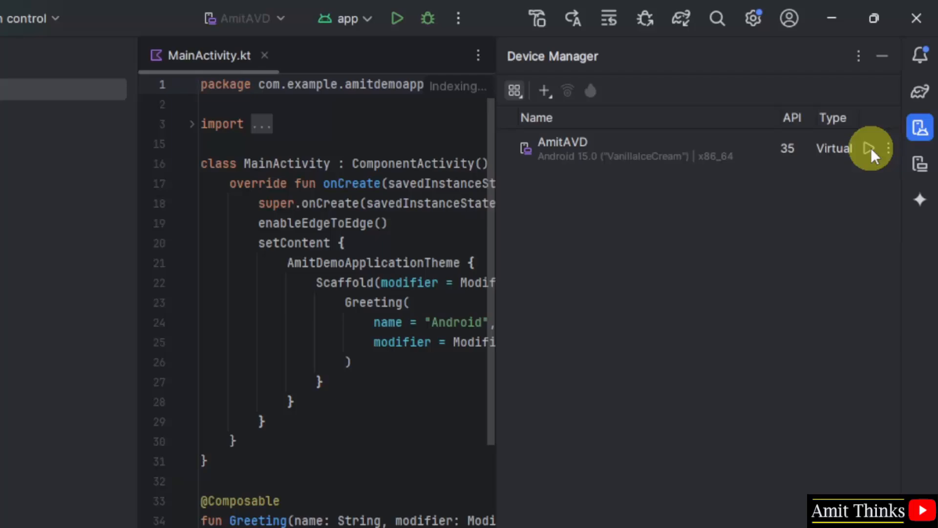
mouse_move(896, 154)
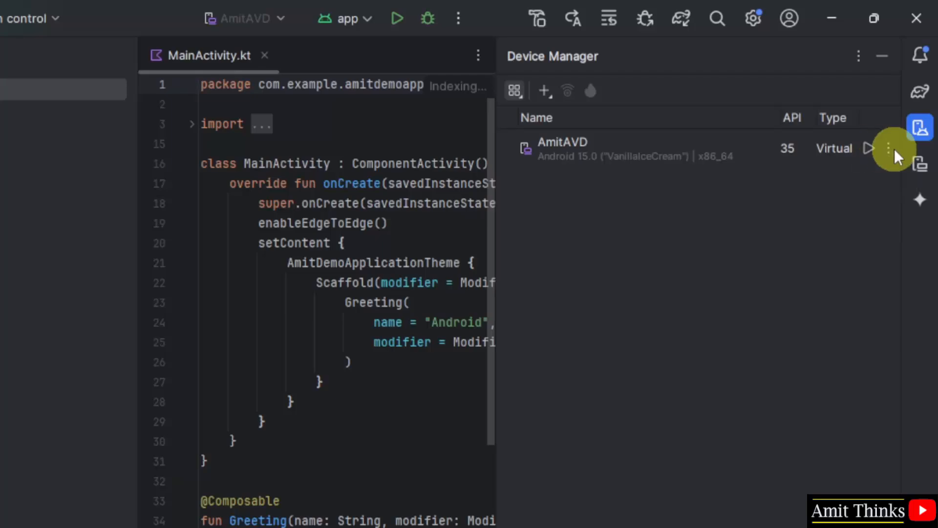
Step: Launch the AmitAVD emulator from Device Manager after glancing at its options menu
left_click(888, 148)
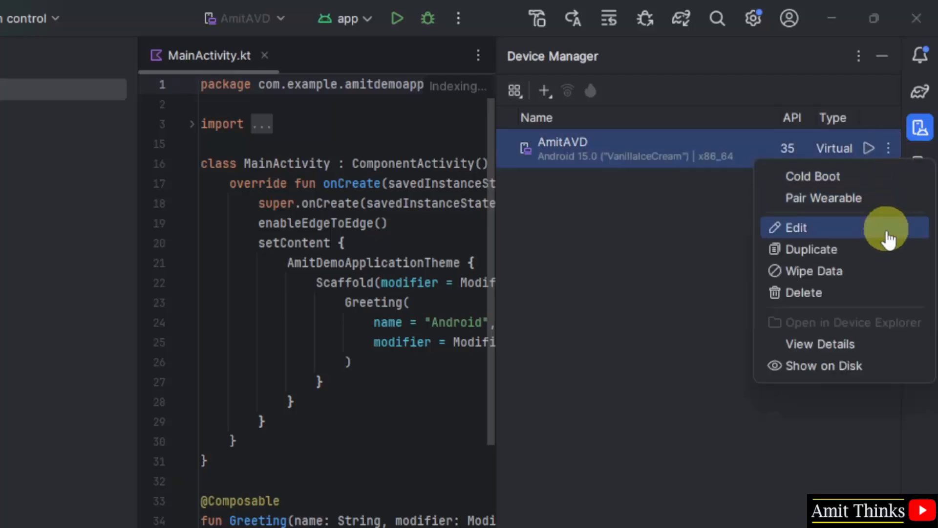
mouse_move(903, 236)
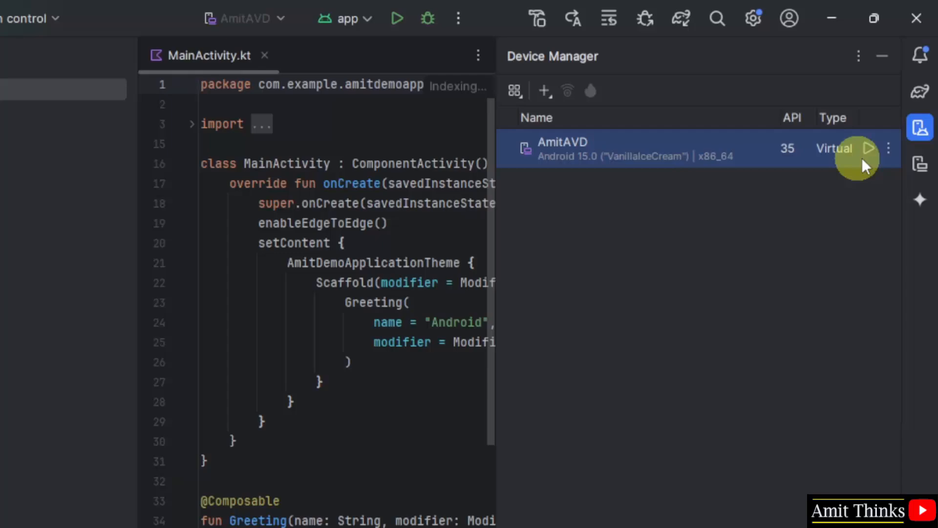
left_click(870, 149)
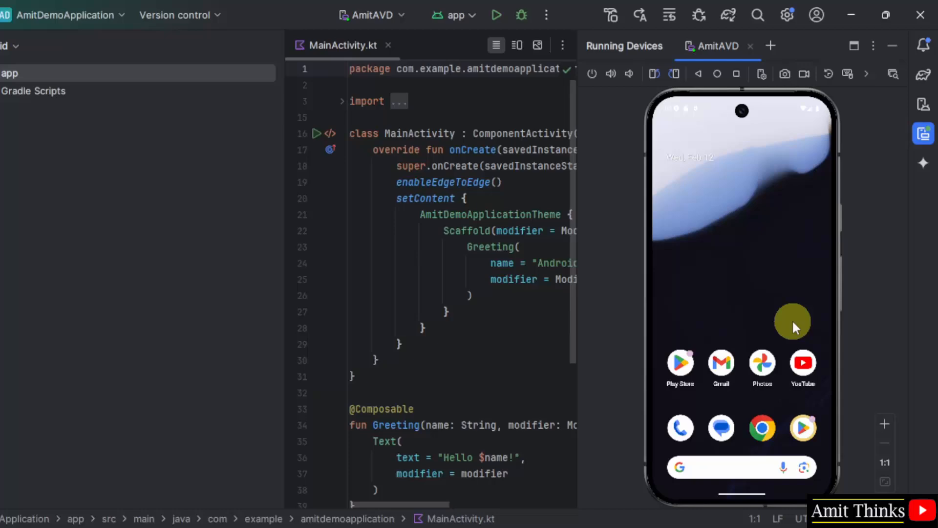
mouse_move(437, 518)
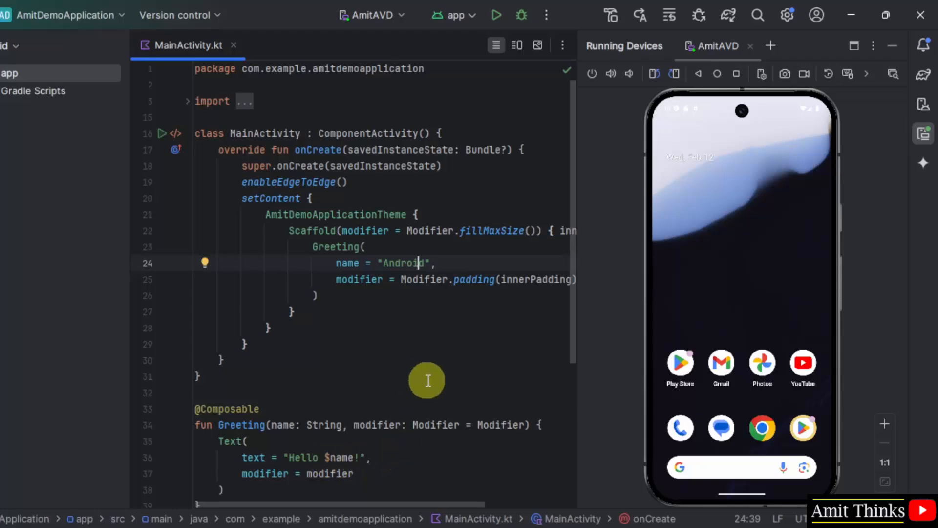
mouse_move(496, 16)
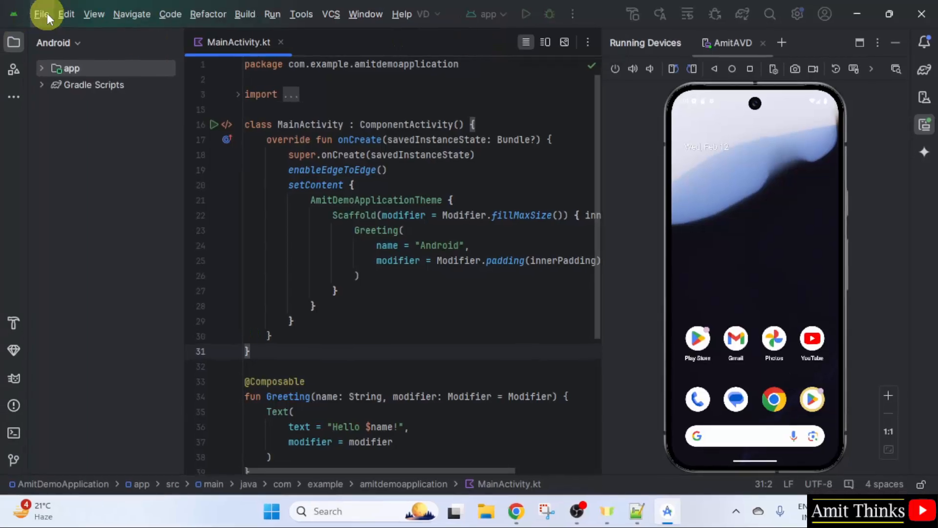
mouse_move(271, 14)
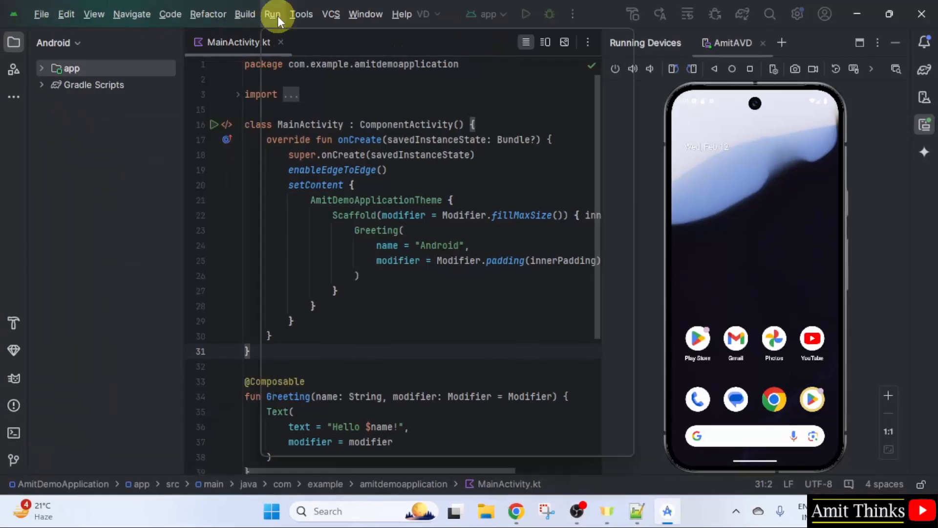
Step: Run 'app' on AmitAVD and wait until the emulator shows Hello Android!
left_click(271, 13)
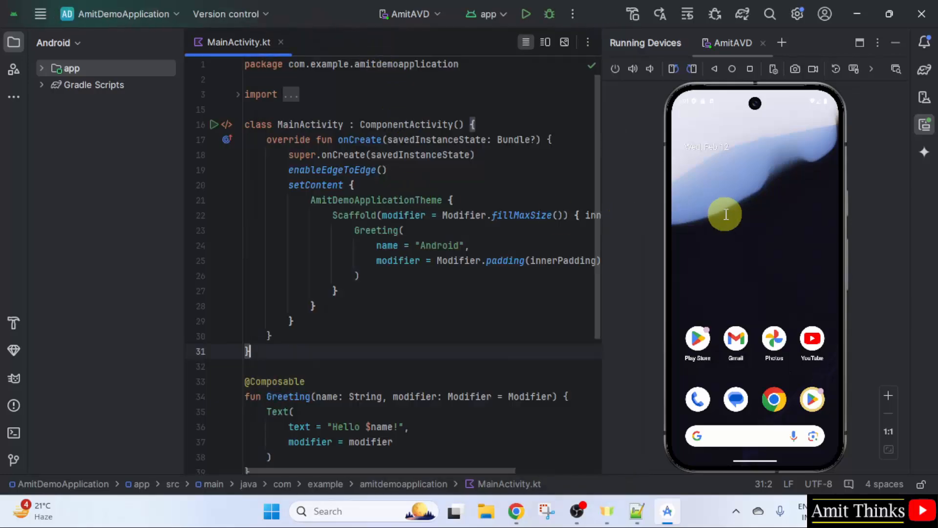
left_click(525, 14)
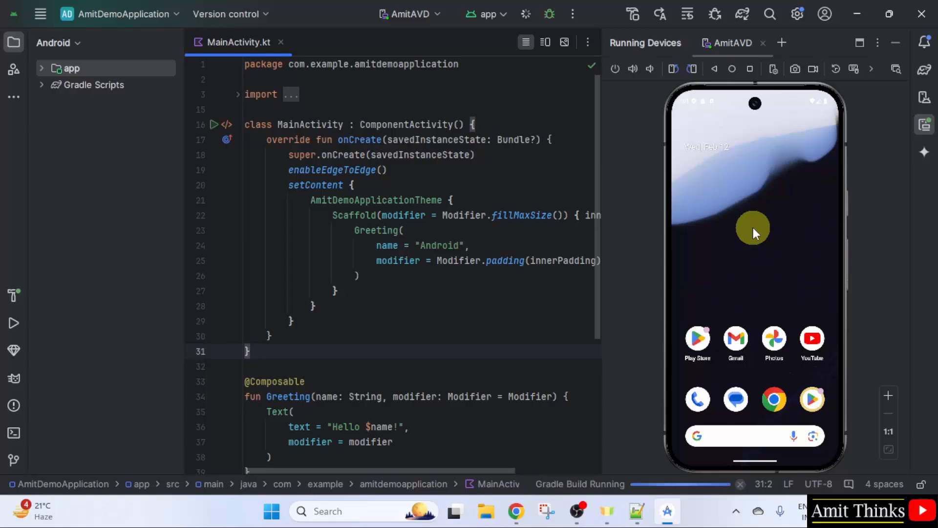
mouse_move(352, 426)
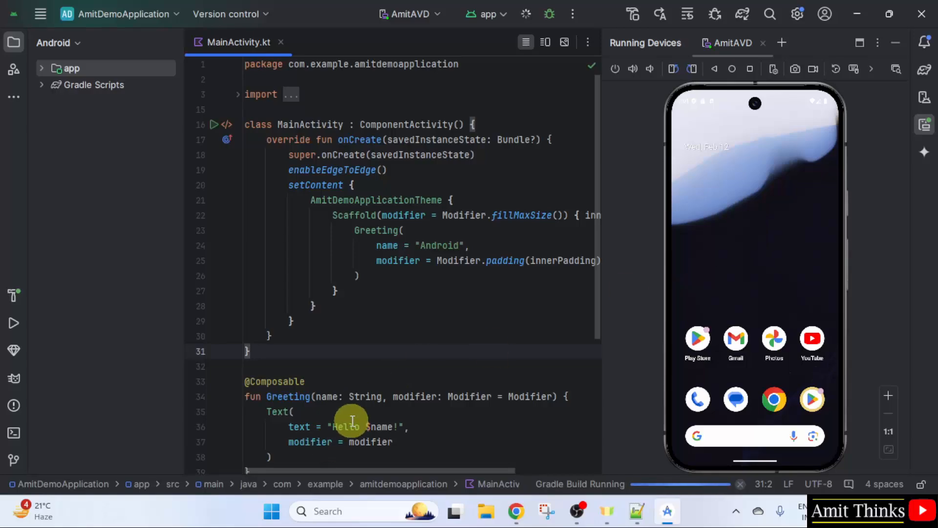
mouse_move(746, 214)
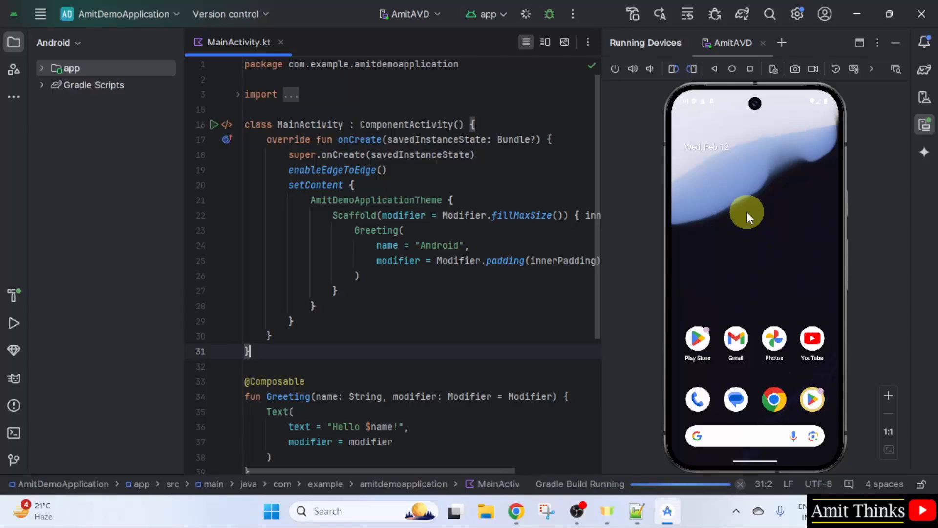
mouse_move(765, 282)
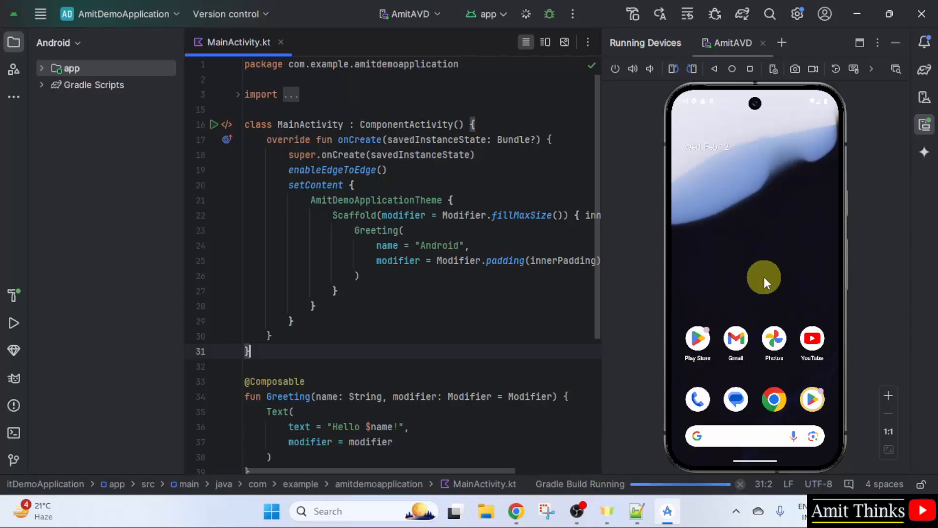
mouse_move(764, 261)
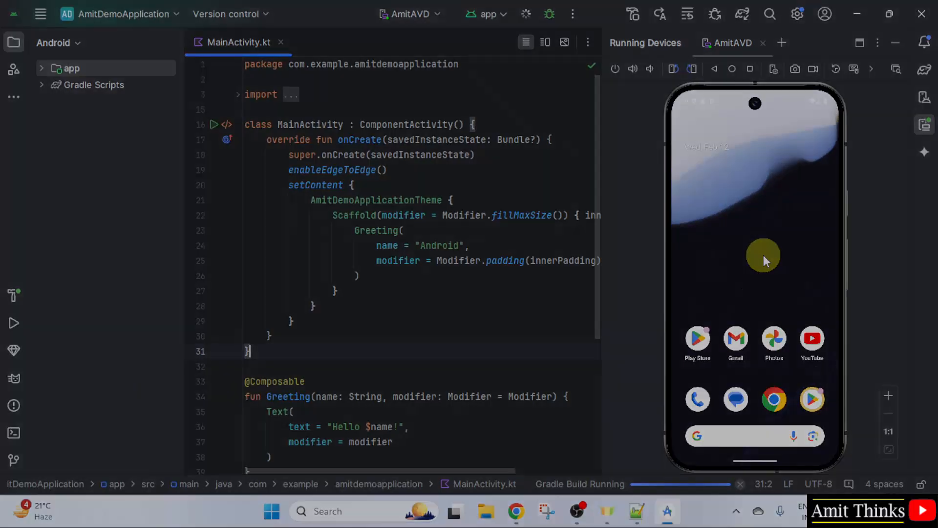
left_click(524, 13)
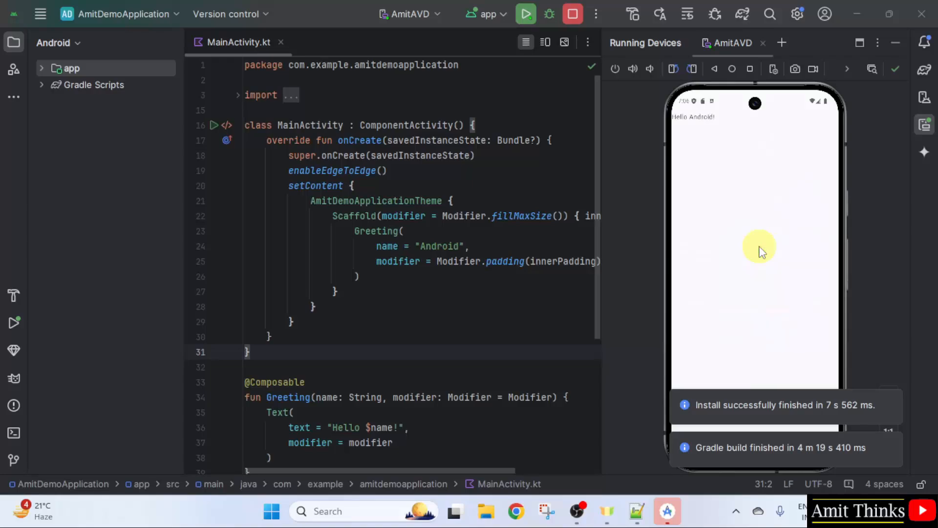
mouse_move(440, 256)
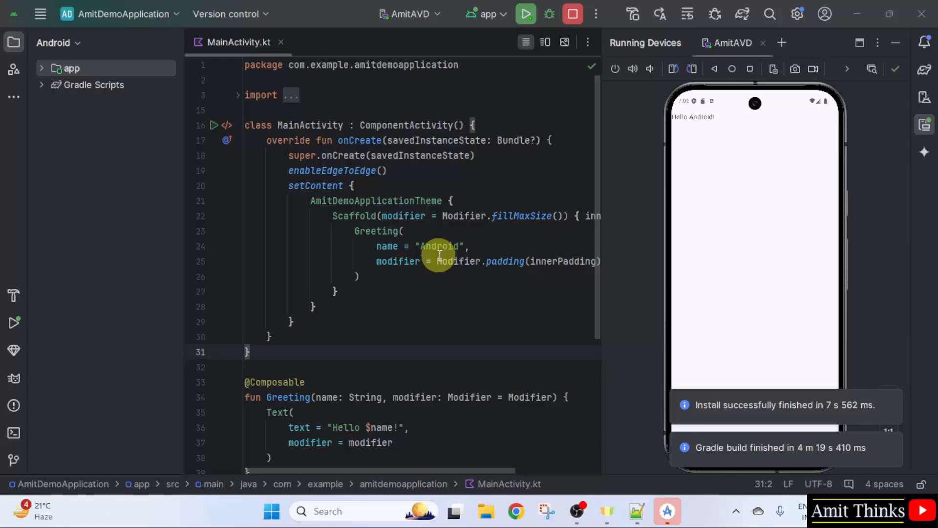
Step: Replace the greeting name 'Android' with 'Amit' in MainActivity.kt
left_click(348, 426)
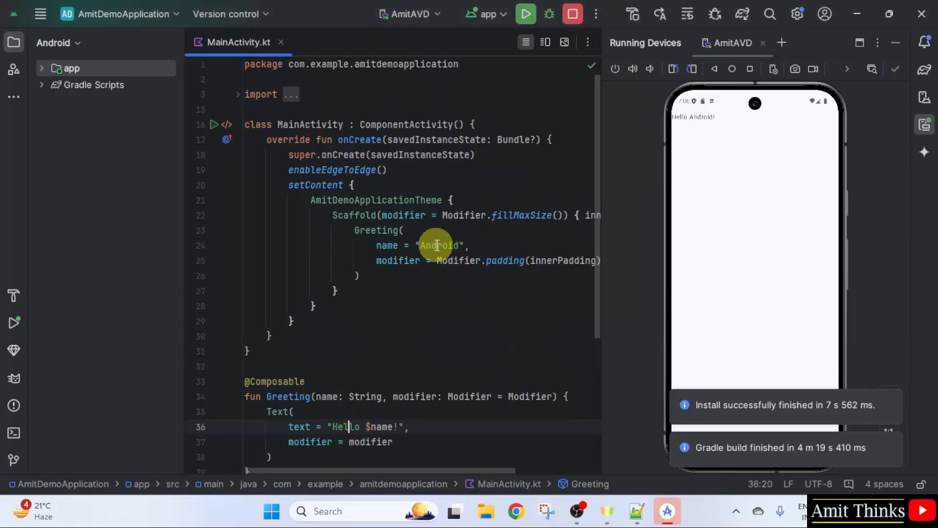
double_click(439, 245)
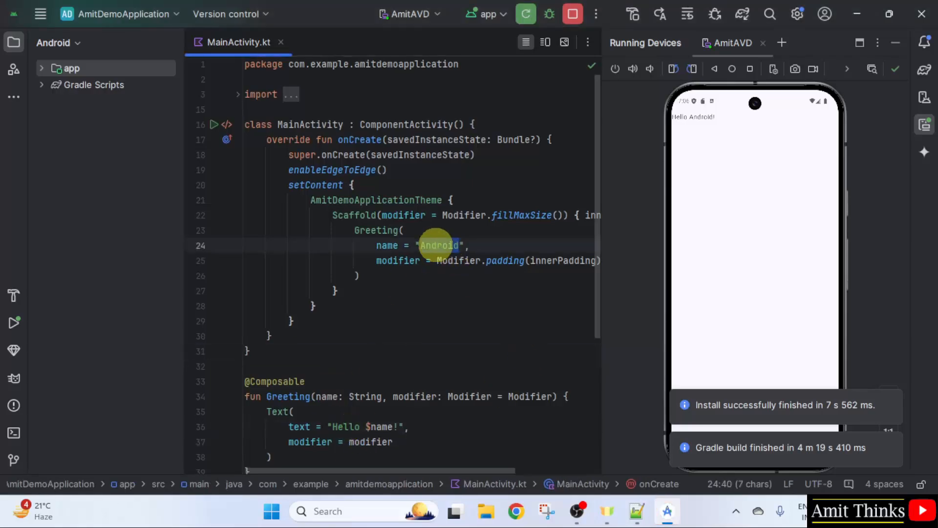
type("Amit")
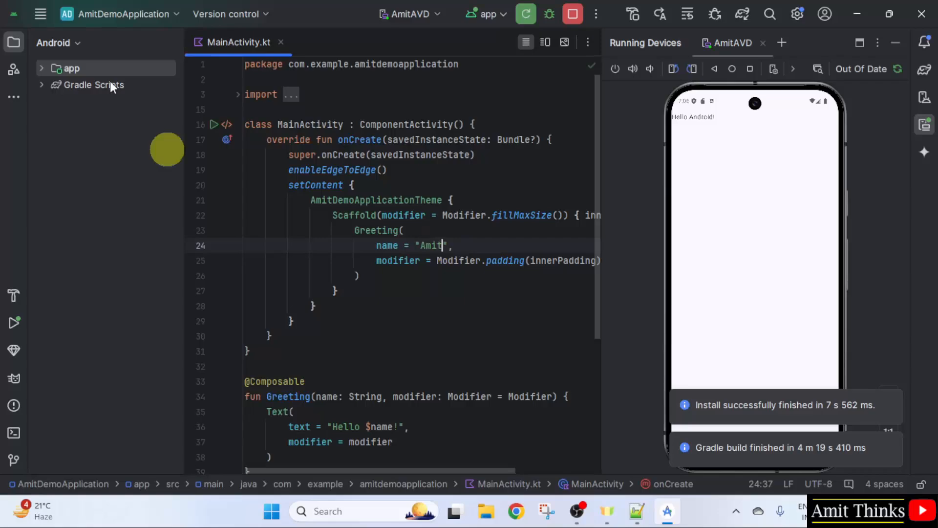
left_click(41, 14)
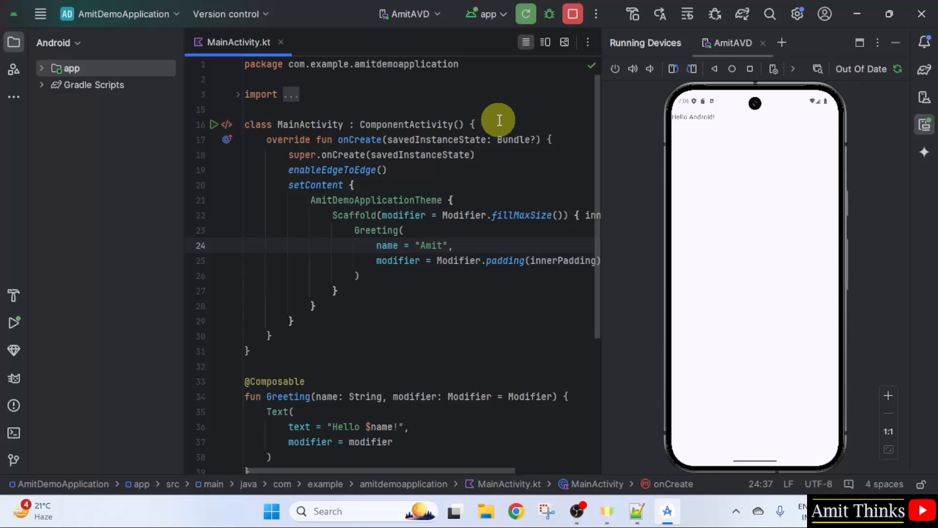
mouse_move(501, 19)
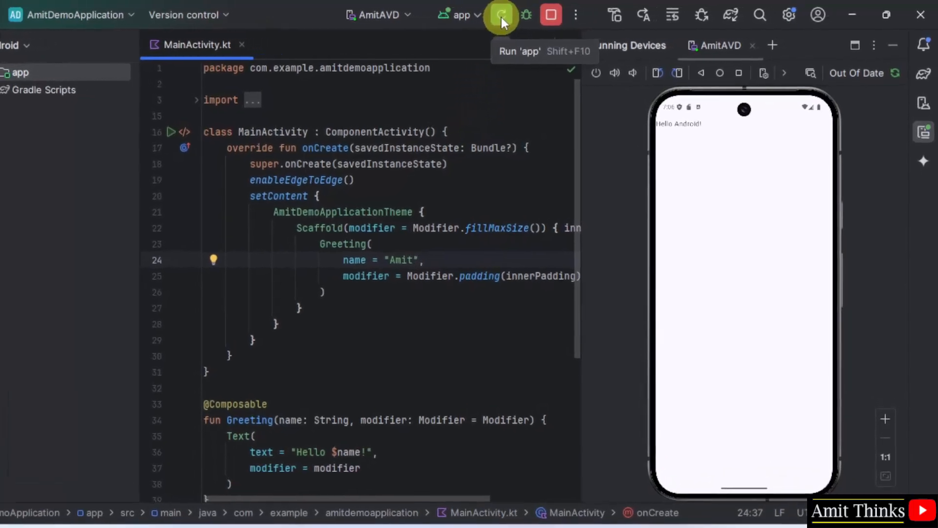
Step: Rerun 'app' on AmitAVD so the emulator displays Hello Amit!
left_click(500, 14)
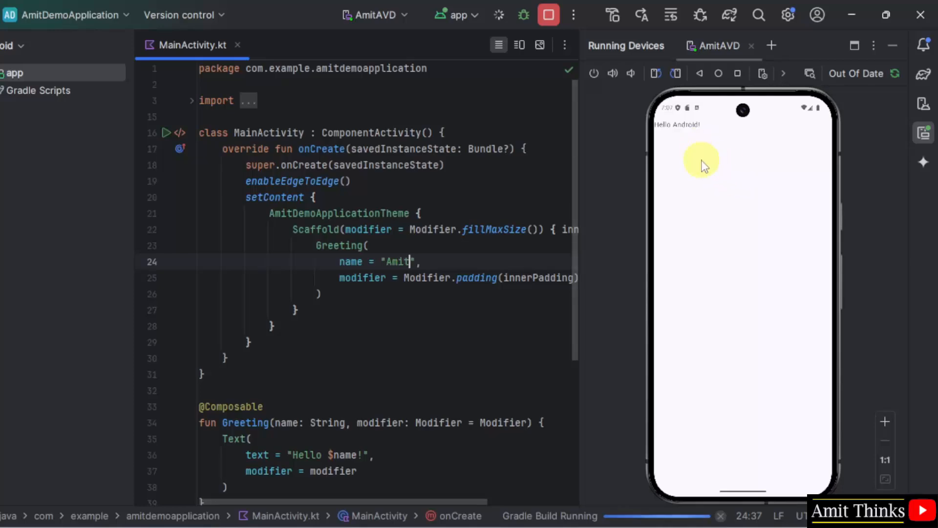
mouse_move(705, 293)
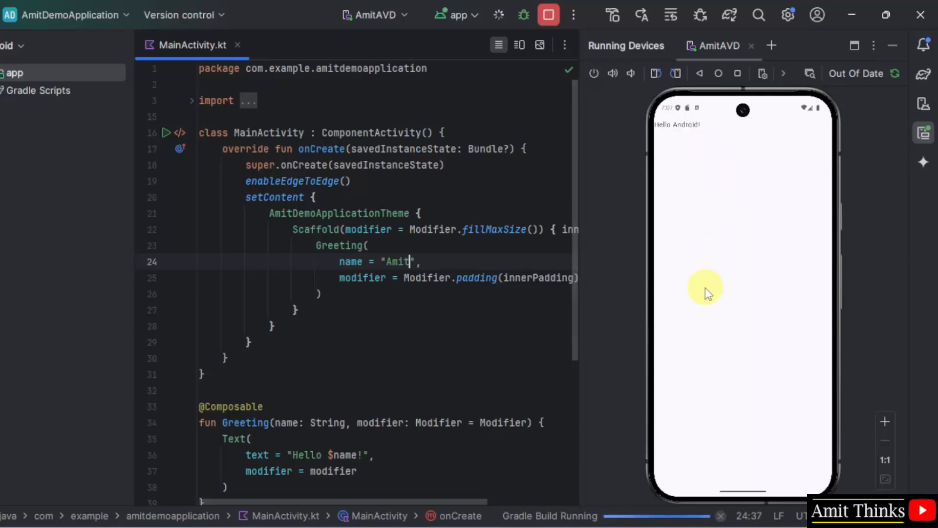
left_click(548, 15)
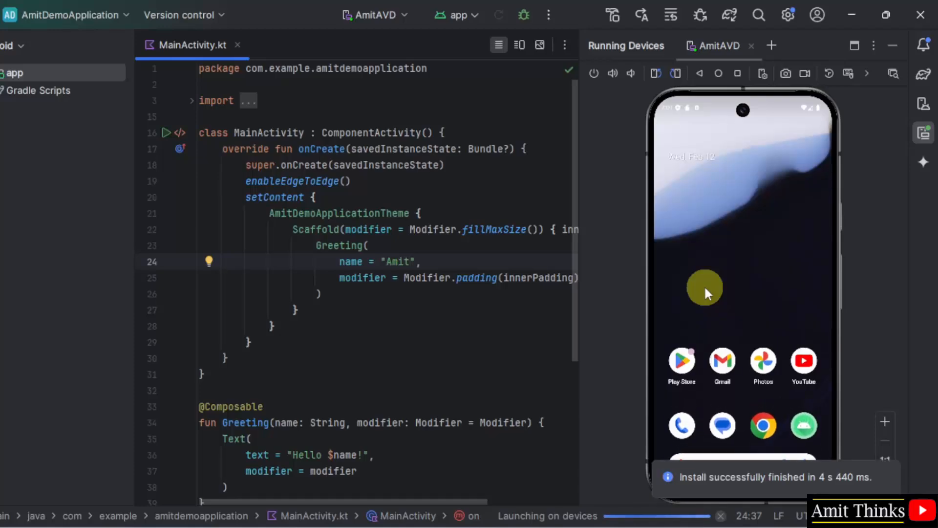
left_click(499, 14)
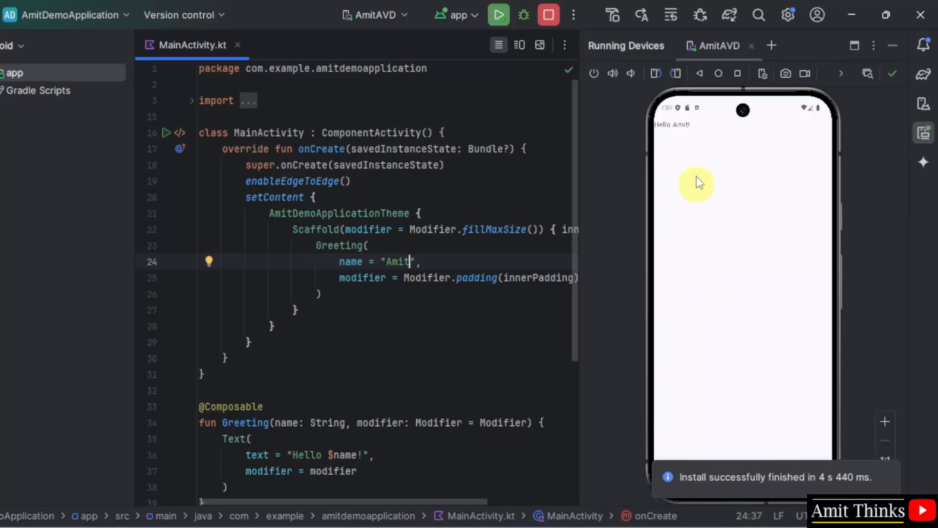
mouse_move(749, 345)
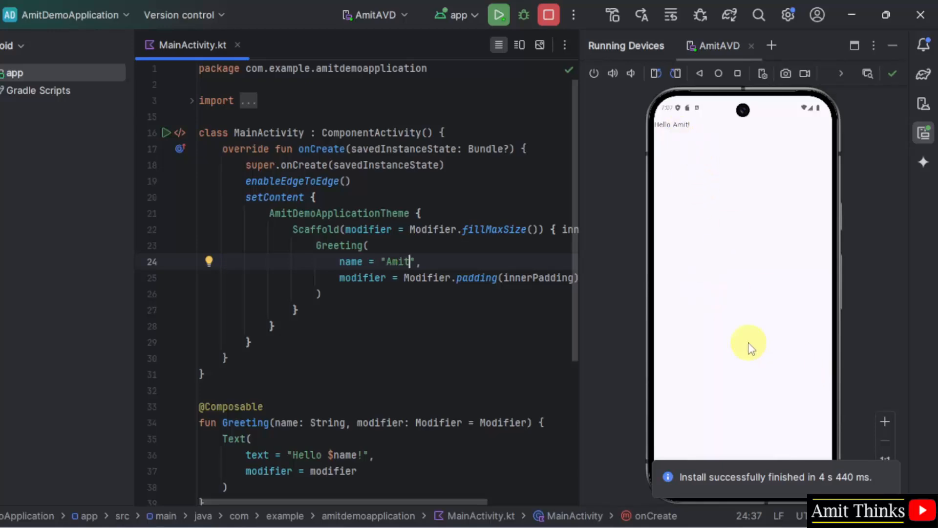